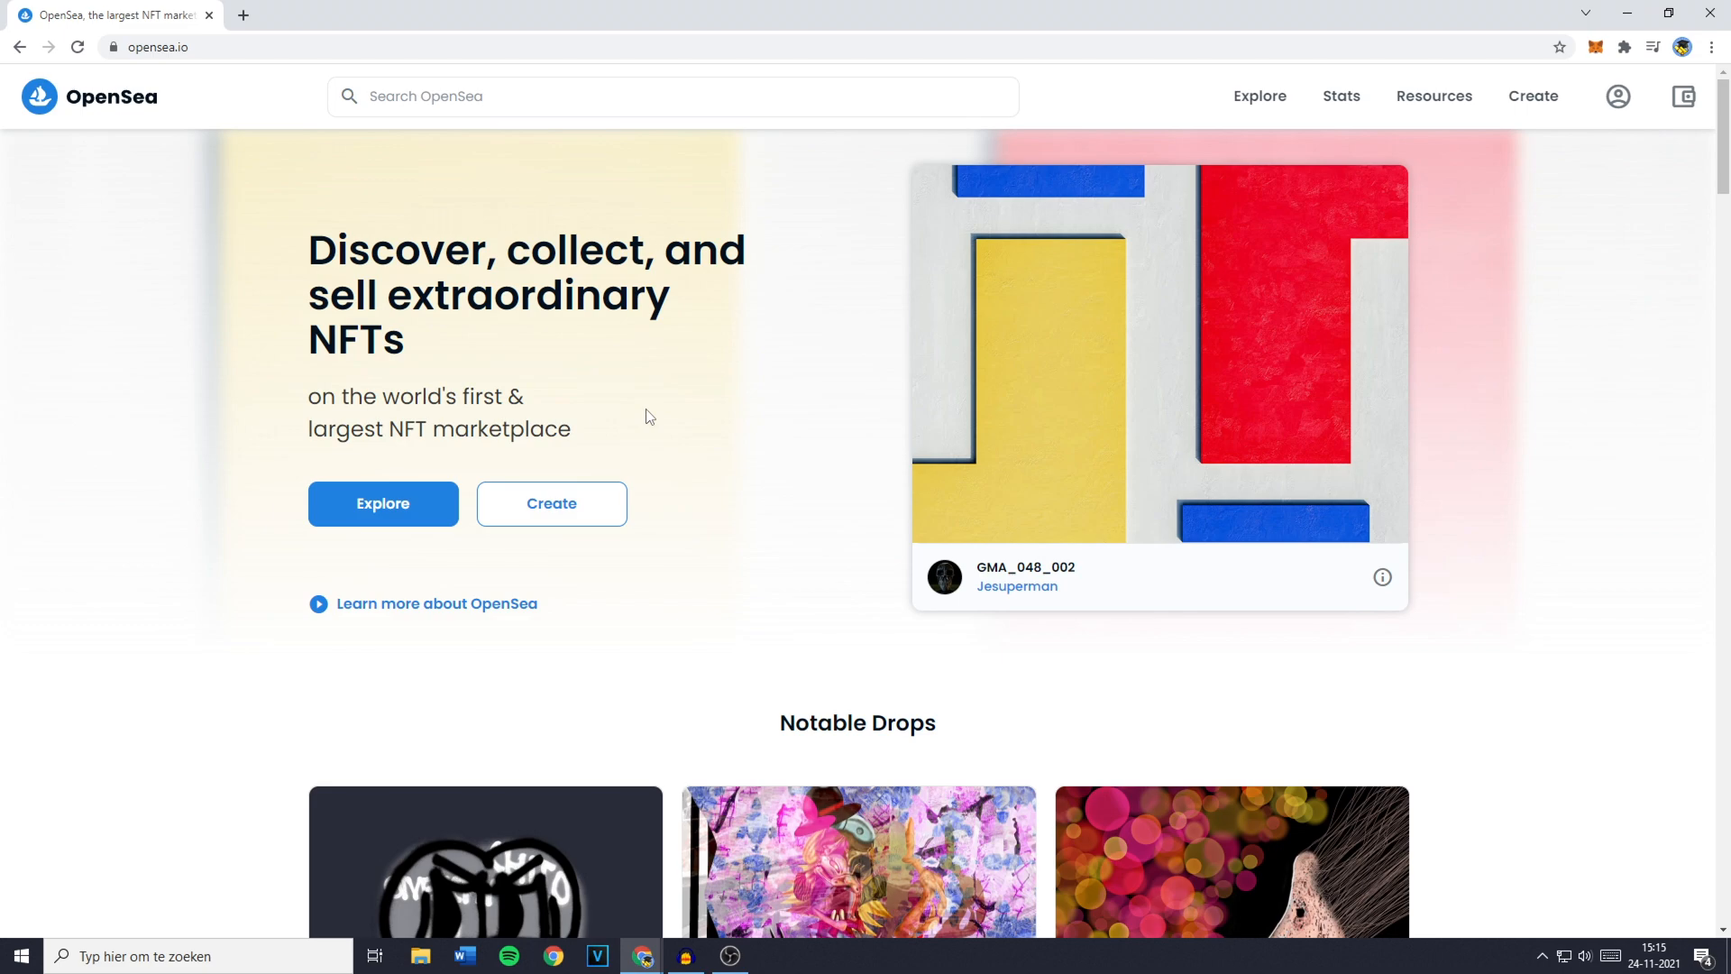
Go to the account Profile, reaching the Connect your wallet page.
click(1617, 95)
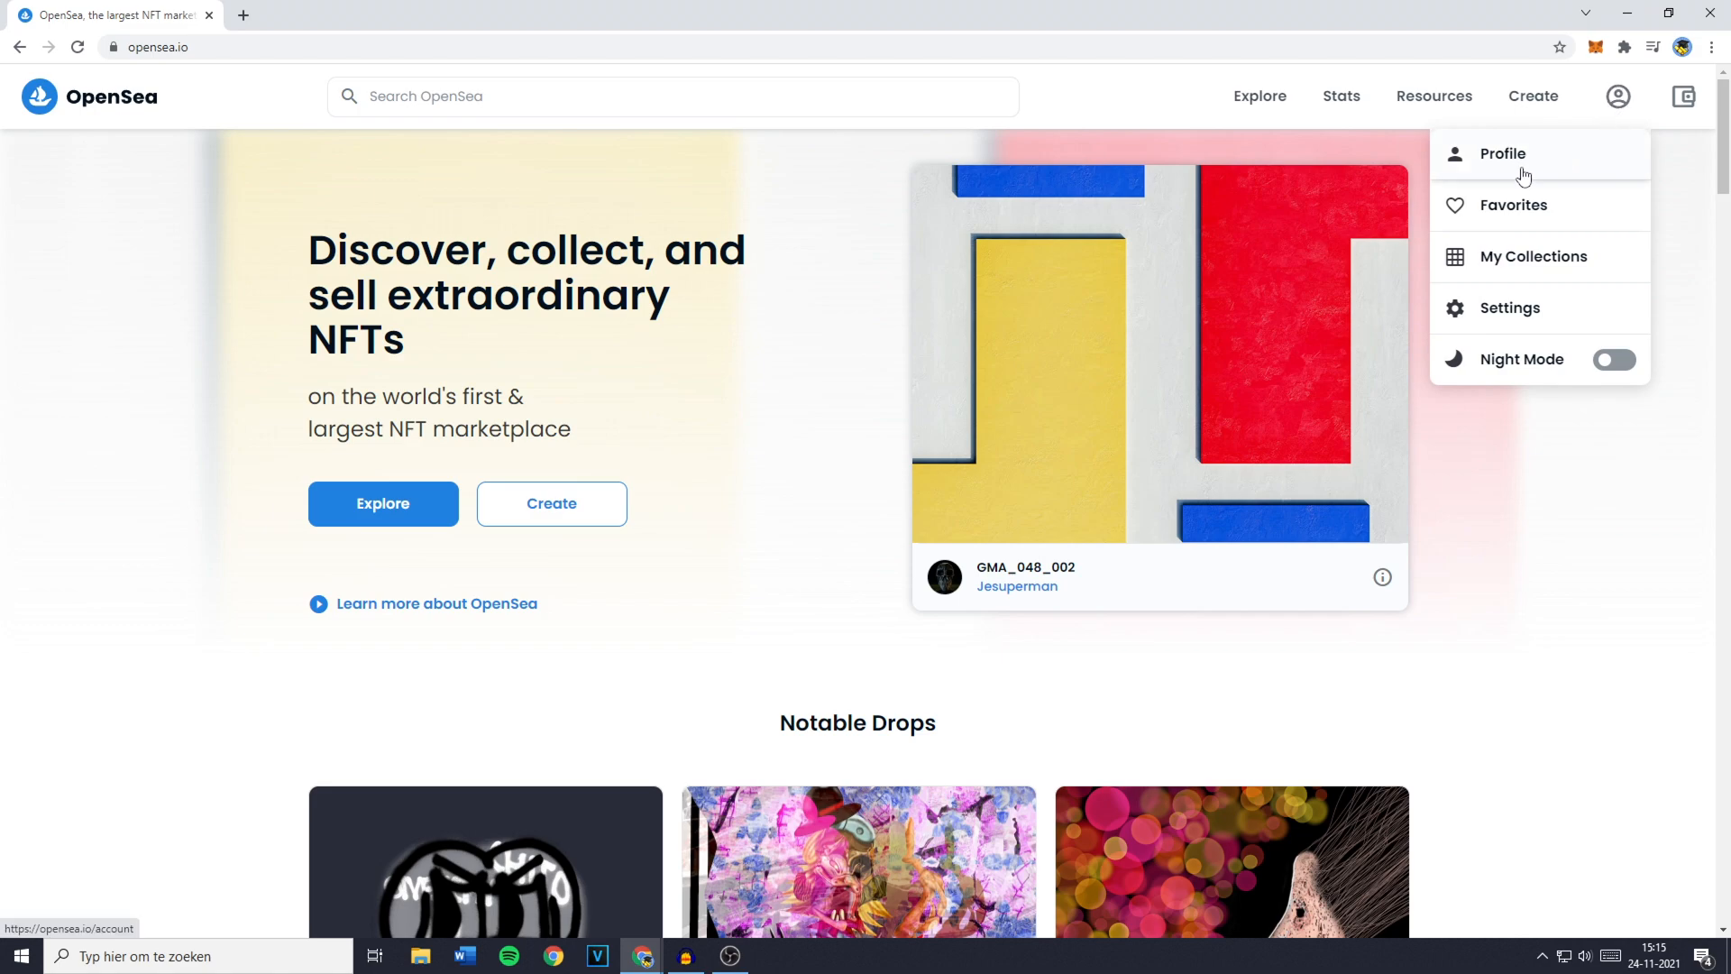
click(1504, 153)
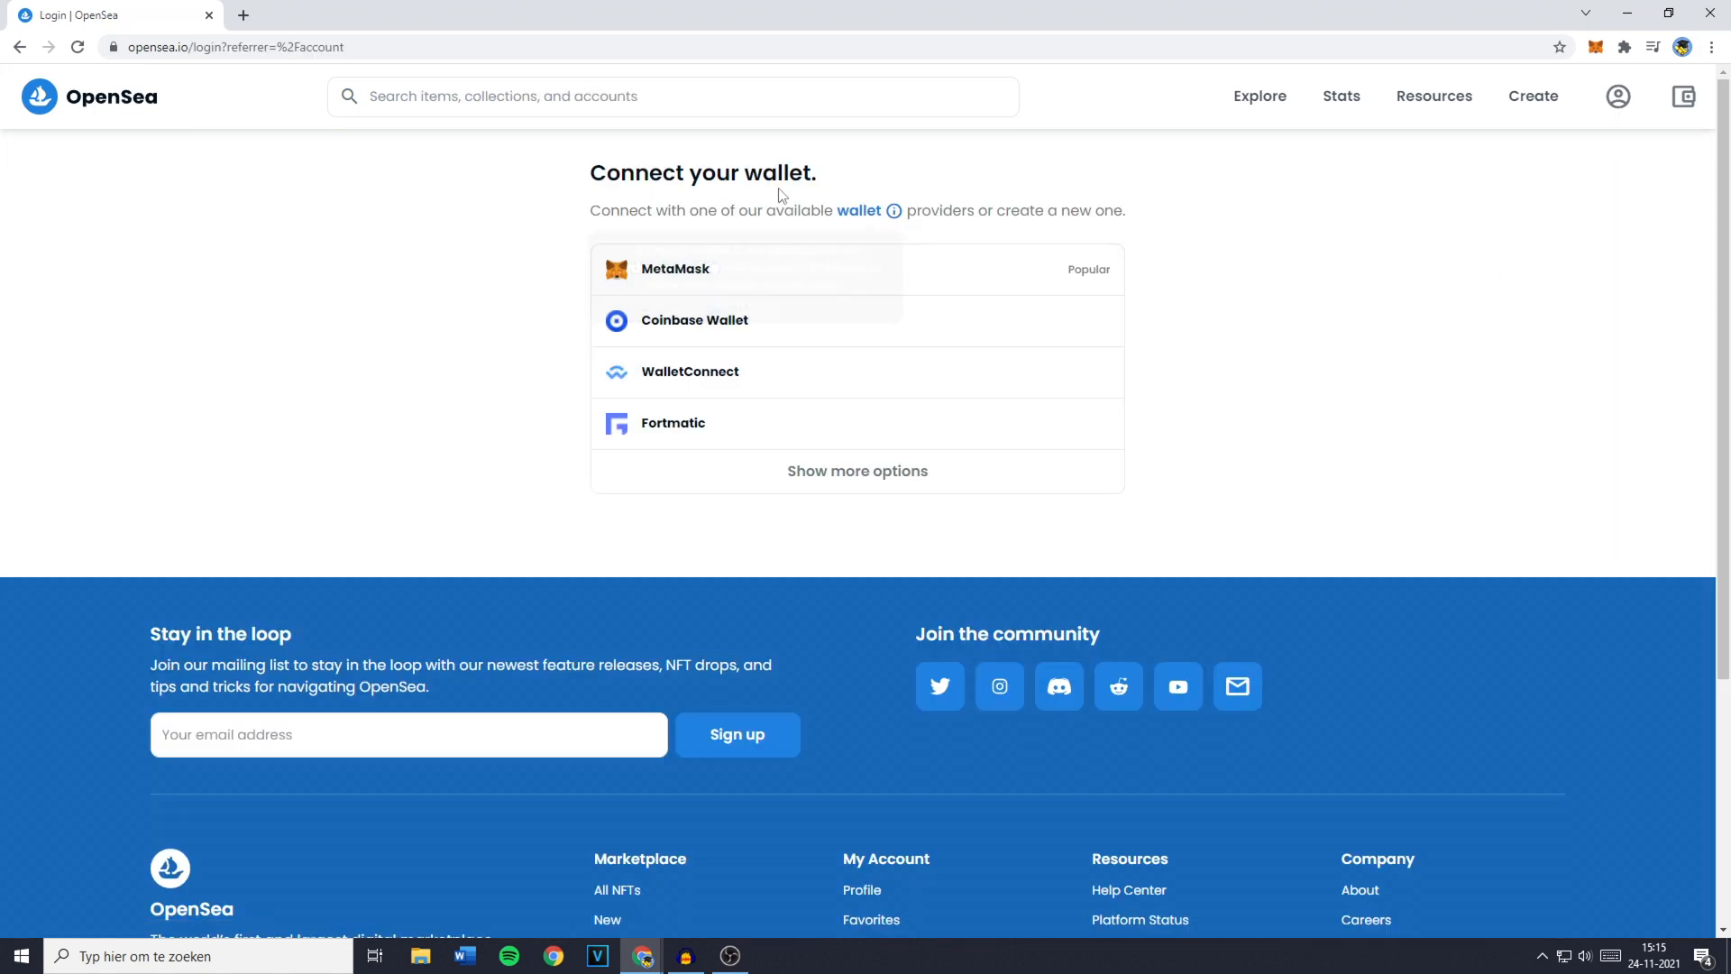
mouse_move(862, 186)
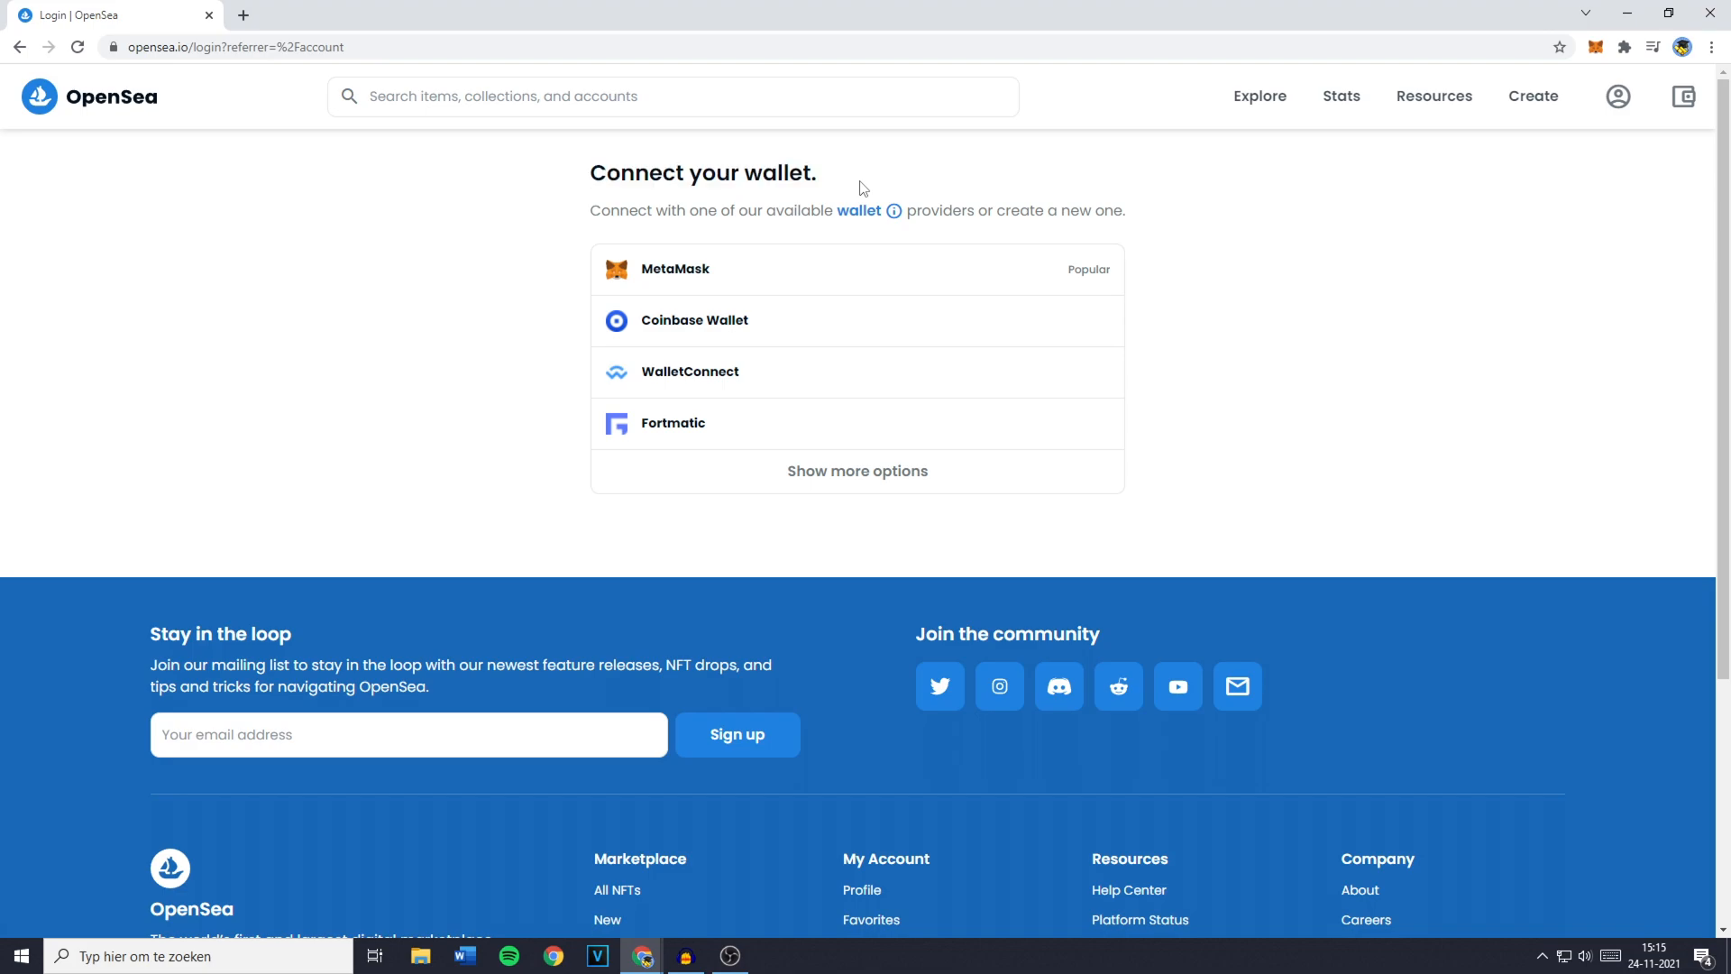
mouse_move(1294, 232)
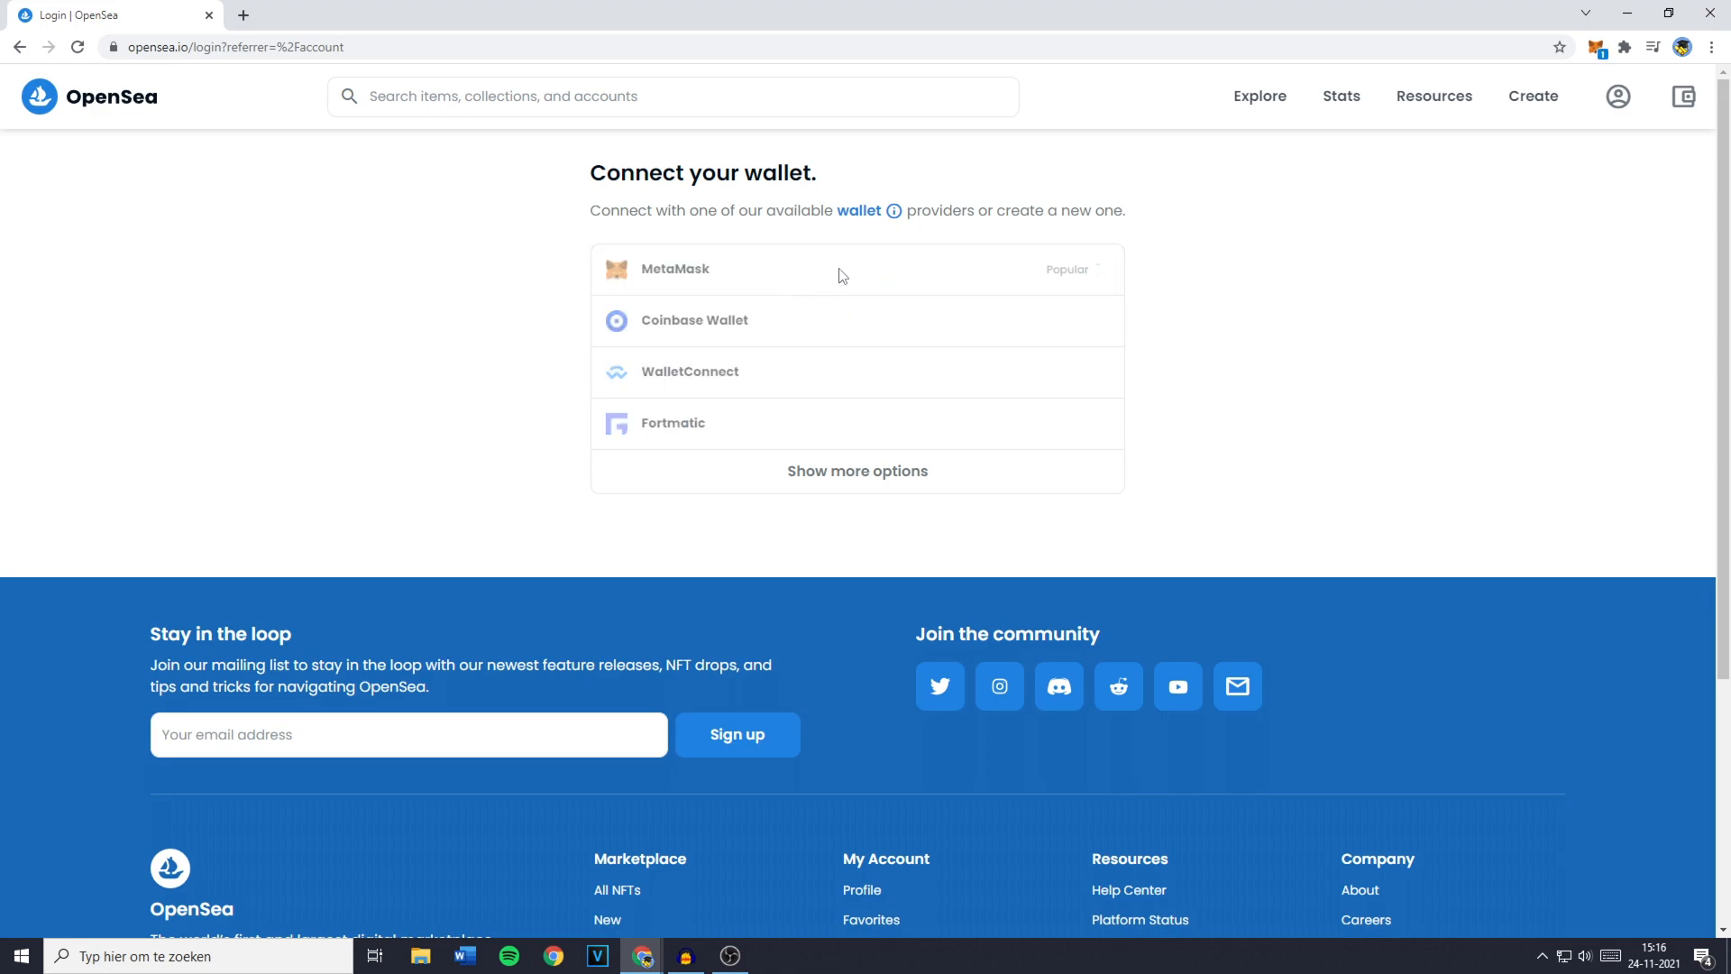
mouse_move(829, 282)
text(metamask extension)
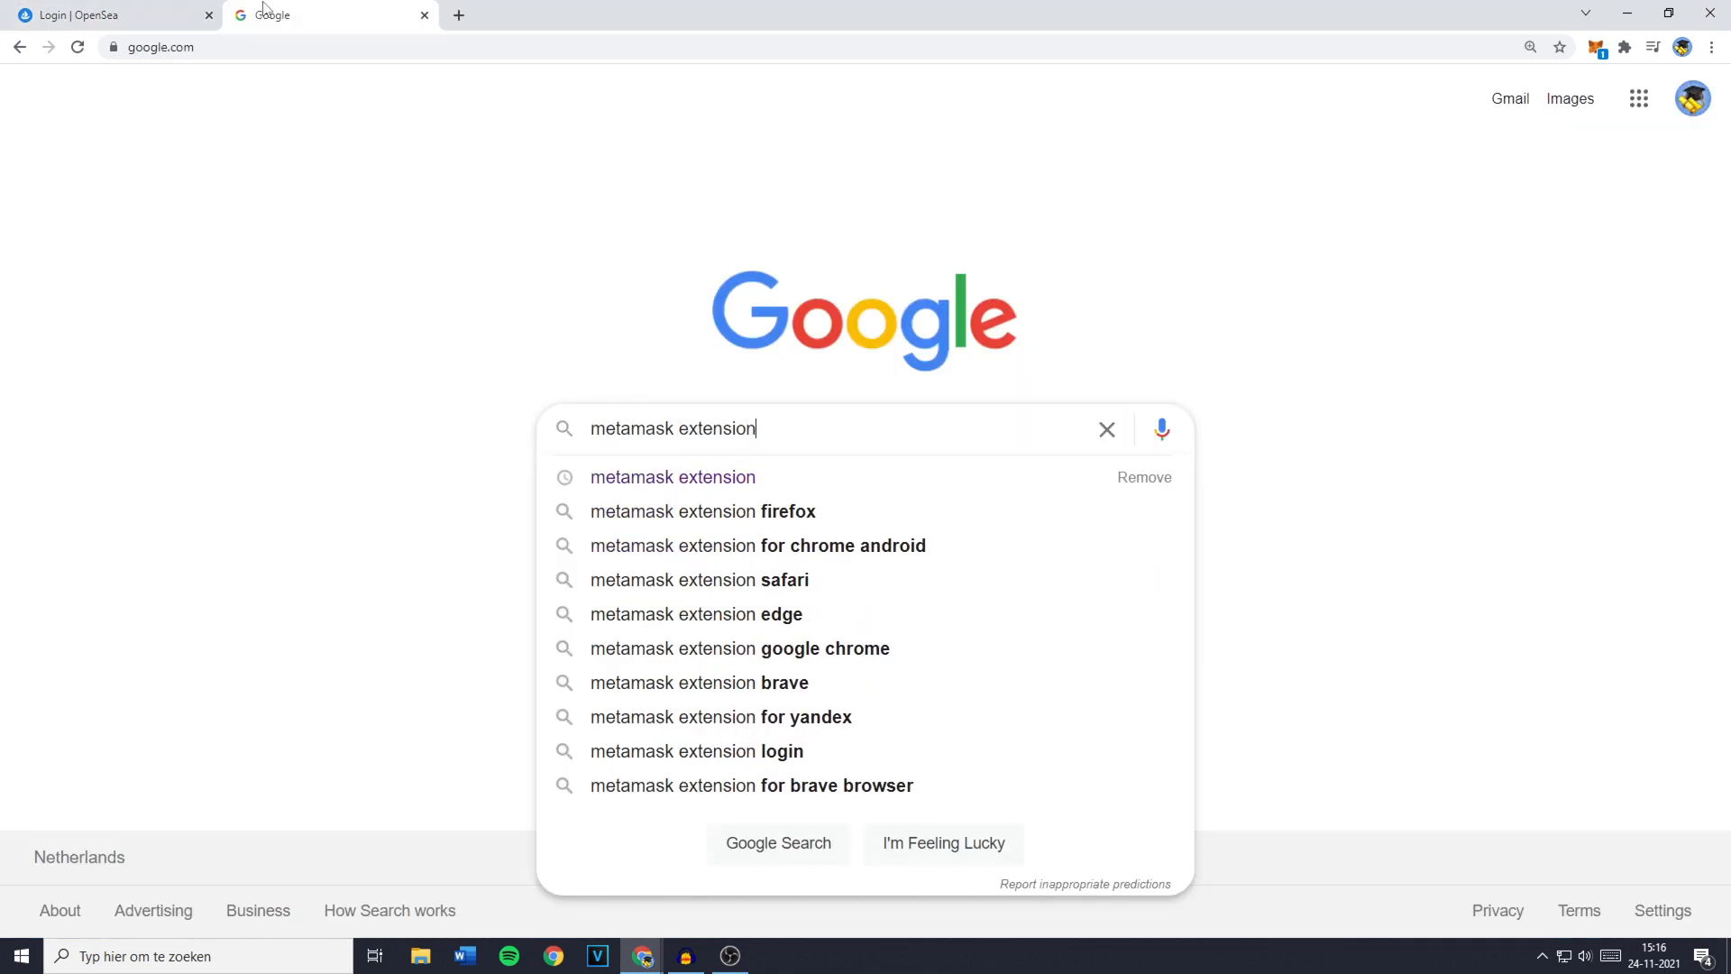
Search 'metamask extension', reach metamask.io's download page and select the Chrome version.
key(Enter)
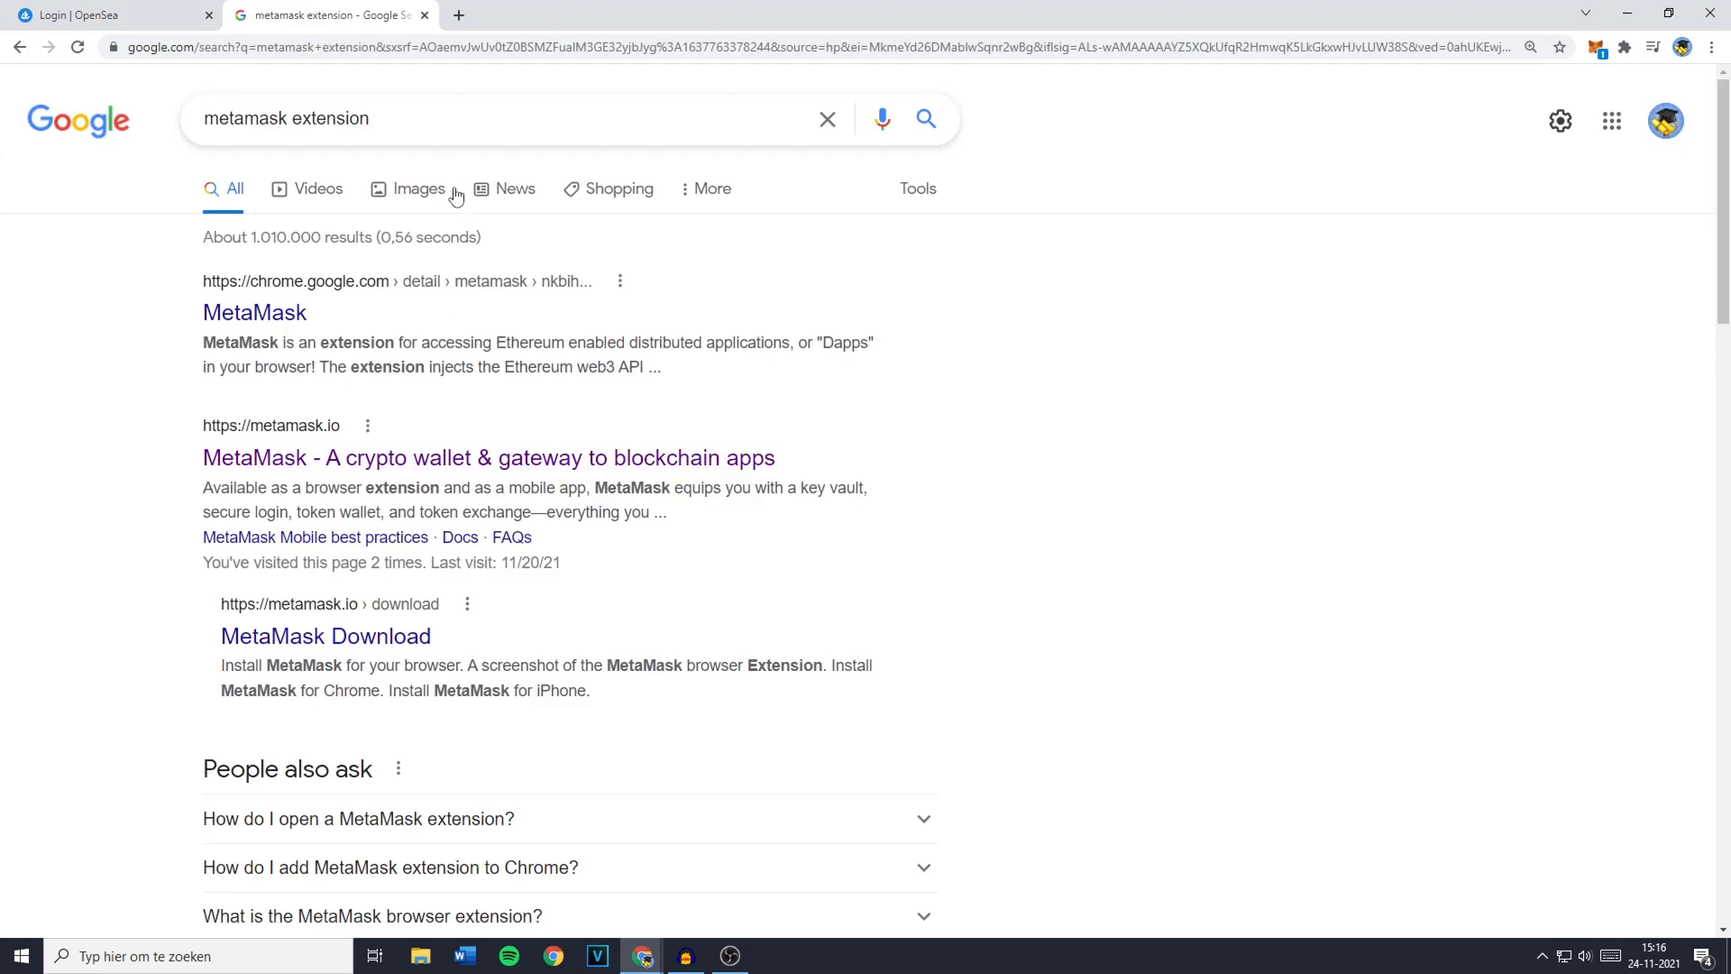
click(487, 458)
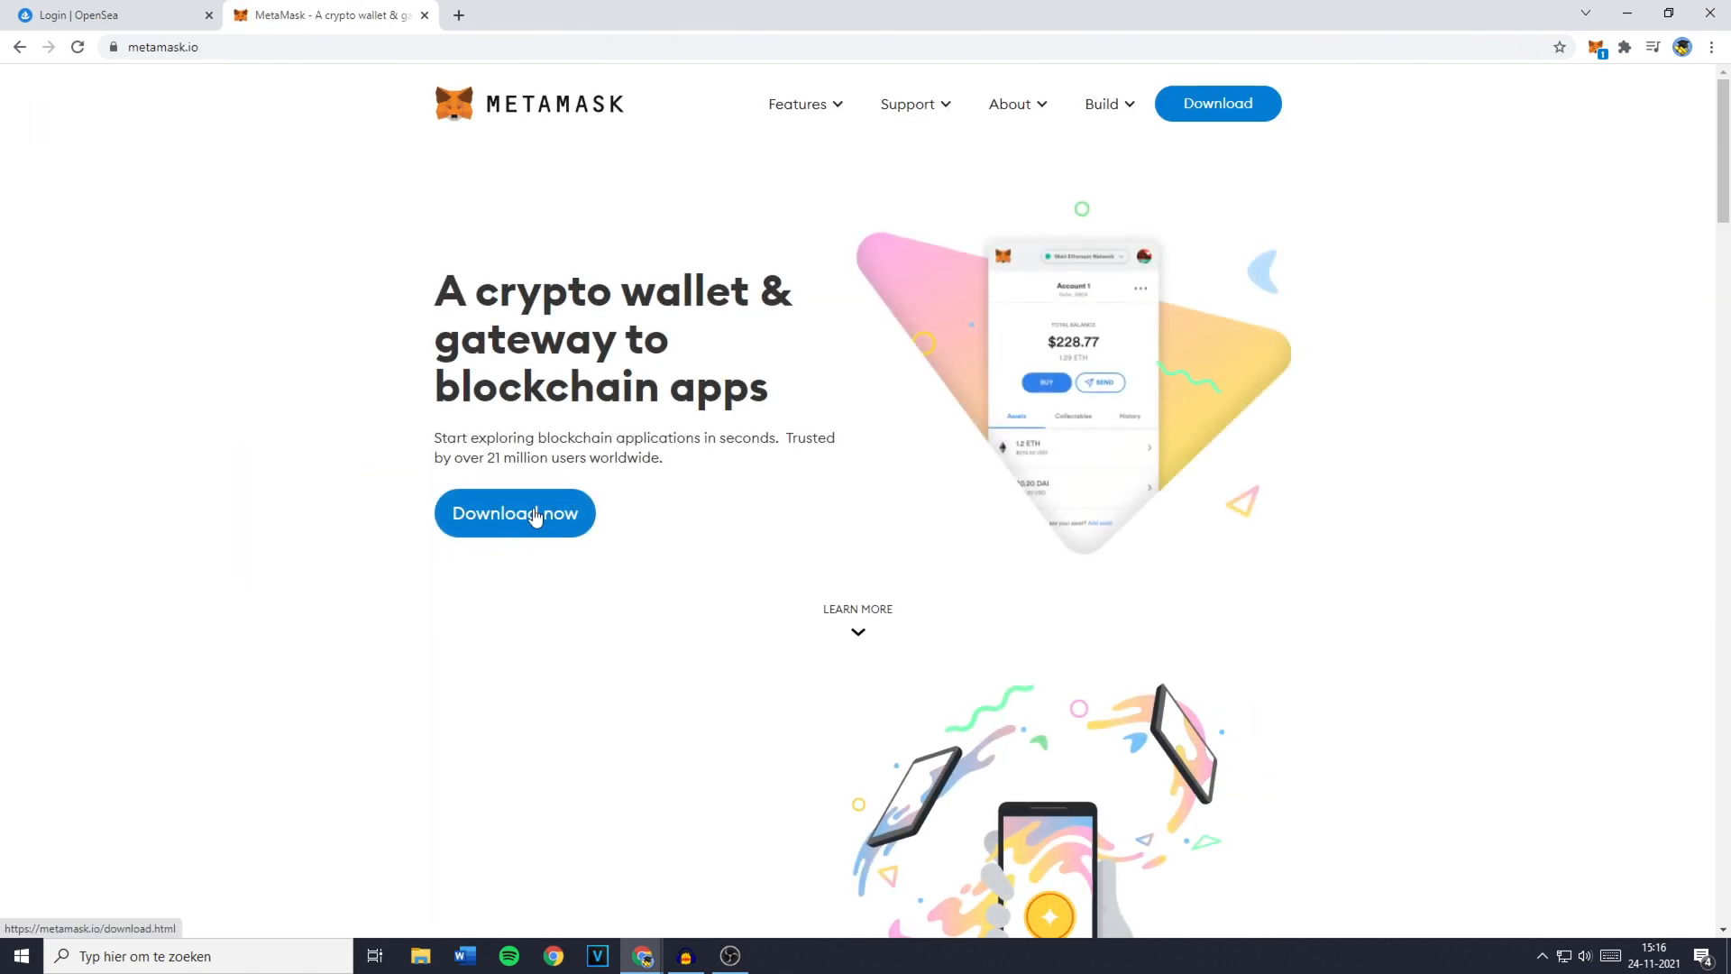
click(514, 512)
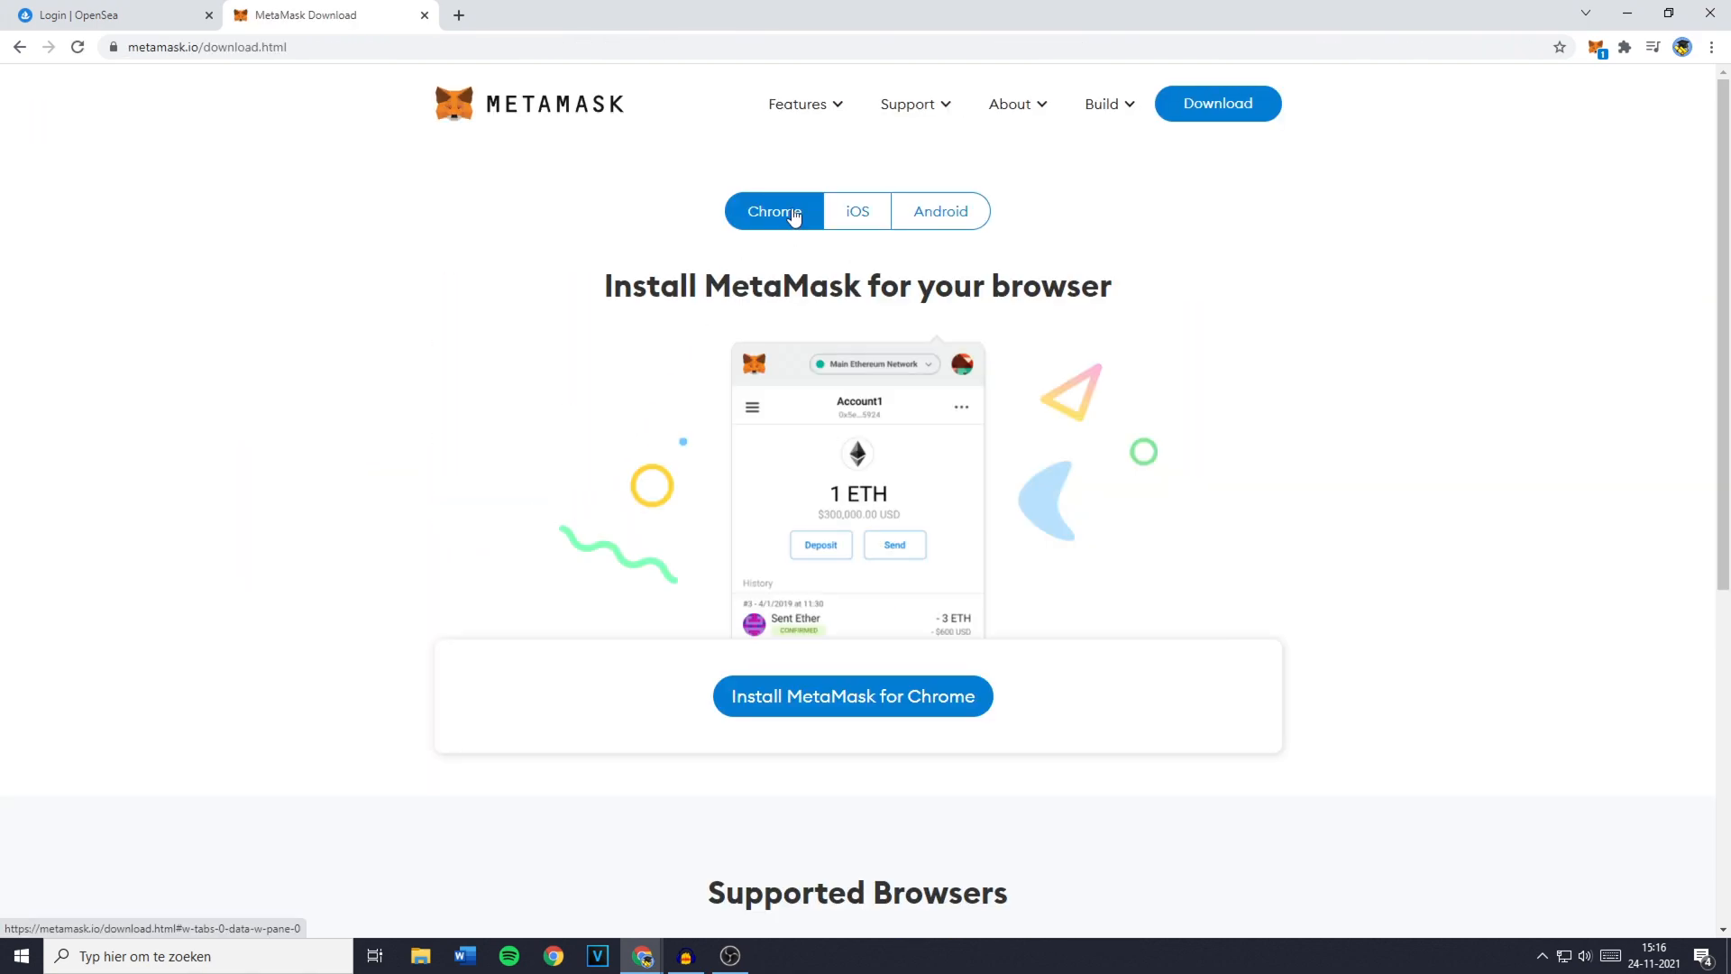
click(851, 696)
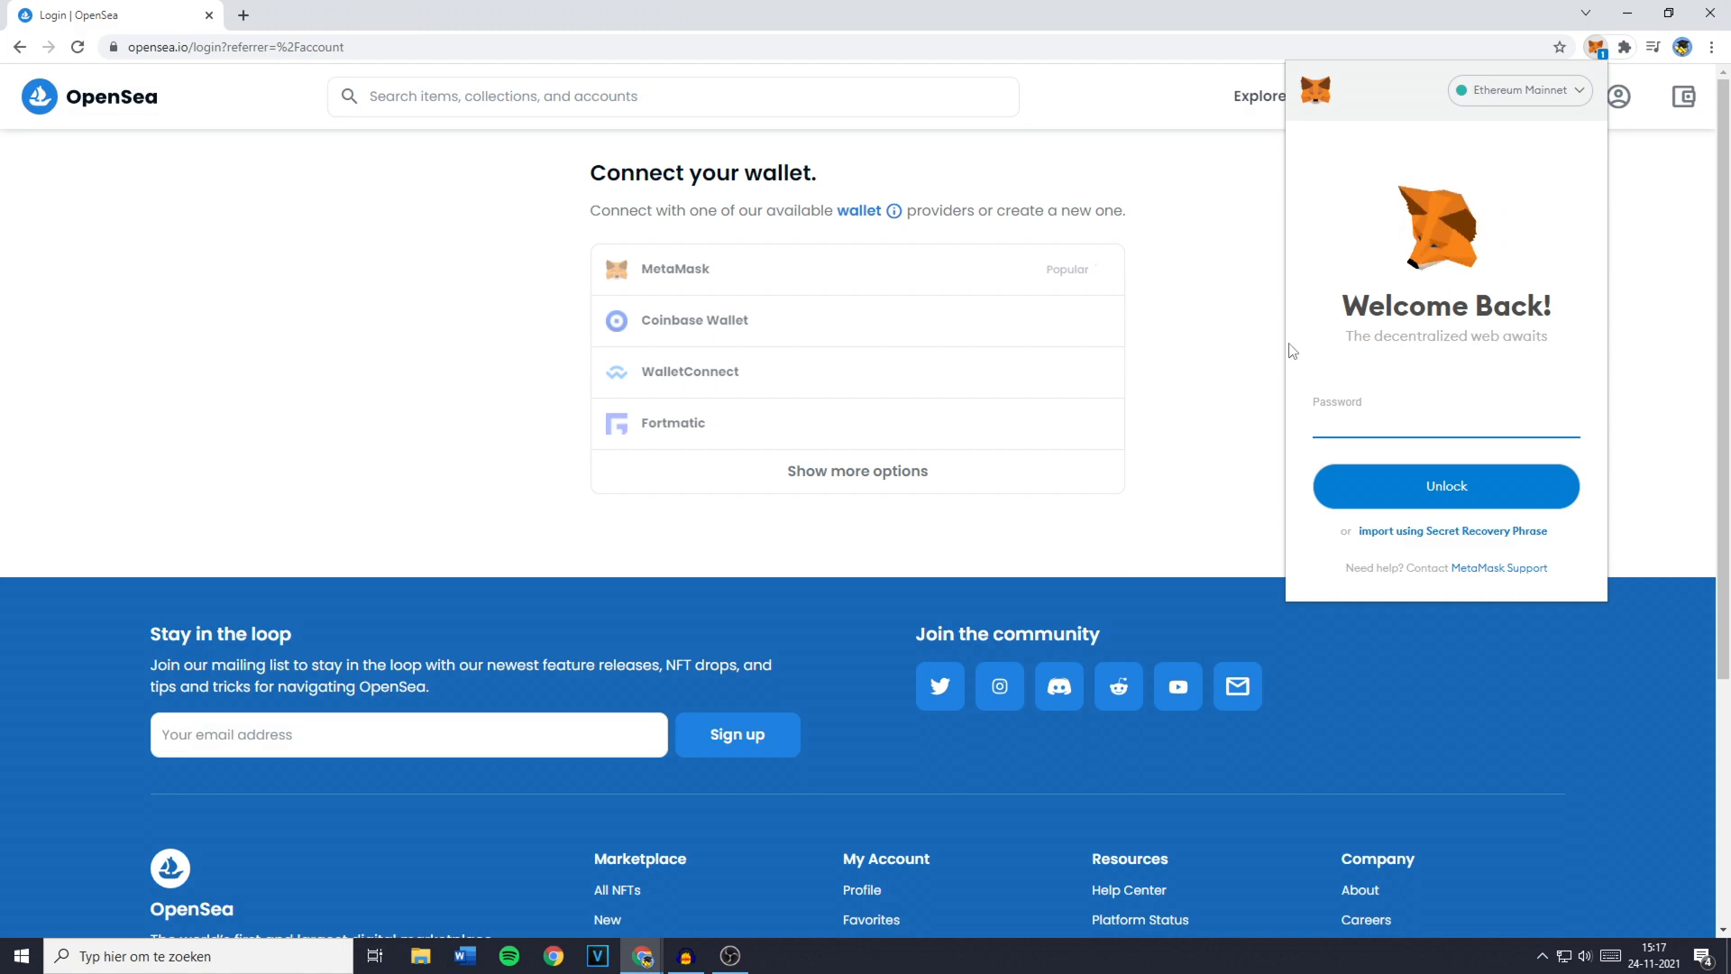
mouse_move(1322, 364)
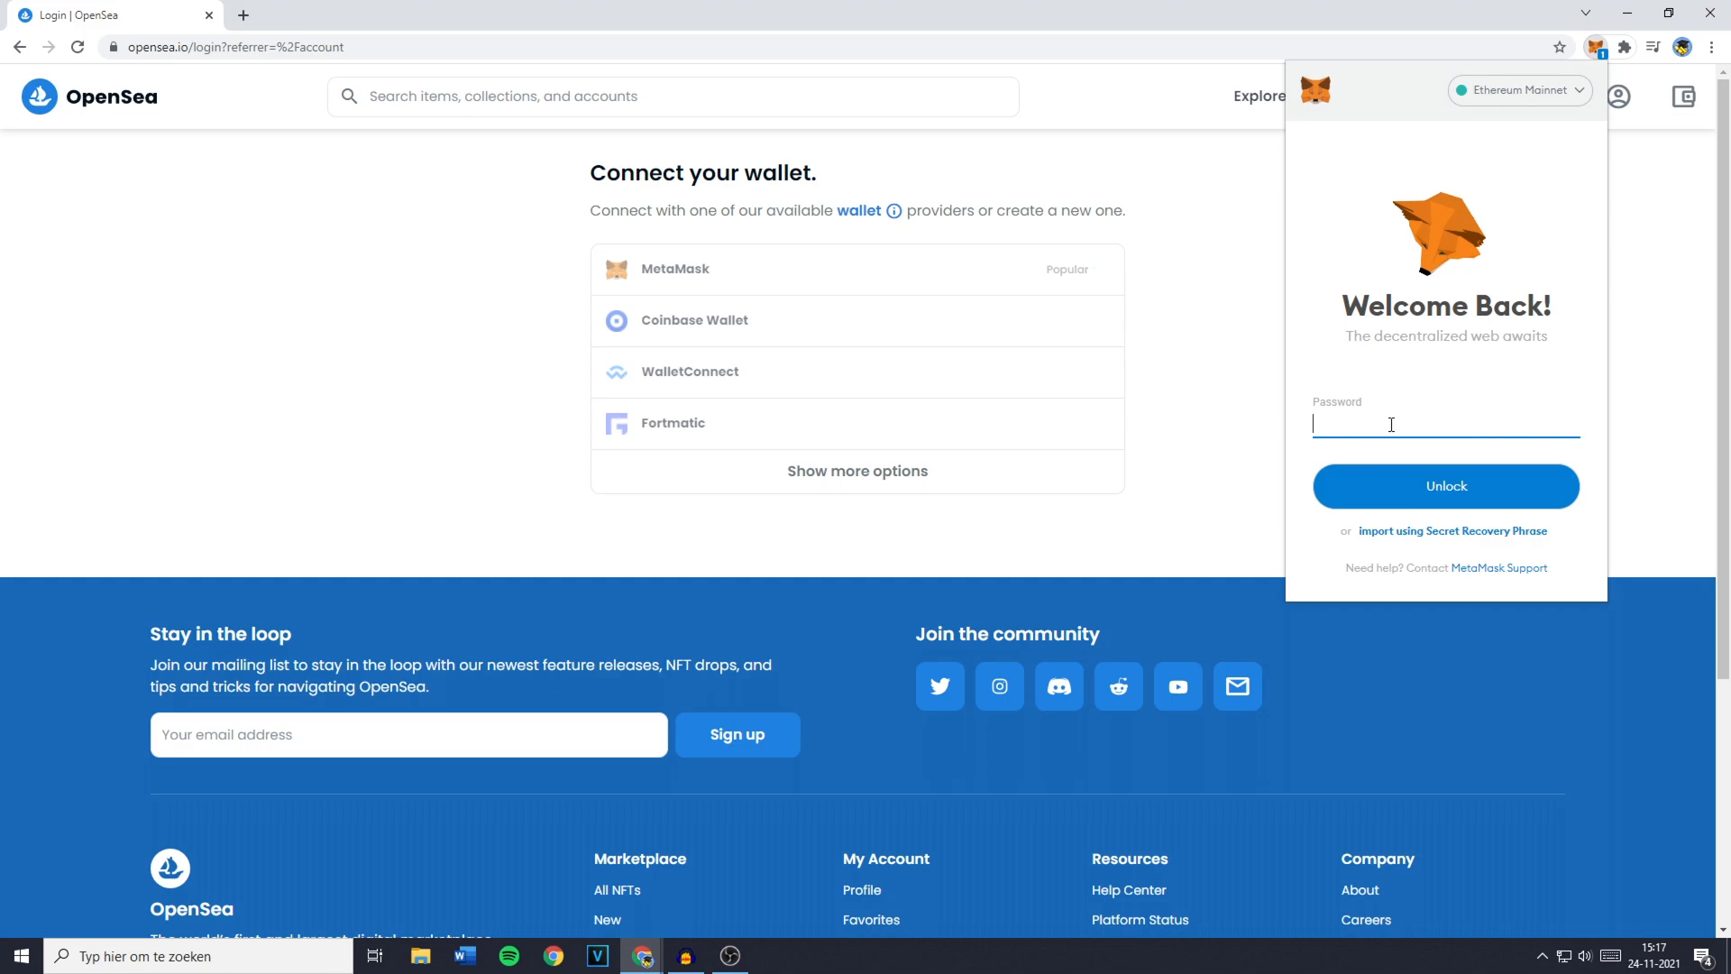
Unlock MetaMask with the password, check the network dropdown and close the popup.
click(1446, 486)
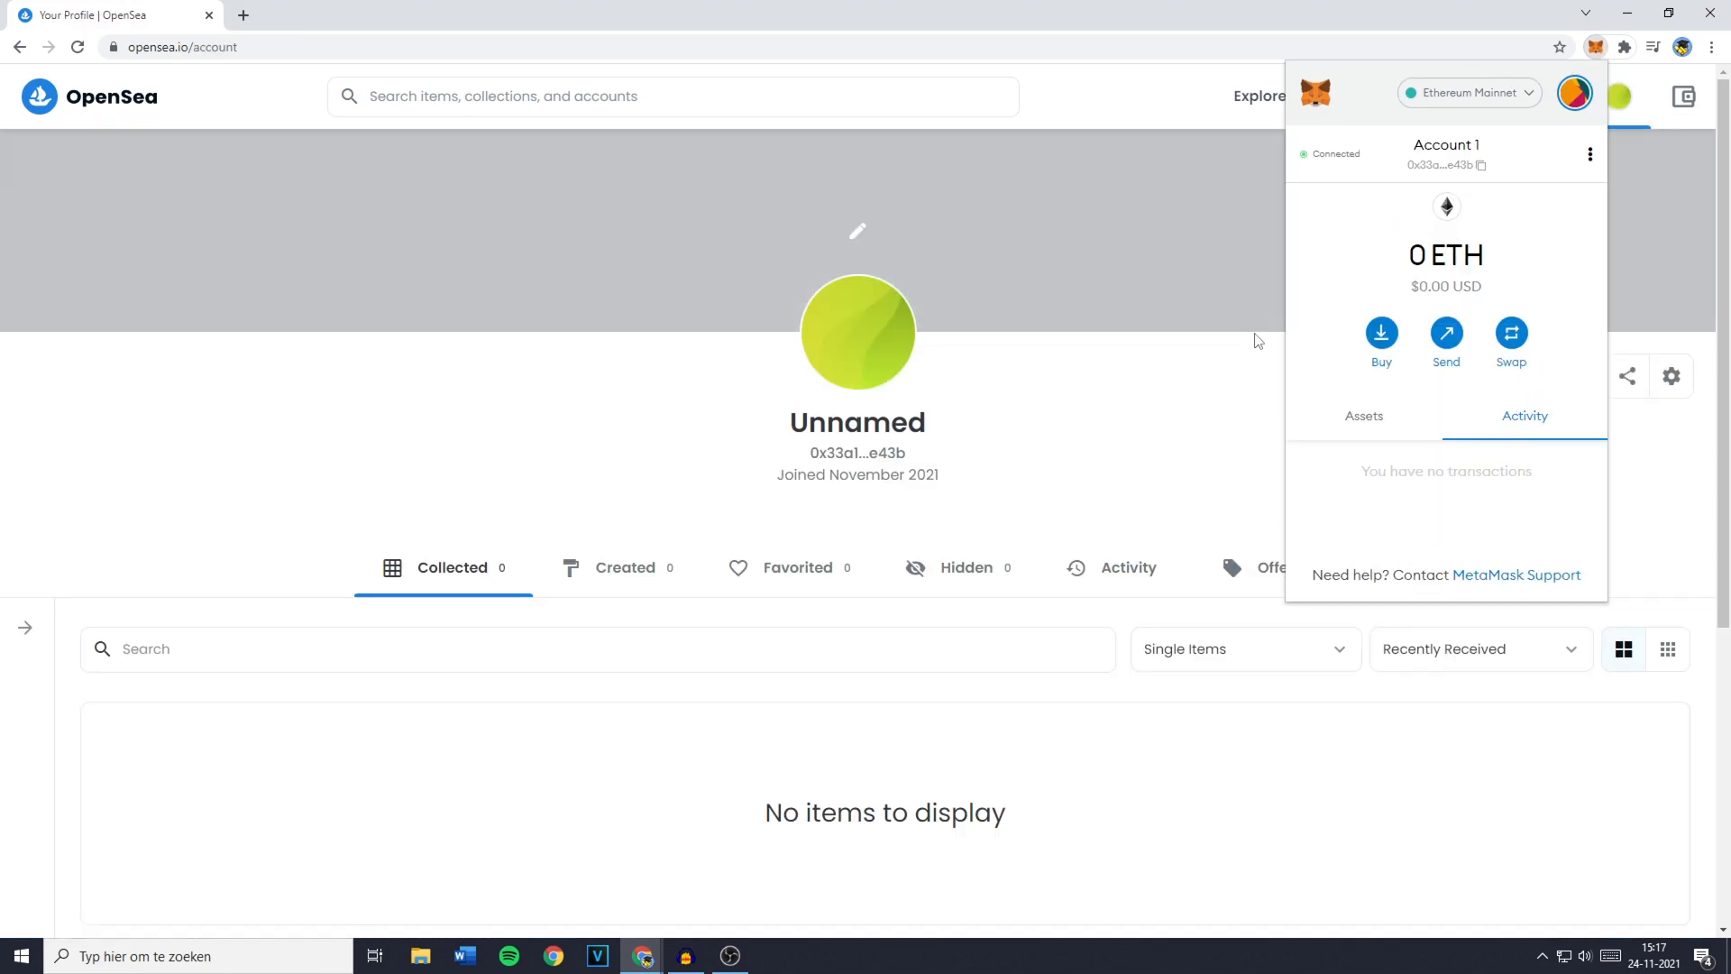
mouse_move(1529, 101)
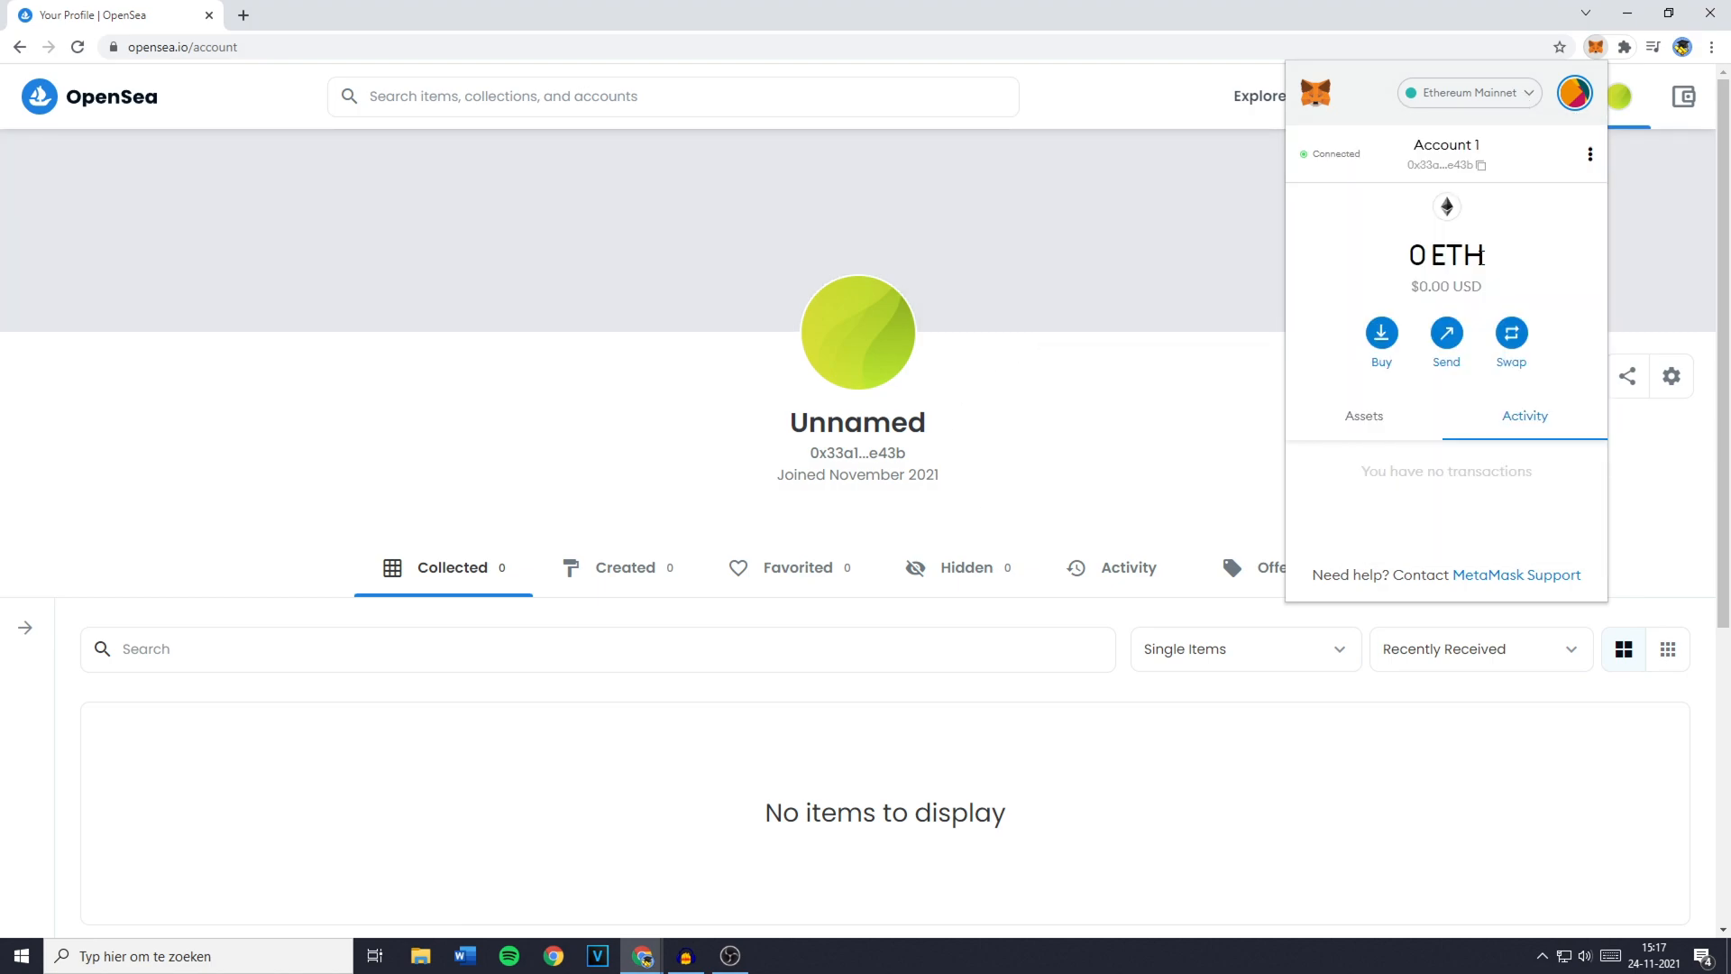
click(1468, 94)
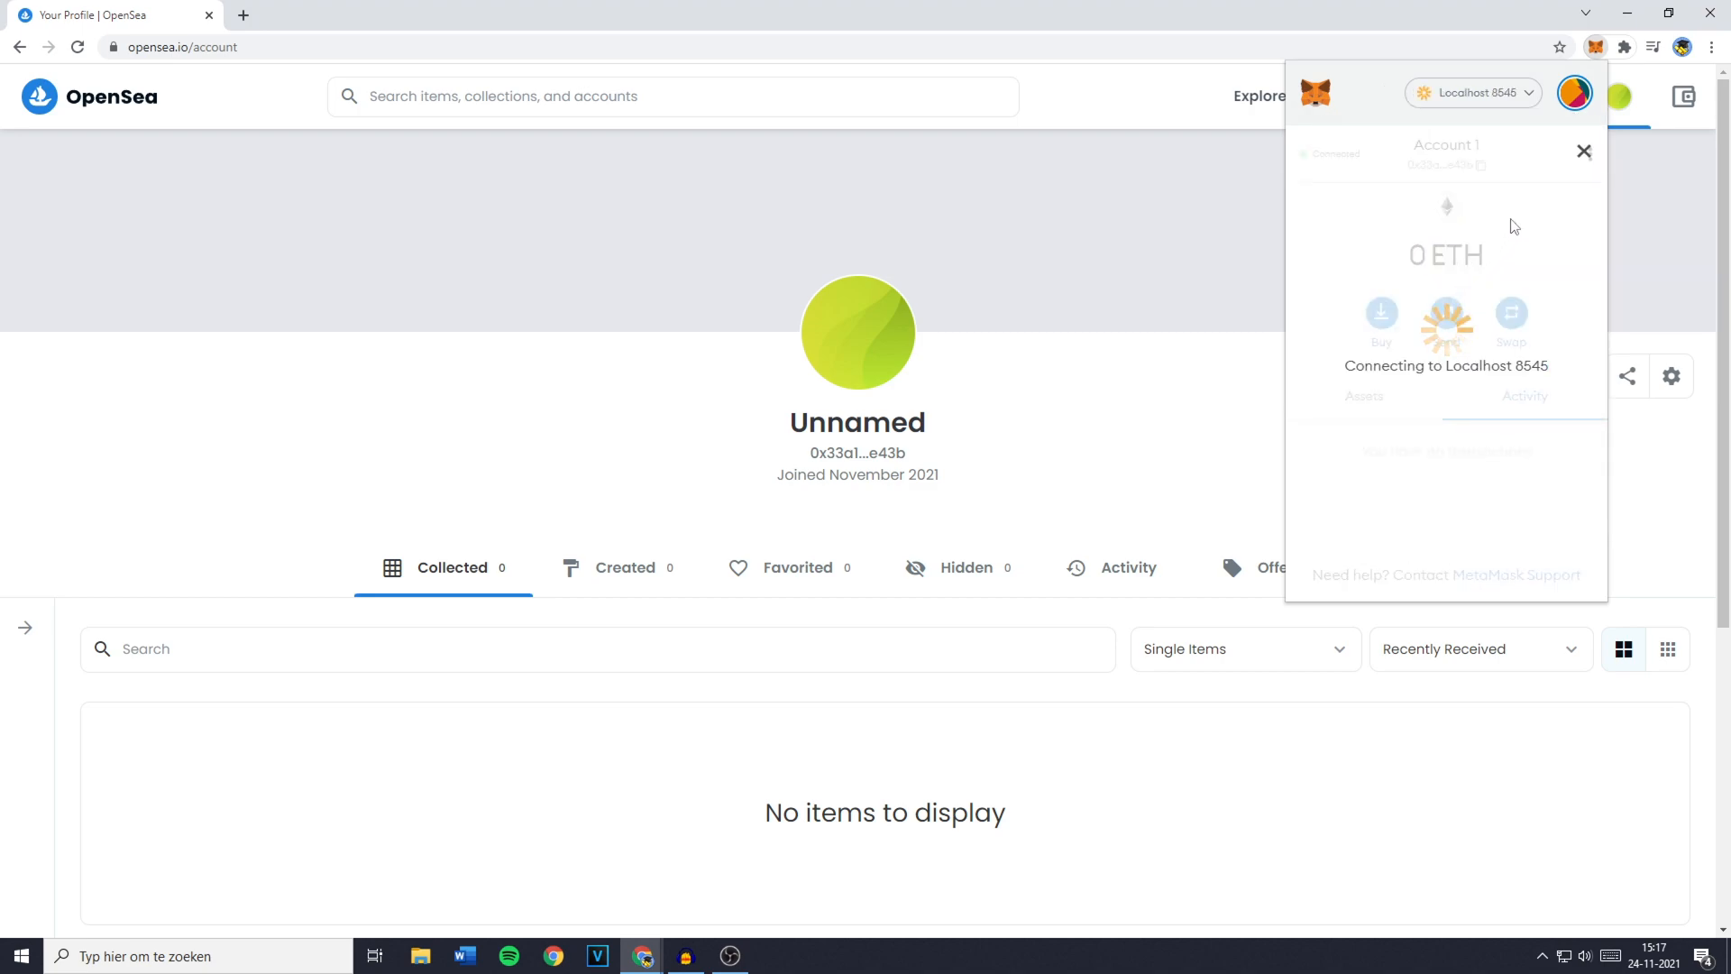
mouse_move(1504, 192)
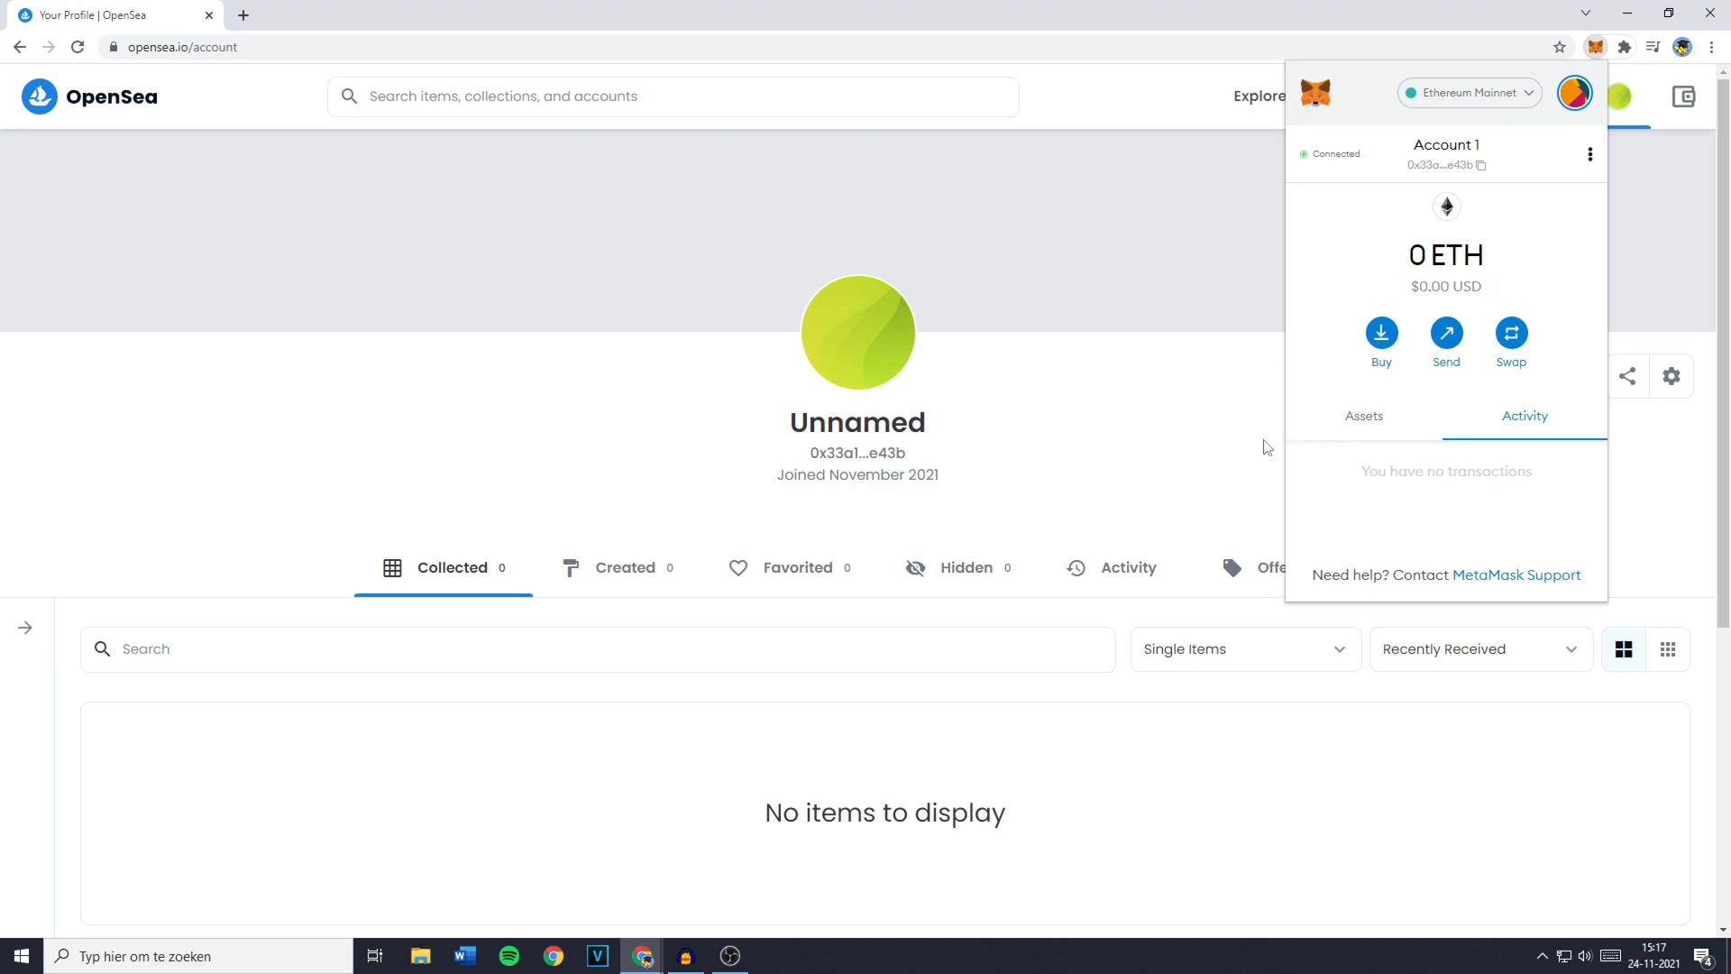
click(1265, 447)
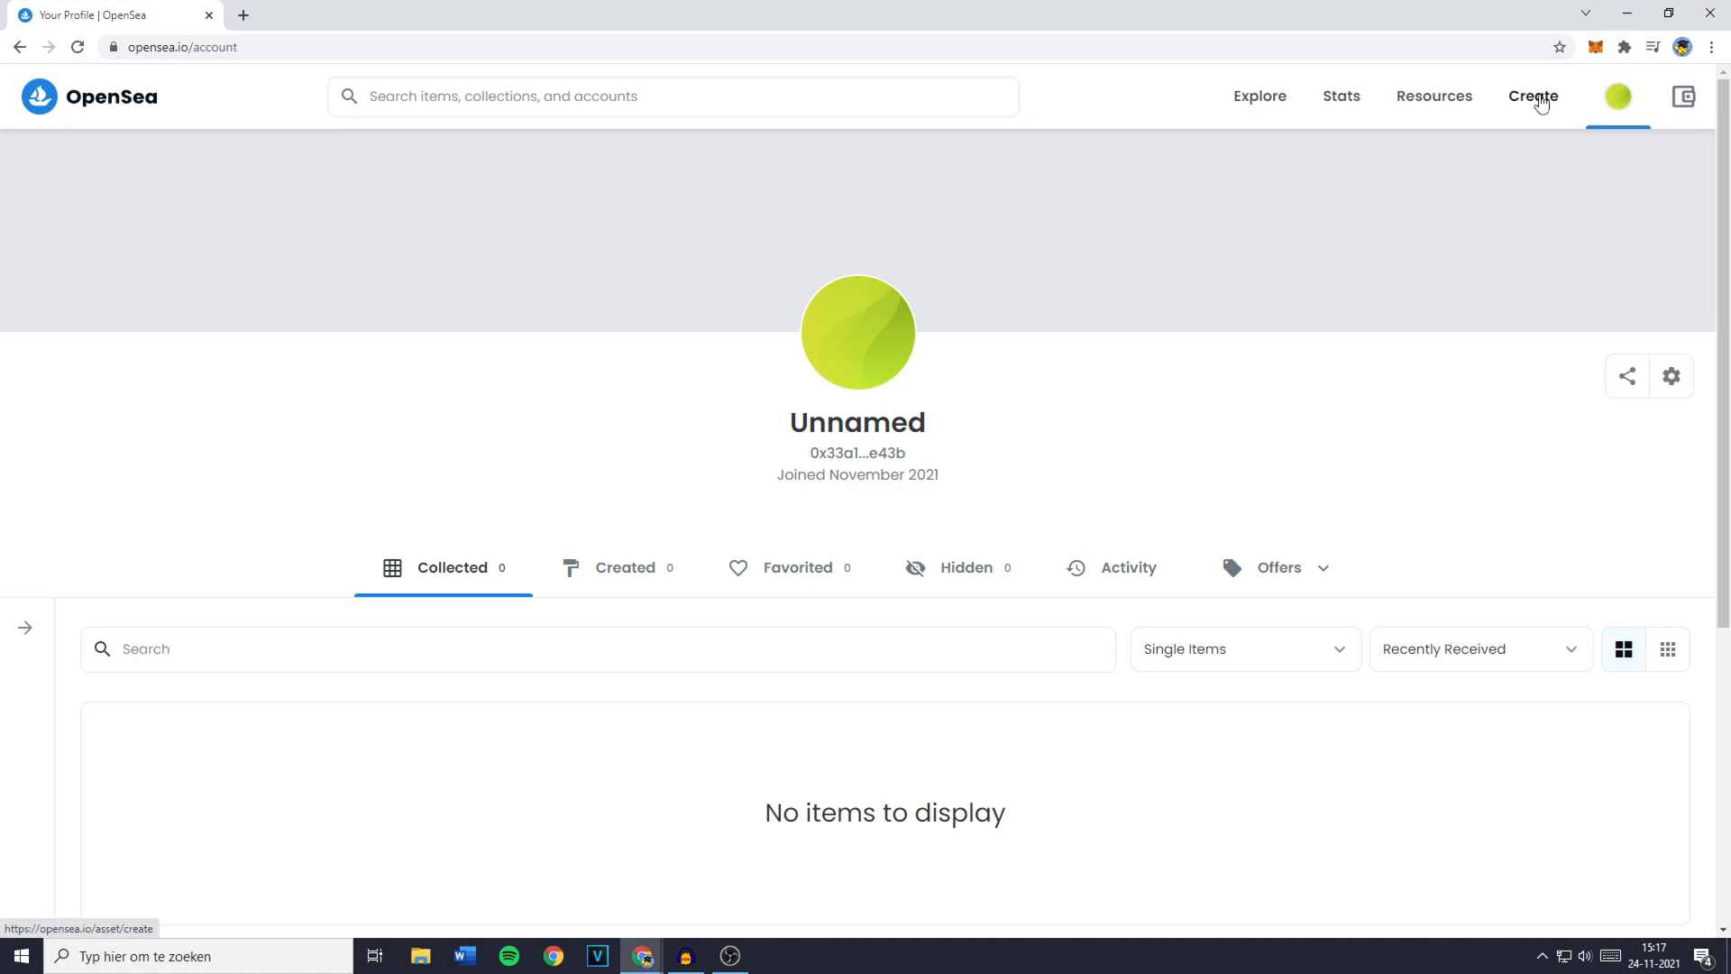
Start a new item via Create and upload the blue channel icon as its image.
click(1532, 96)
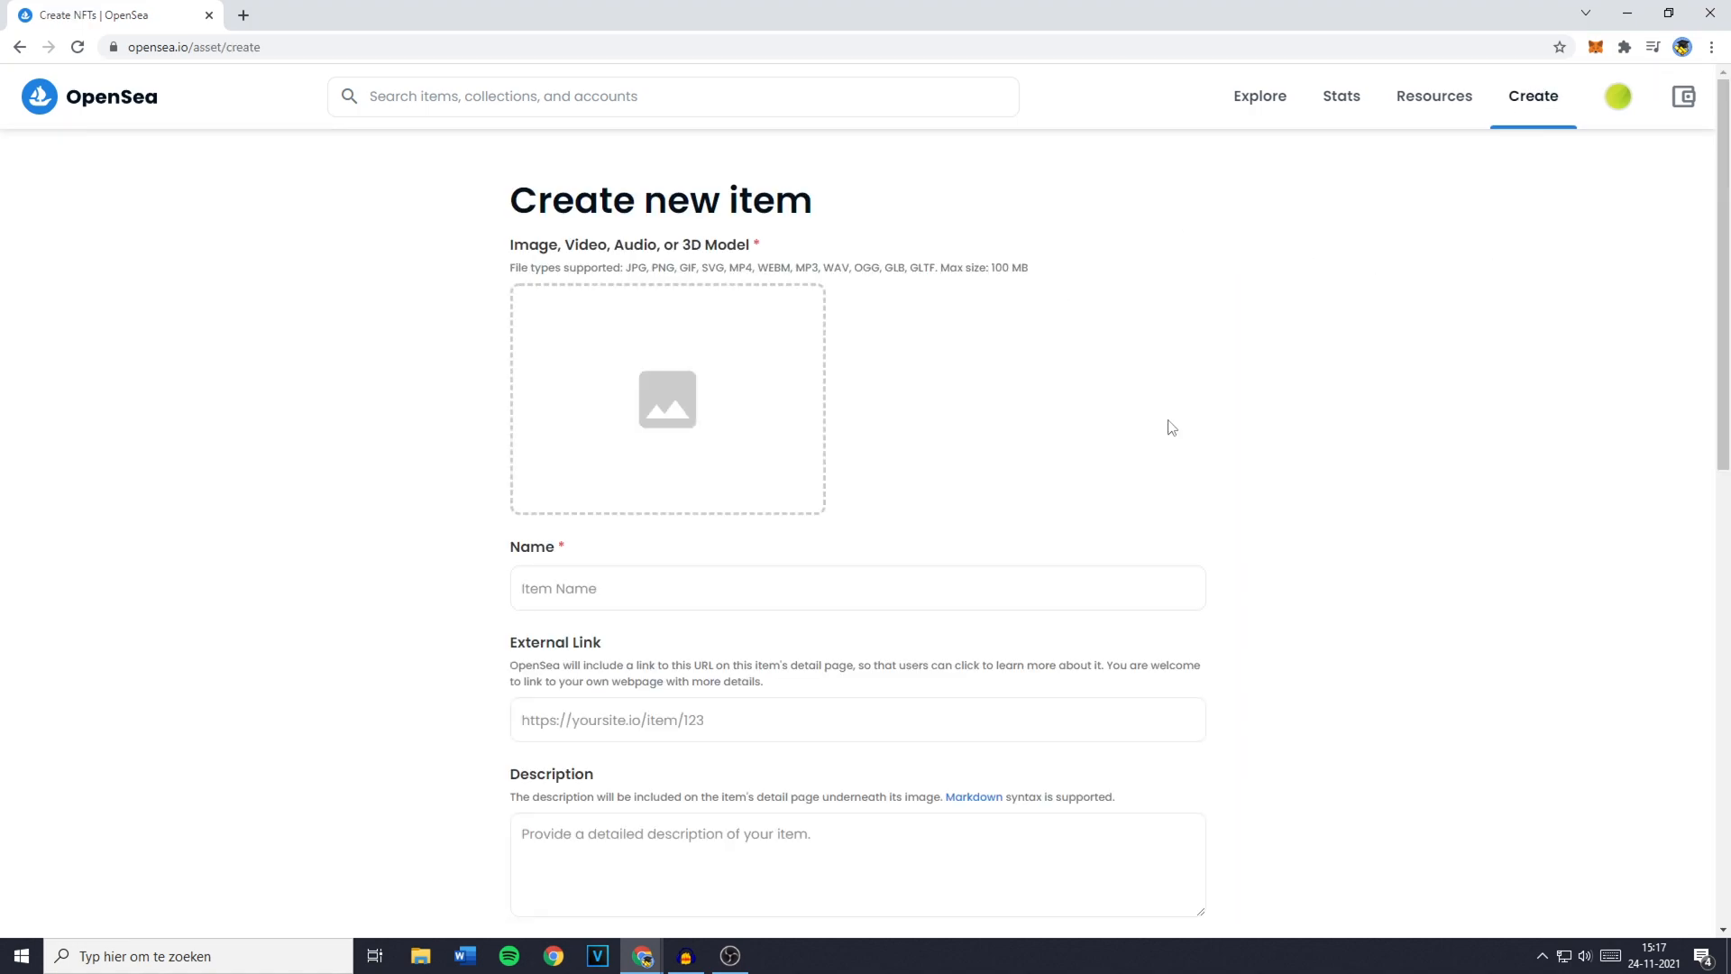
mouse_move(739, 435)
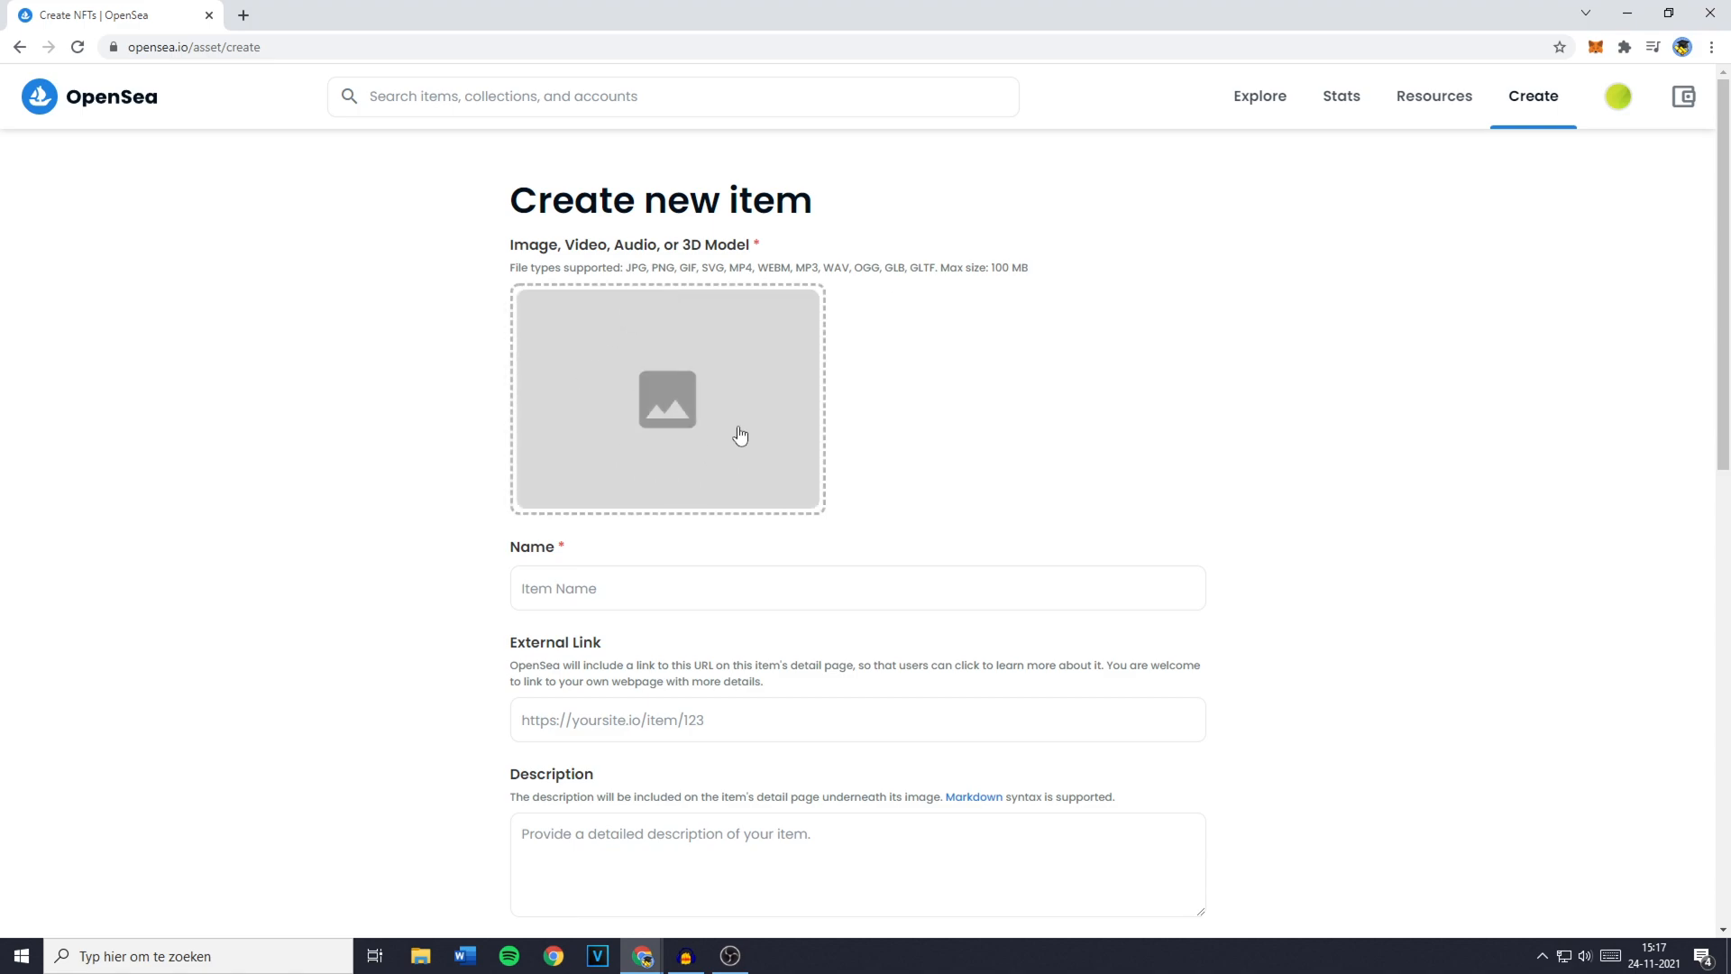
mouse_move(728, 443)
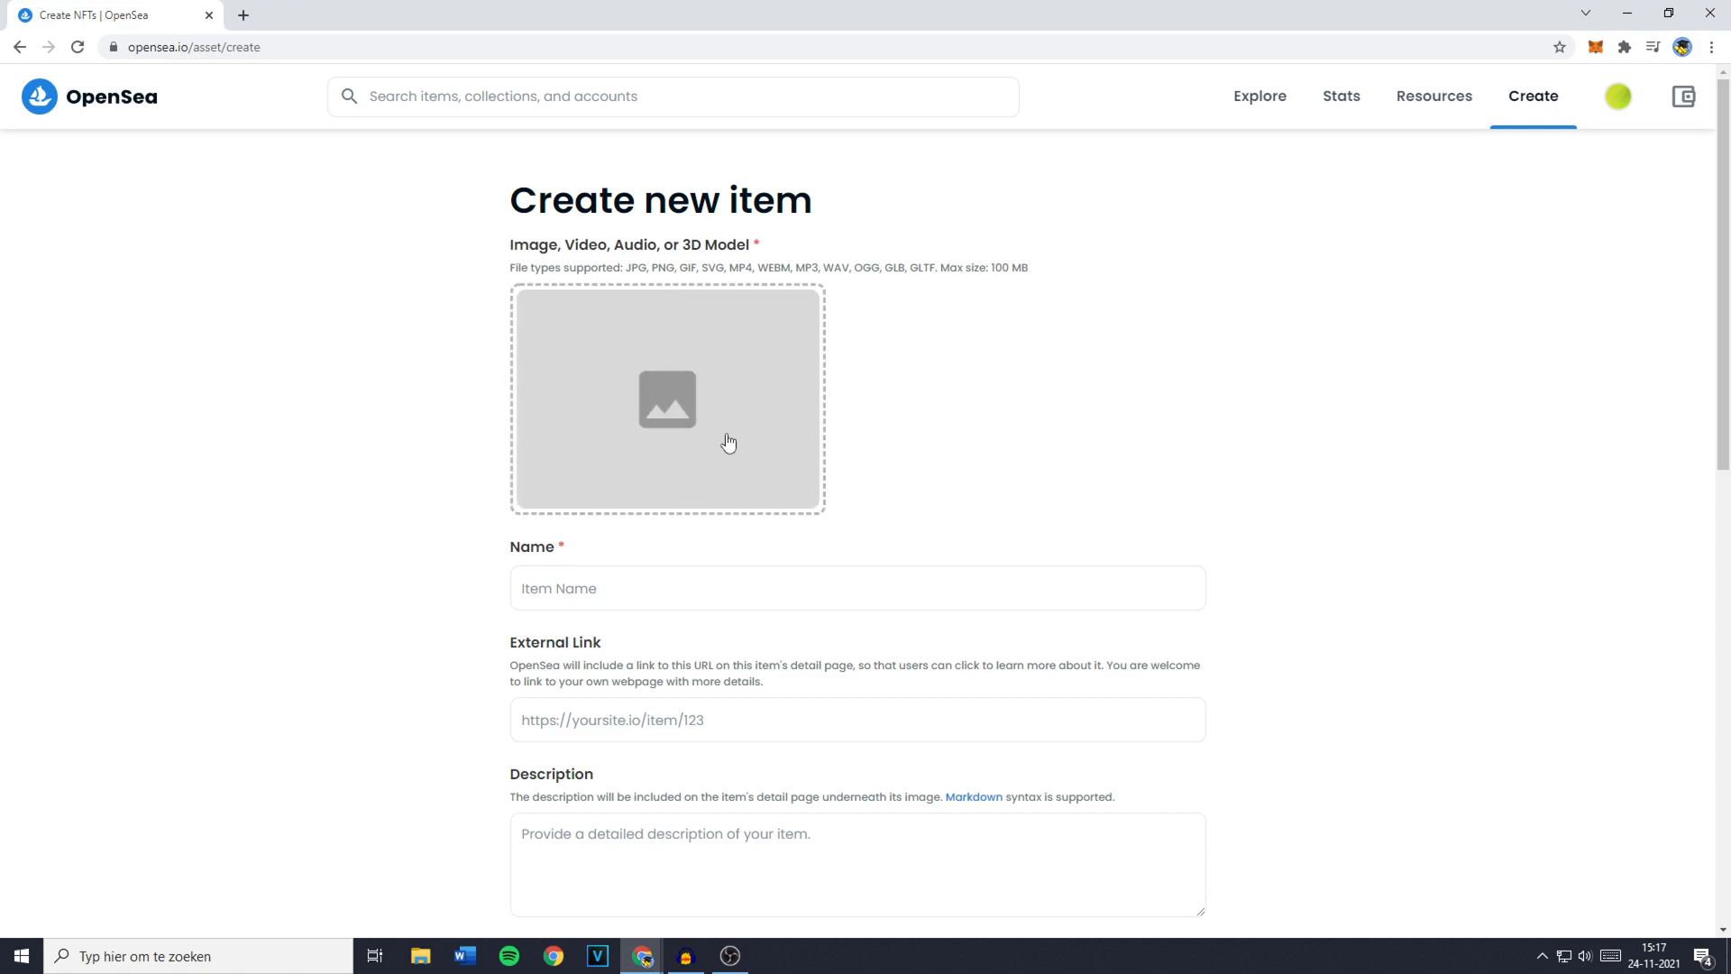
click(667, 398)
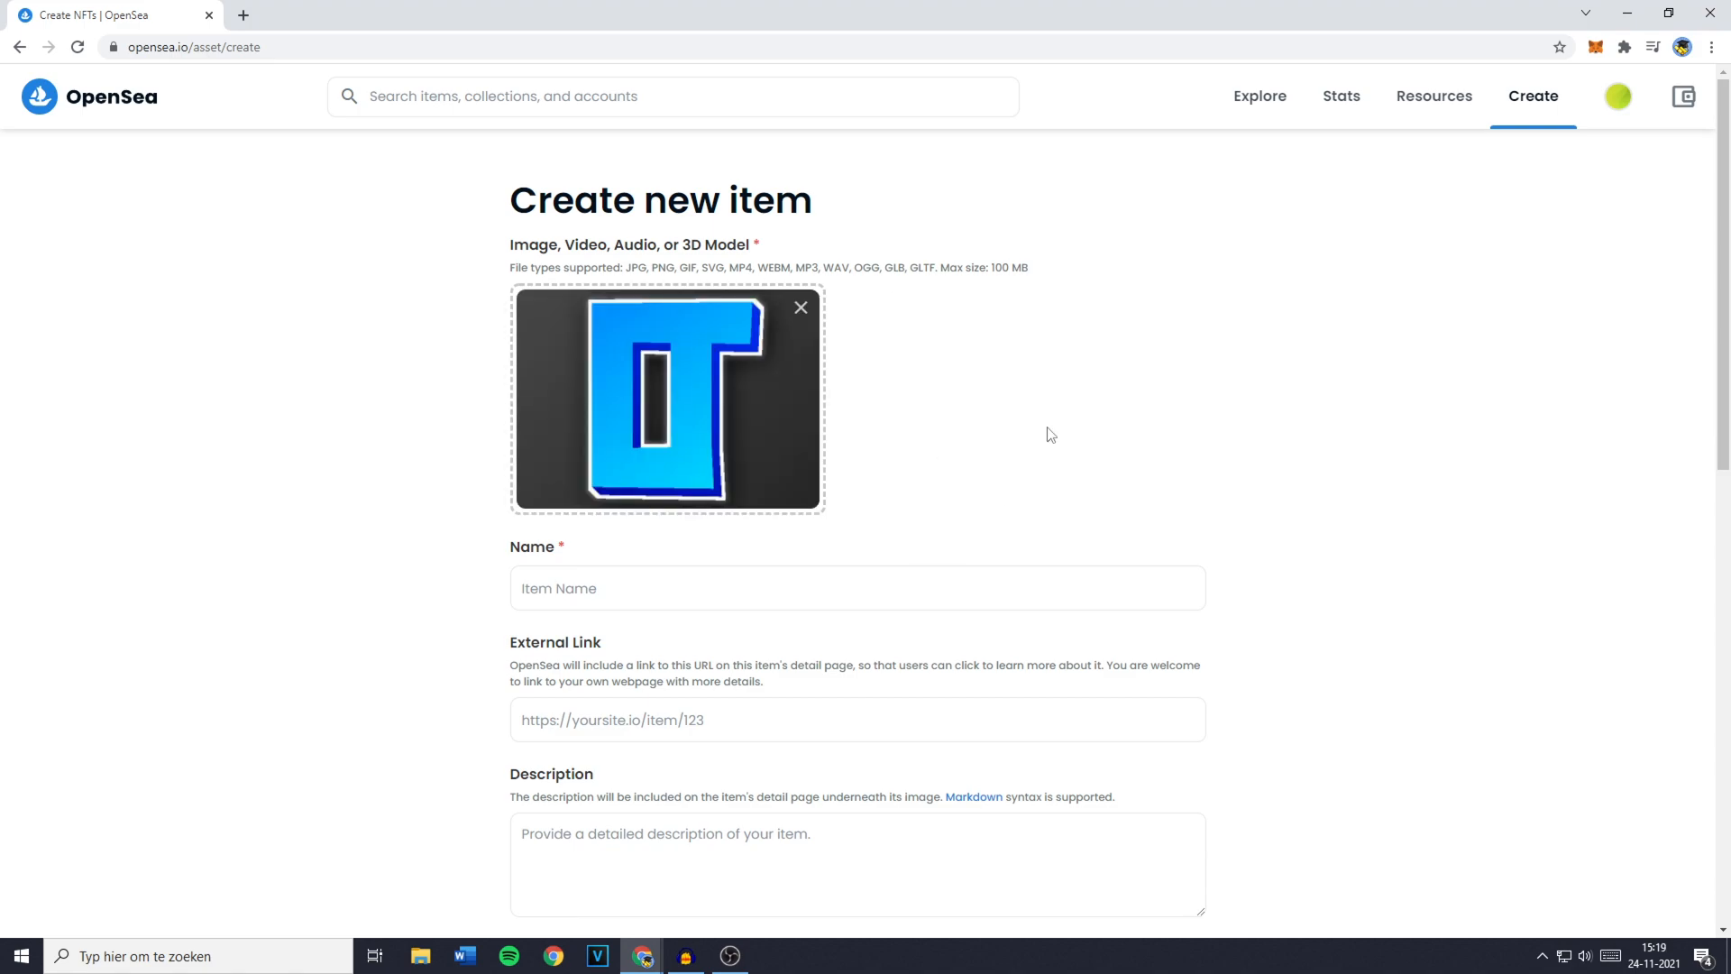
scroll(down, 3)
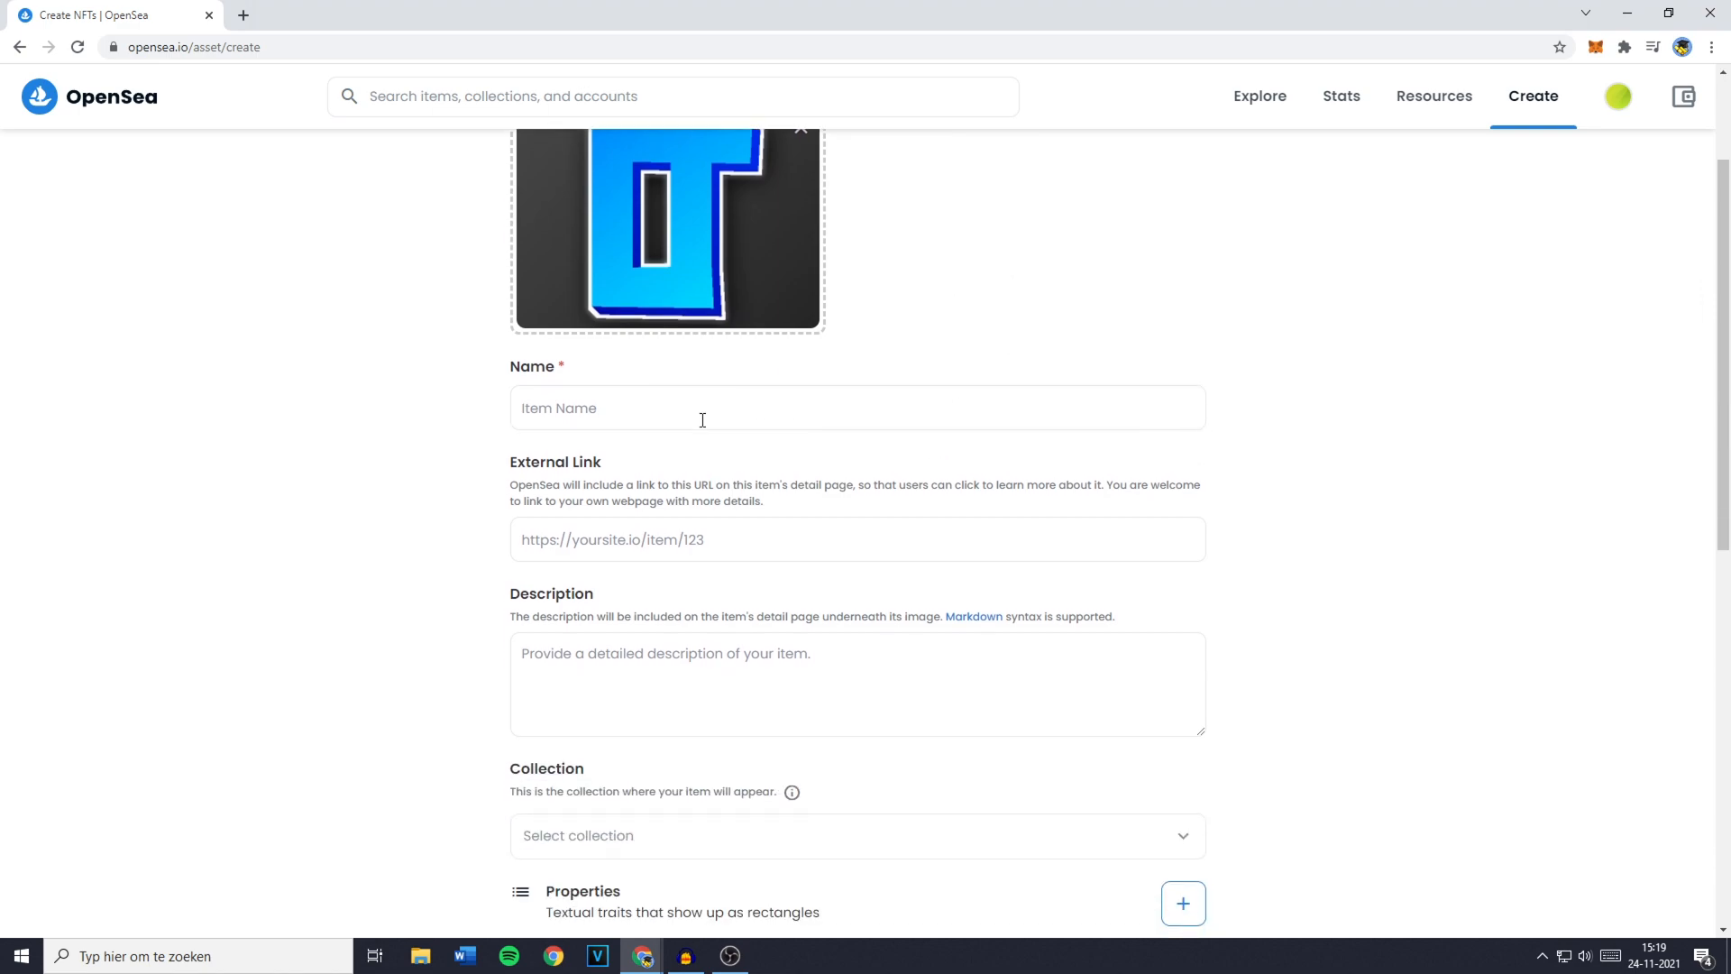
click(701, 407)
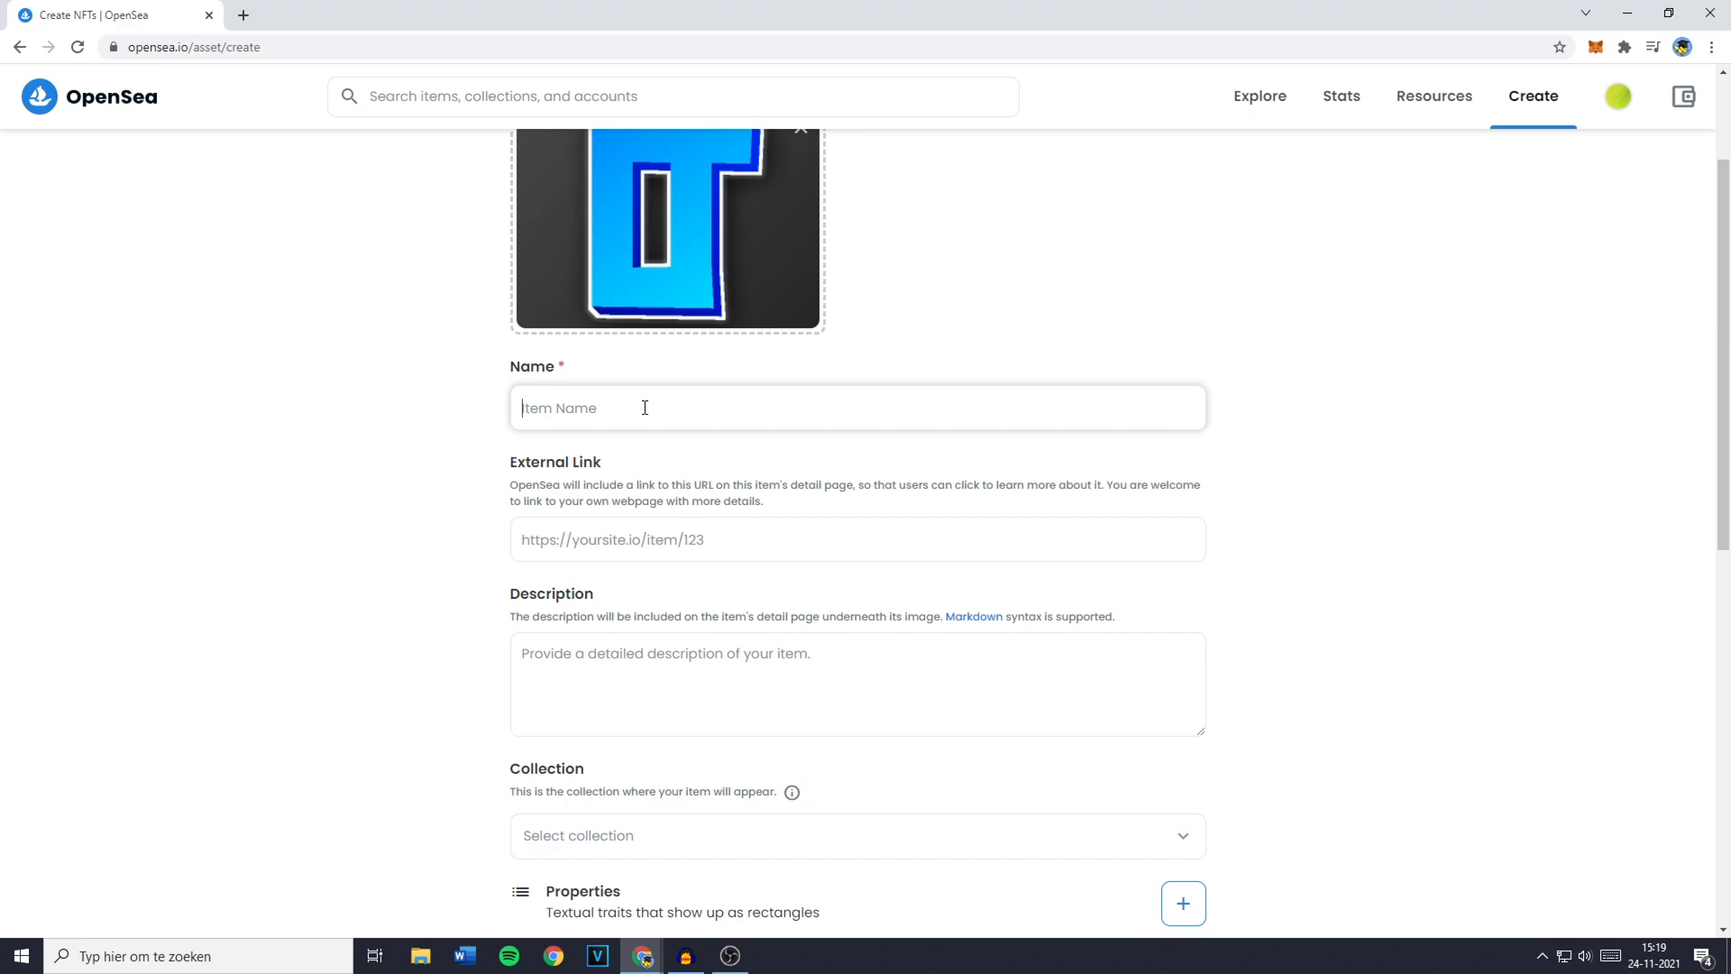
Name the item 'Lukassen Tutorials - Channel Icon', add the YouTube channel URL and description 'Just a test, lol.'.
text(Lukassen Tutorials - Channel Icon)
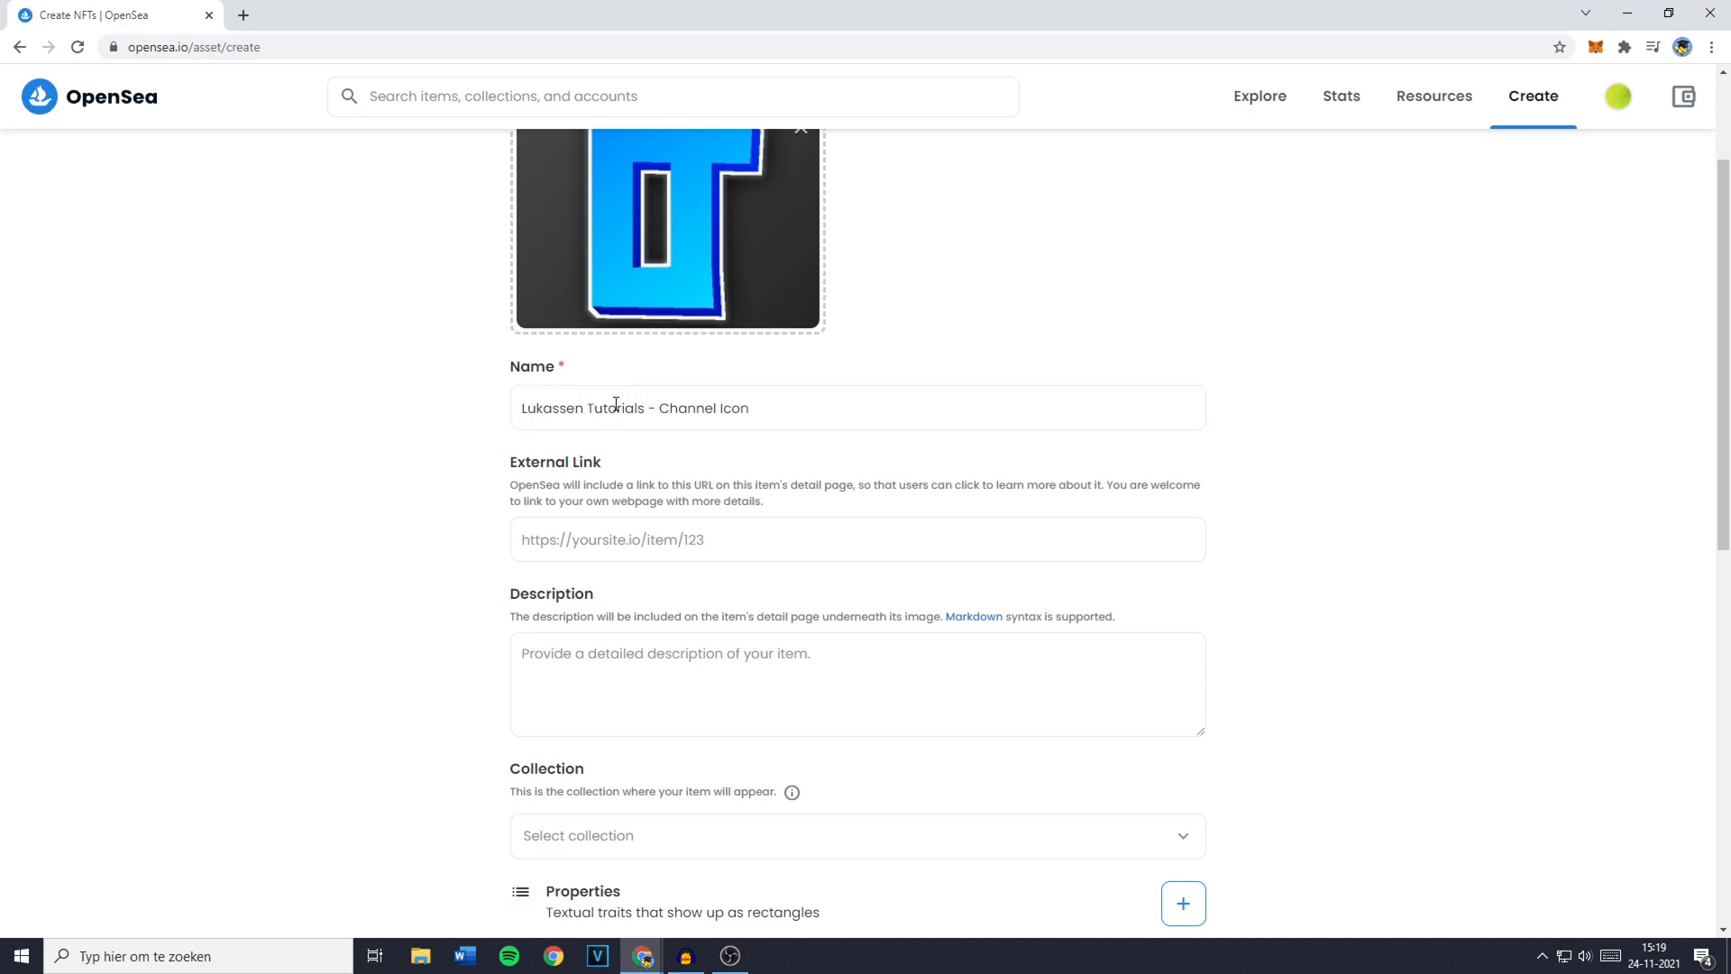
scroll(down, 3)
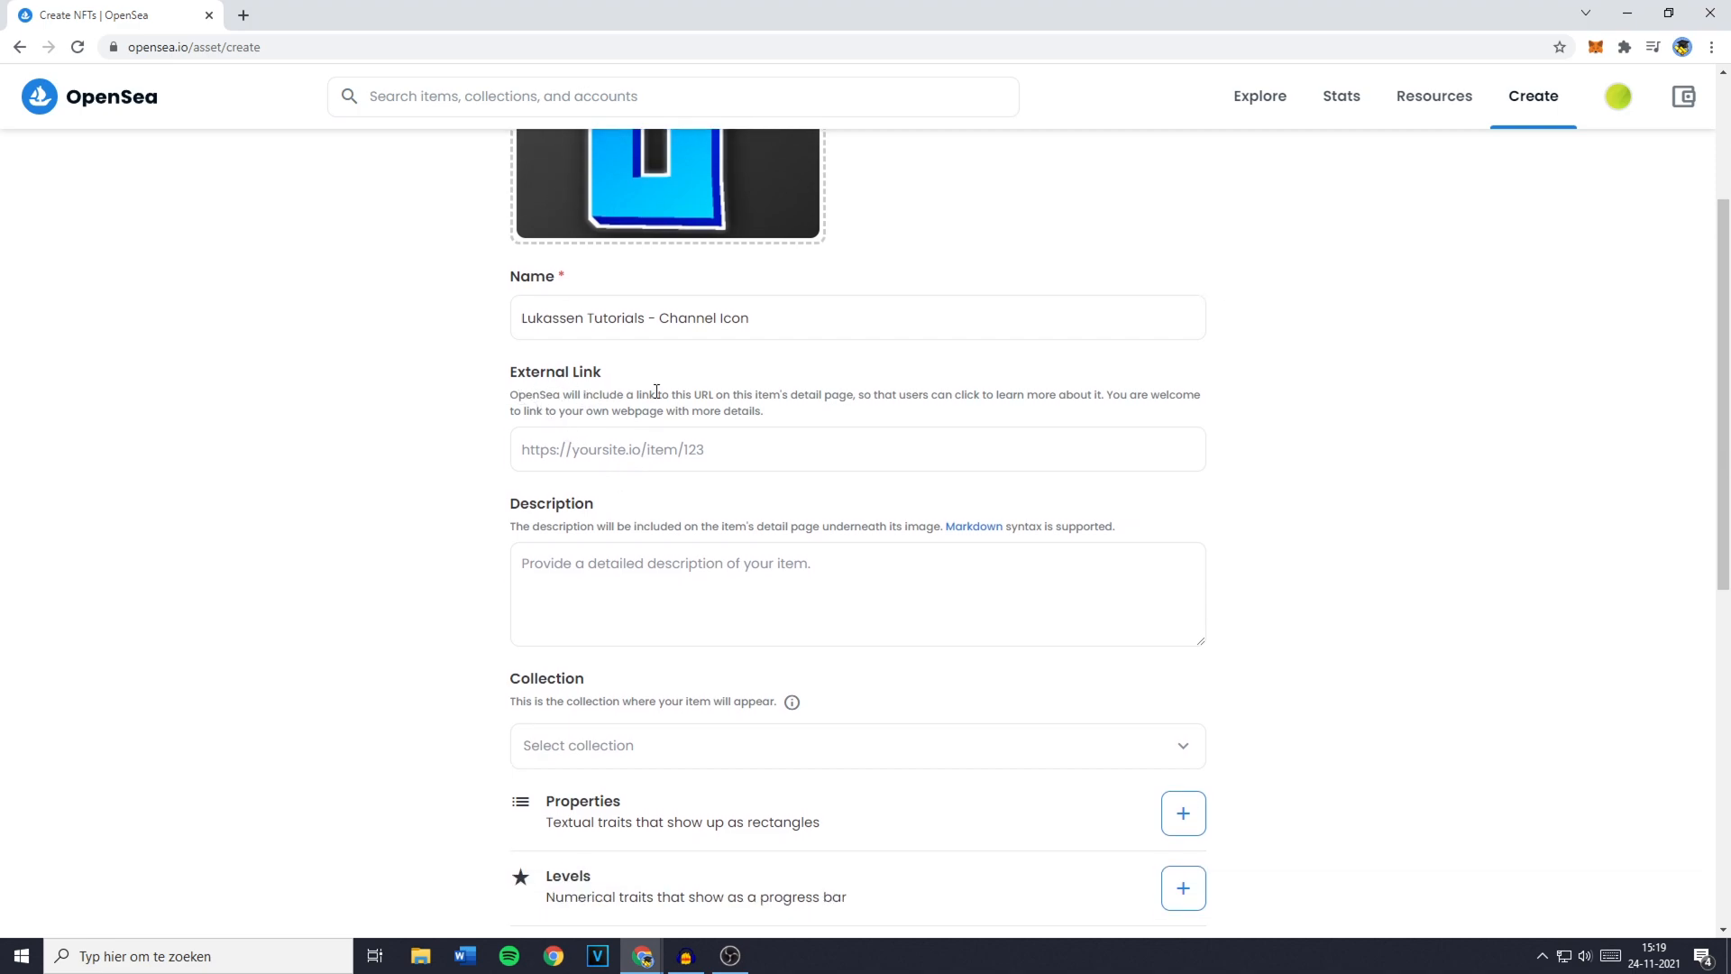
mouse_move(845, 394)
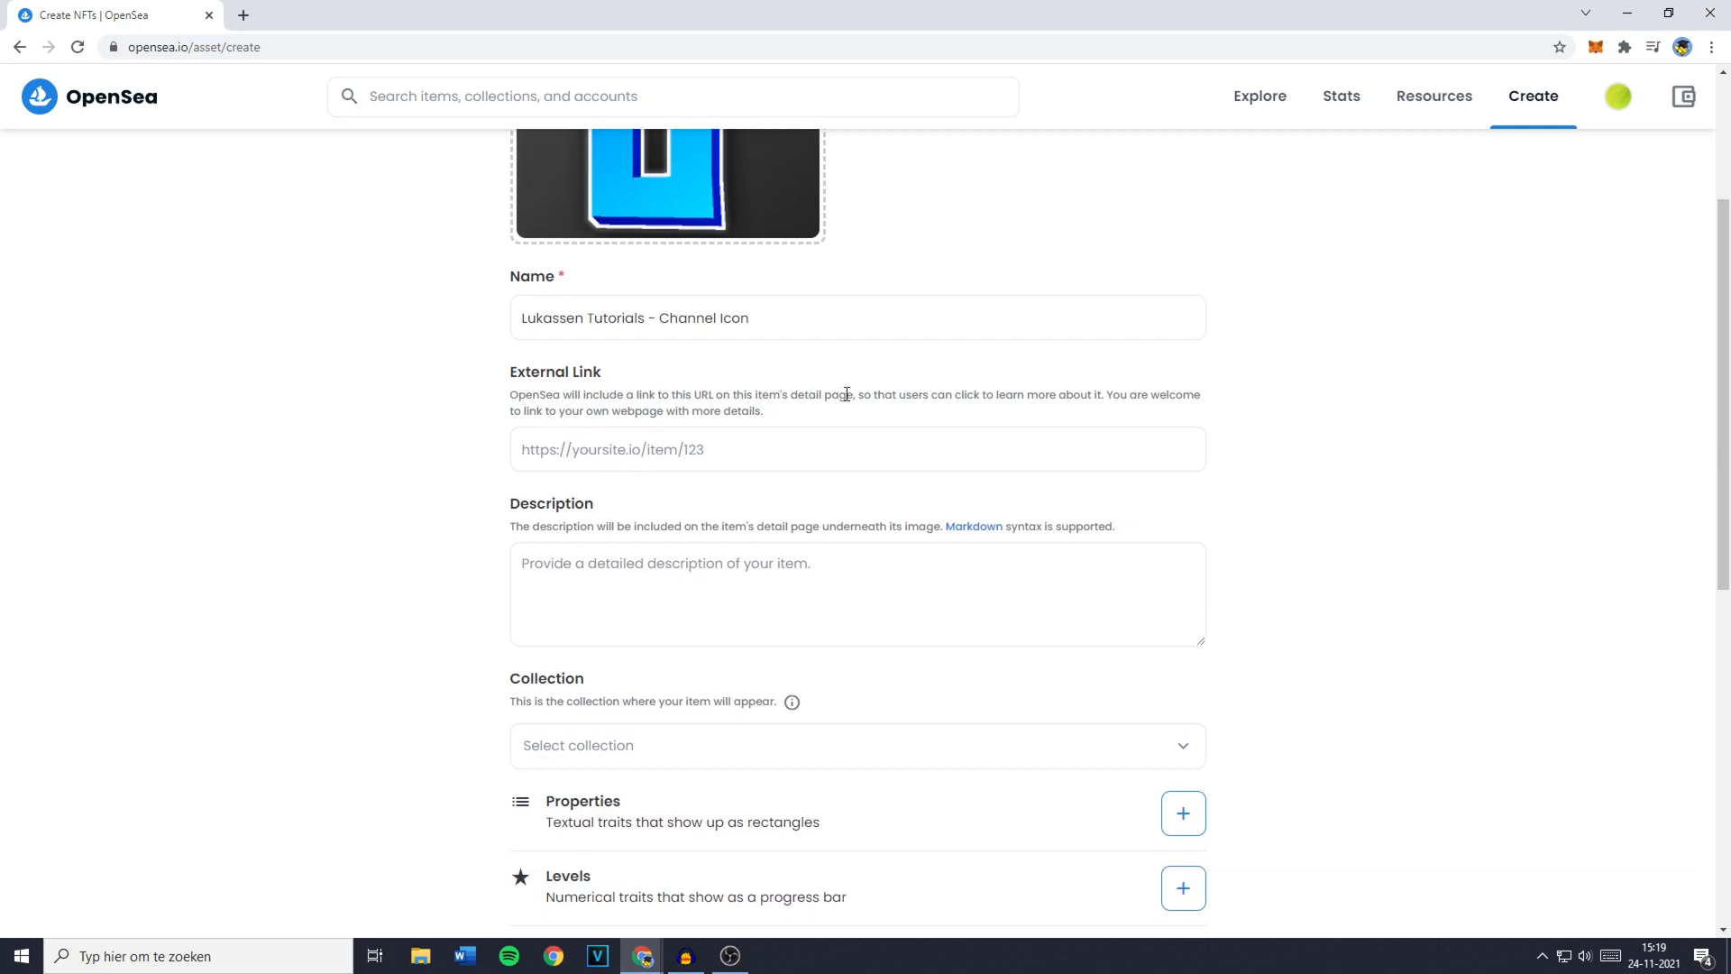
mouse_move(995, 395)
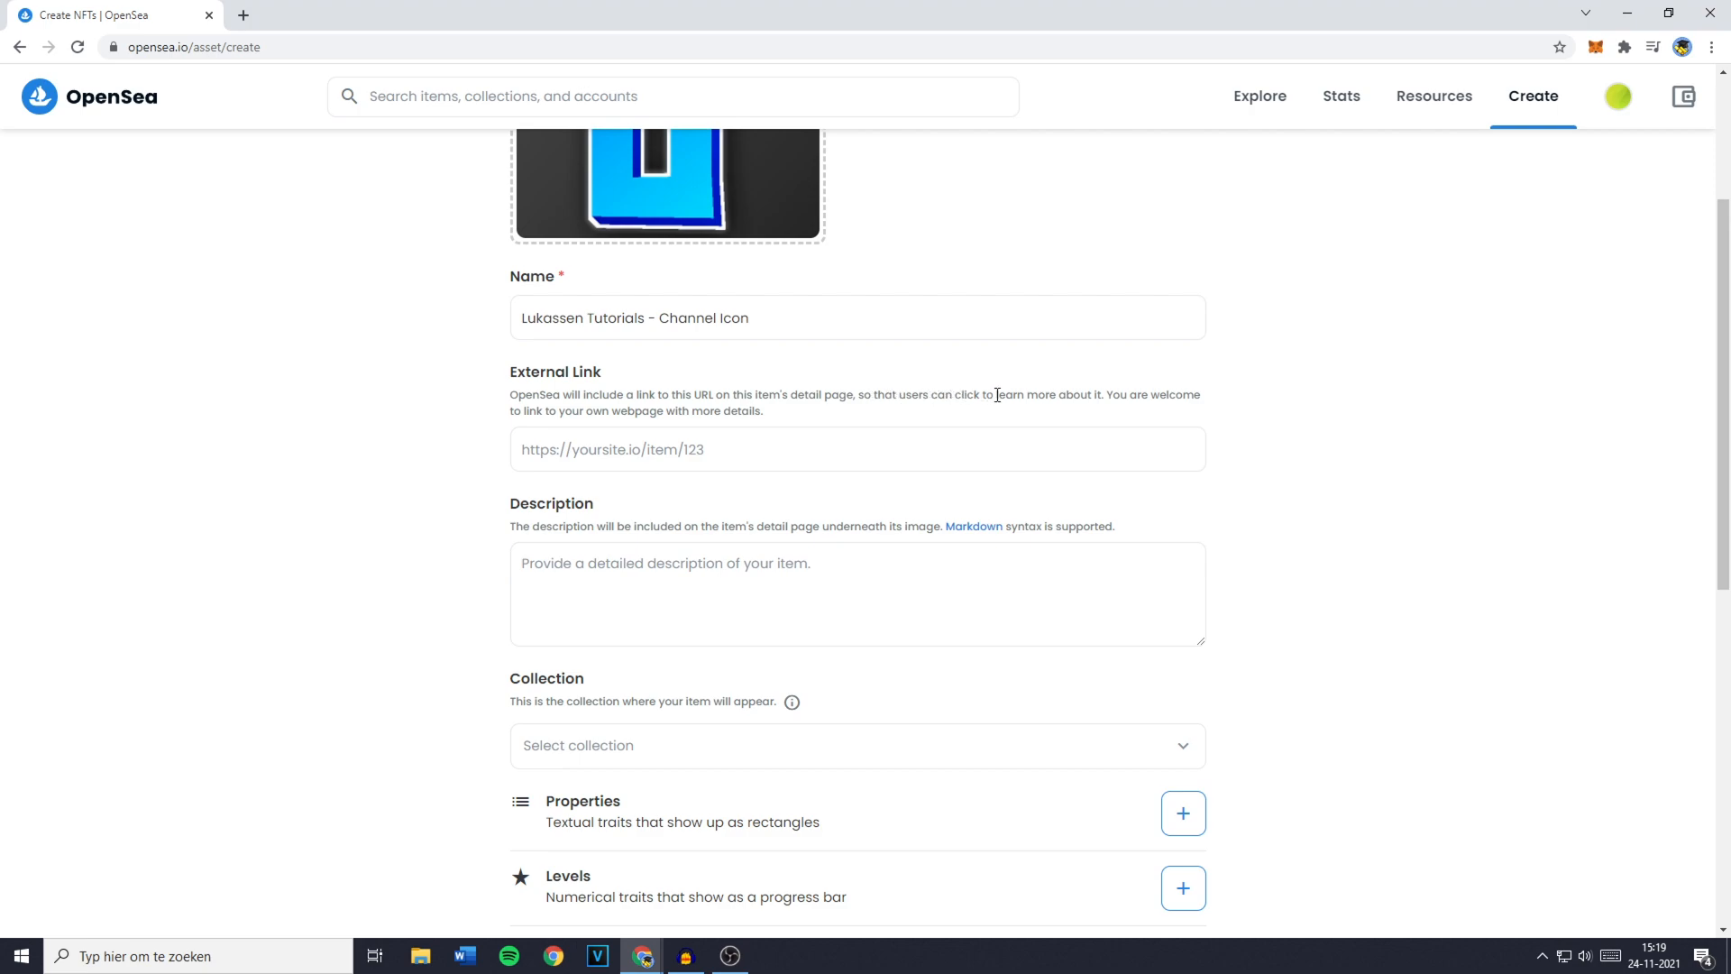
mouse_move(561, 418)
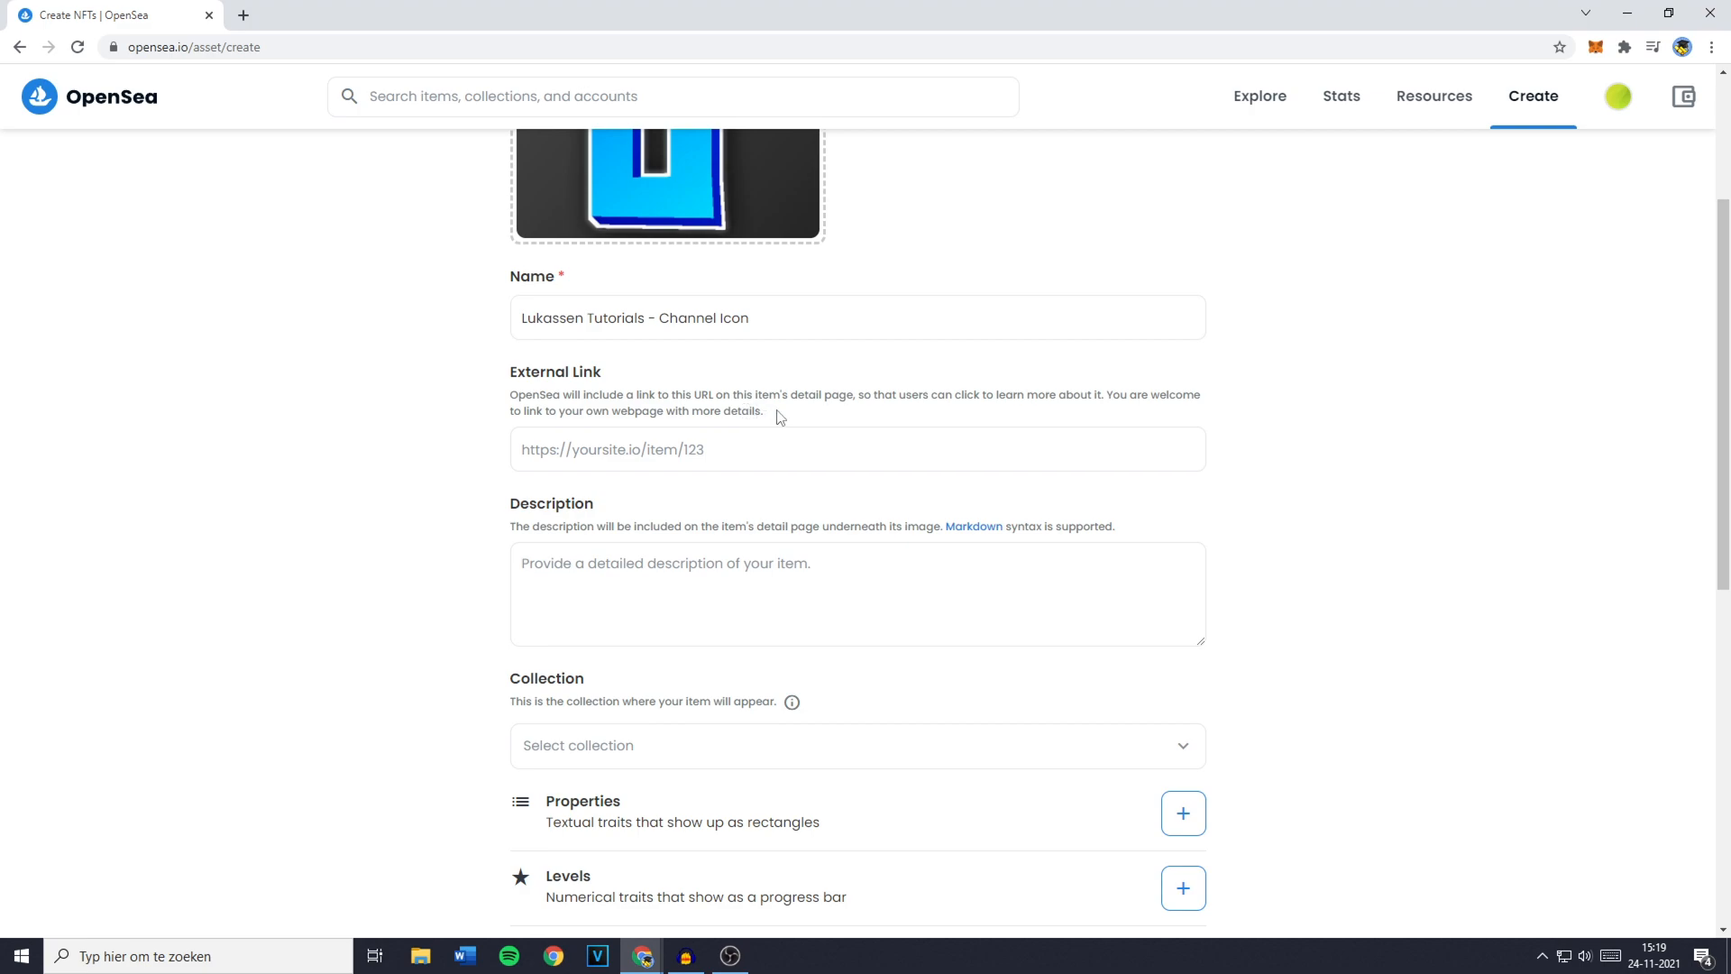
text(https://www.youtube.com/channel/UCl5rpJklXRCA36gbELMzp1g)
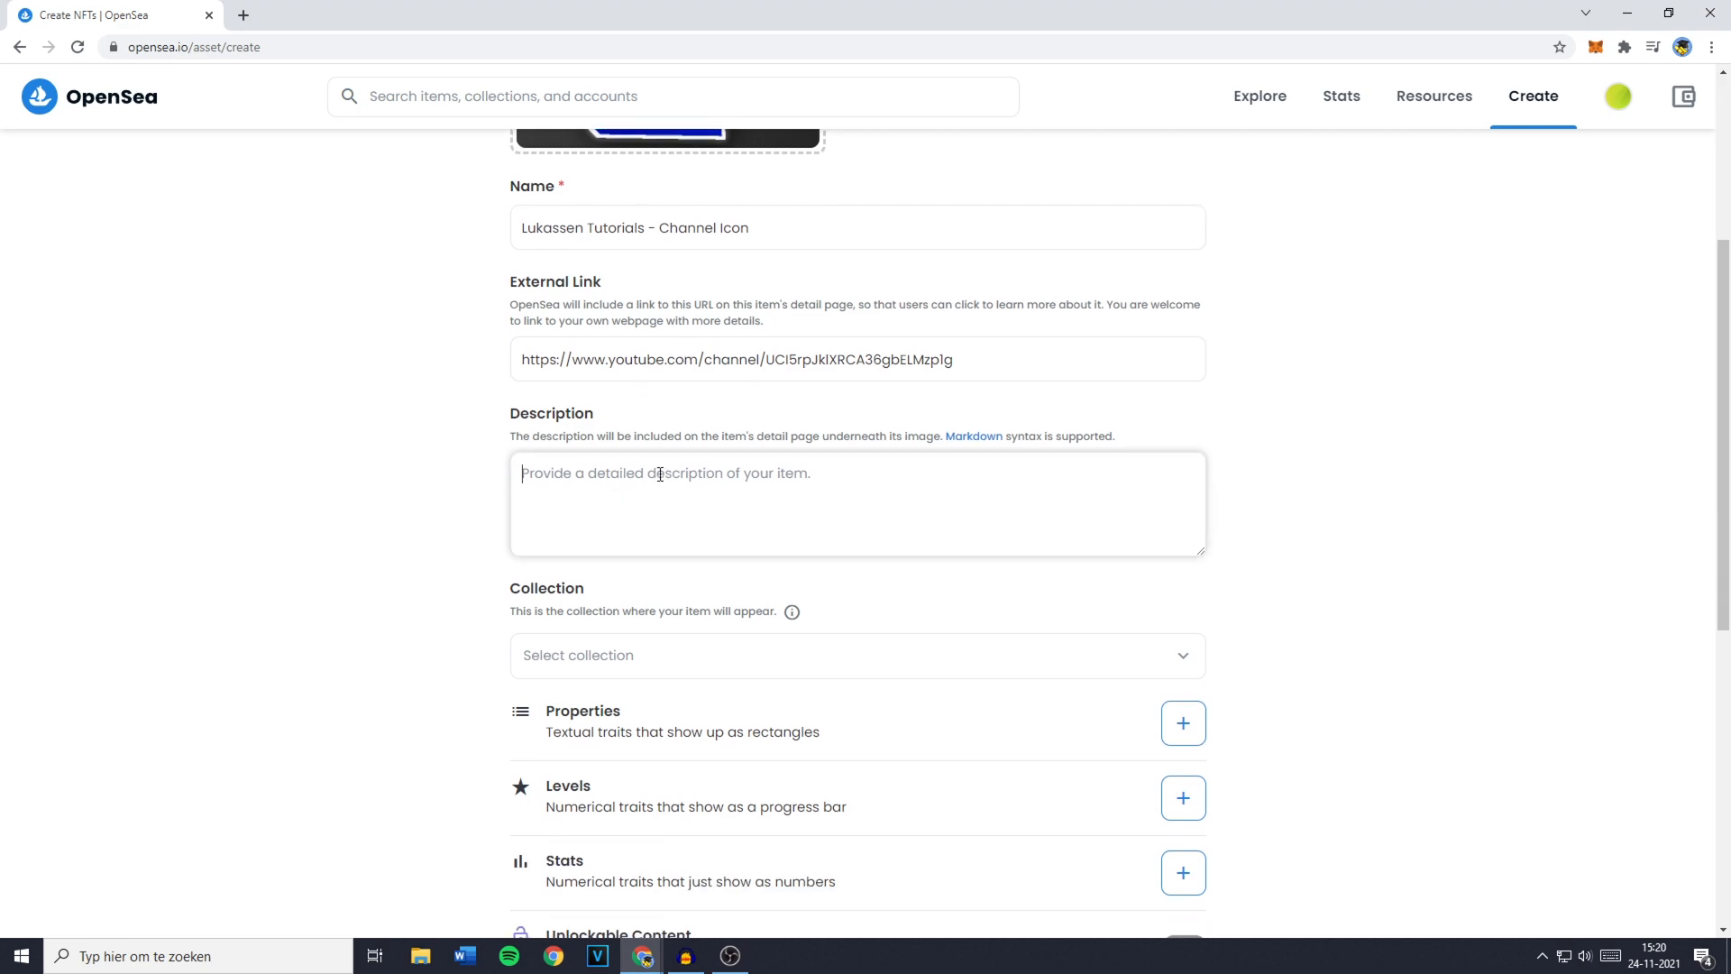
text(Just a)
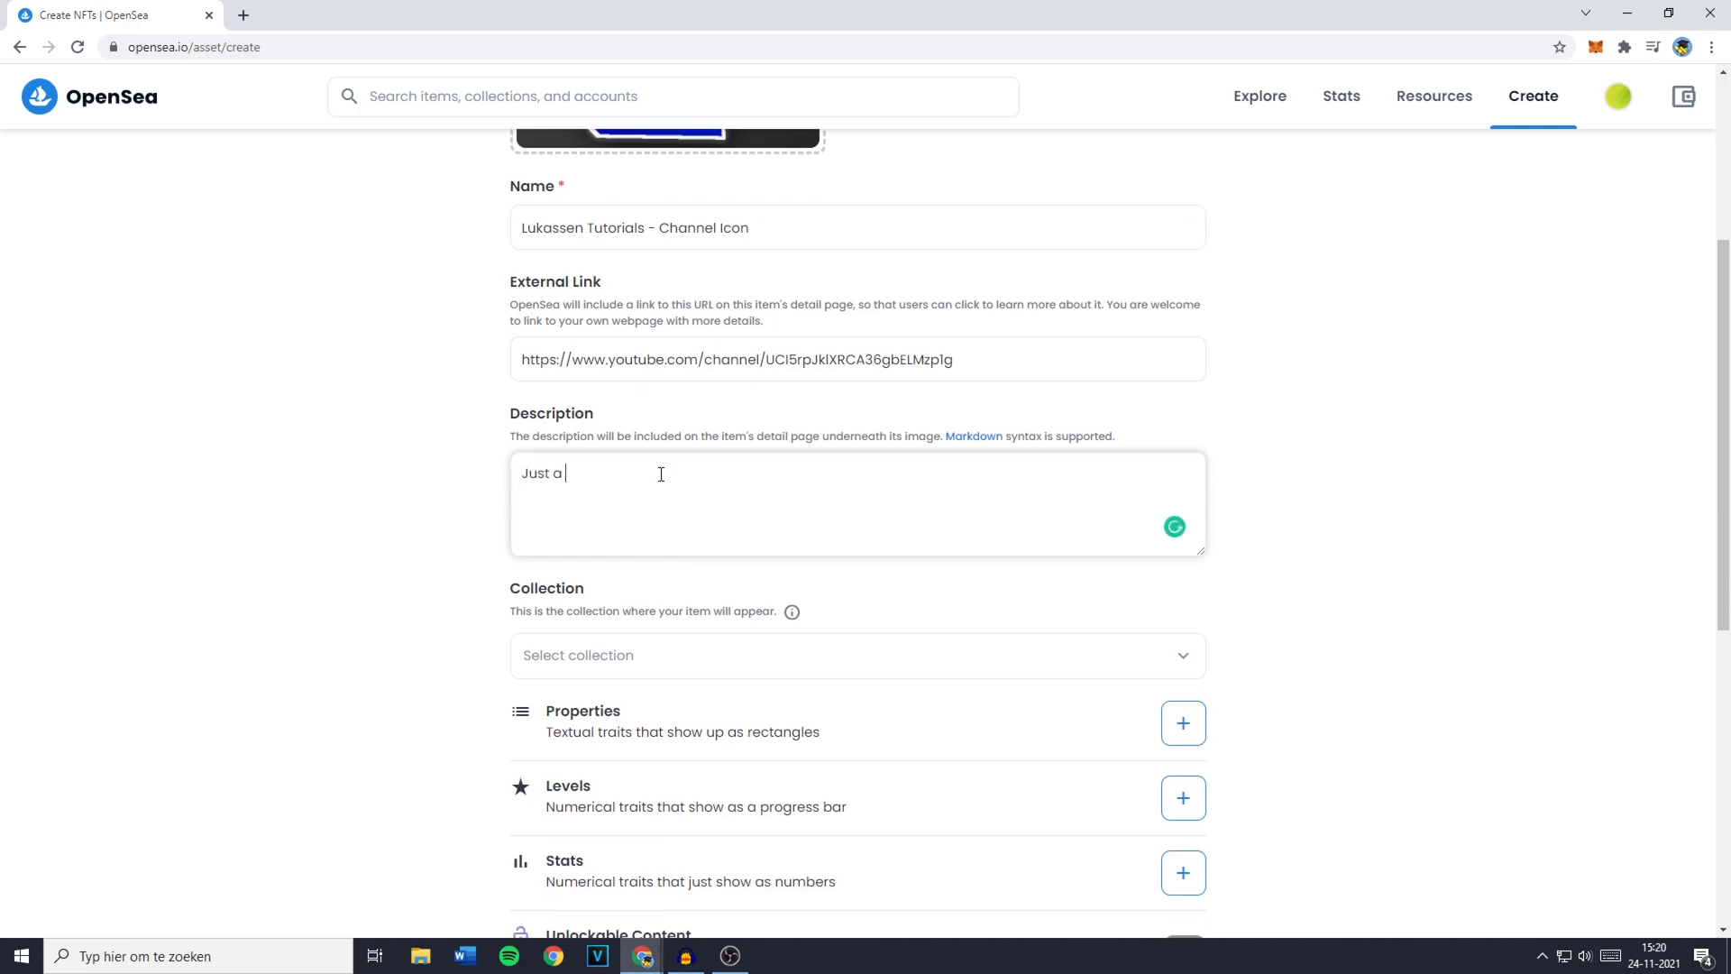
text(test, lol.)
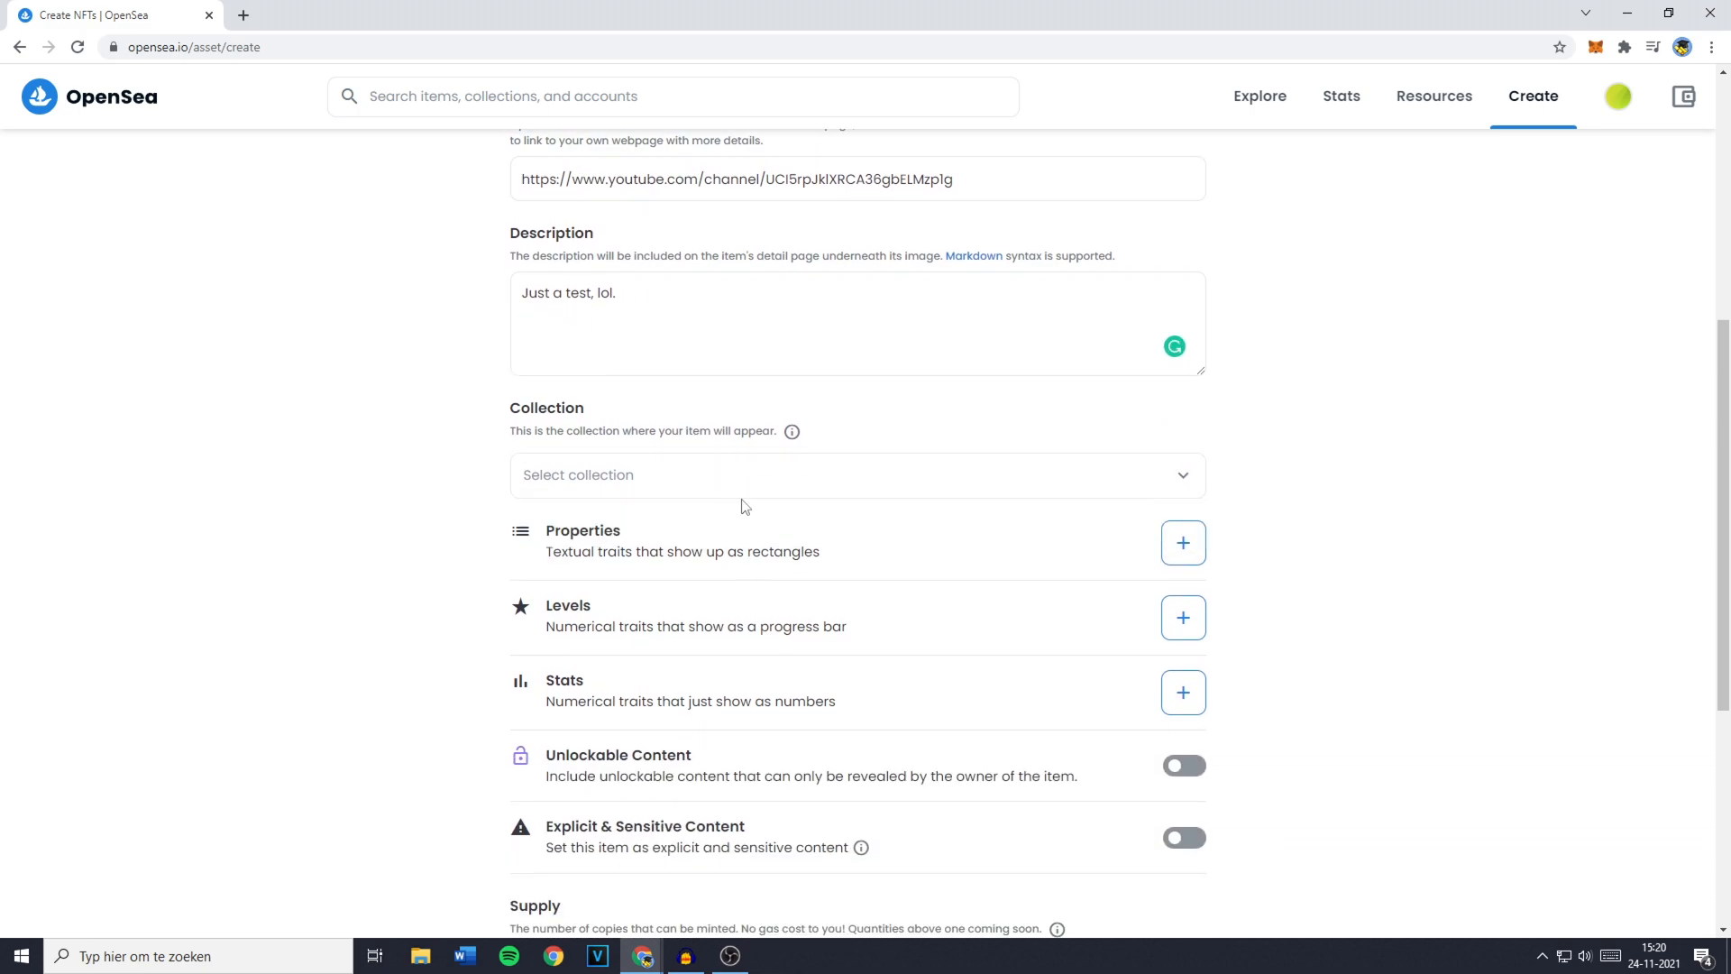
mouse_move(784, 454)
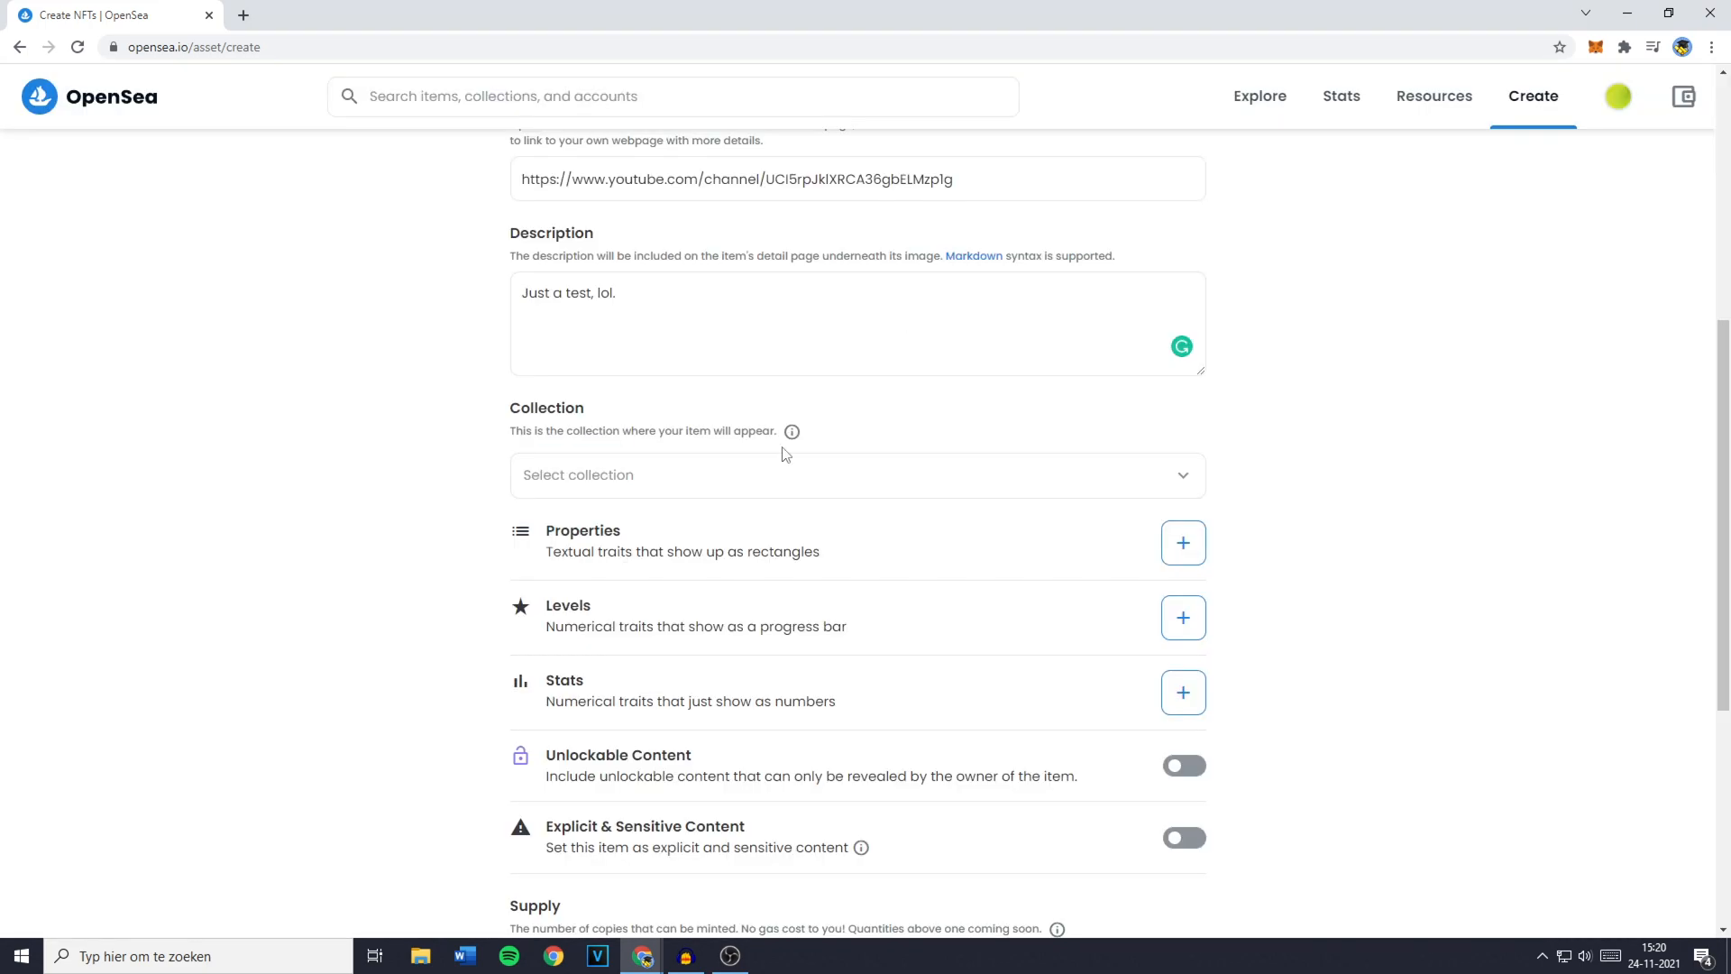
mouse_move(795, 556)
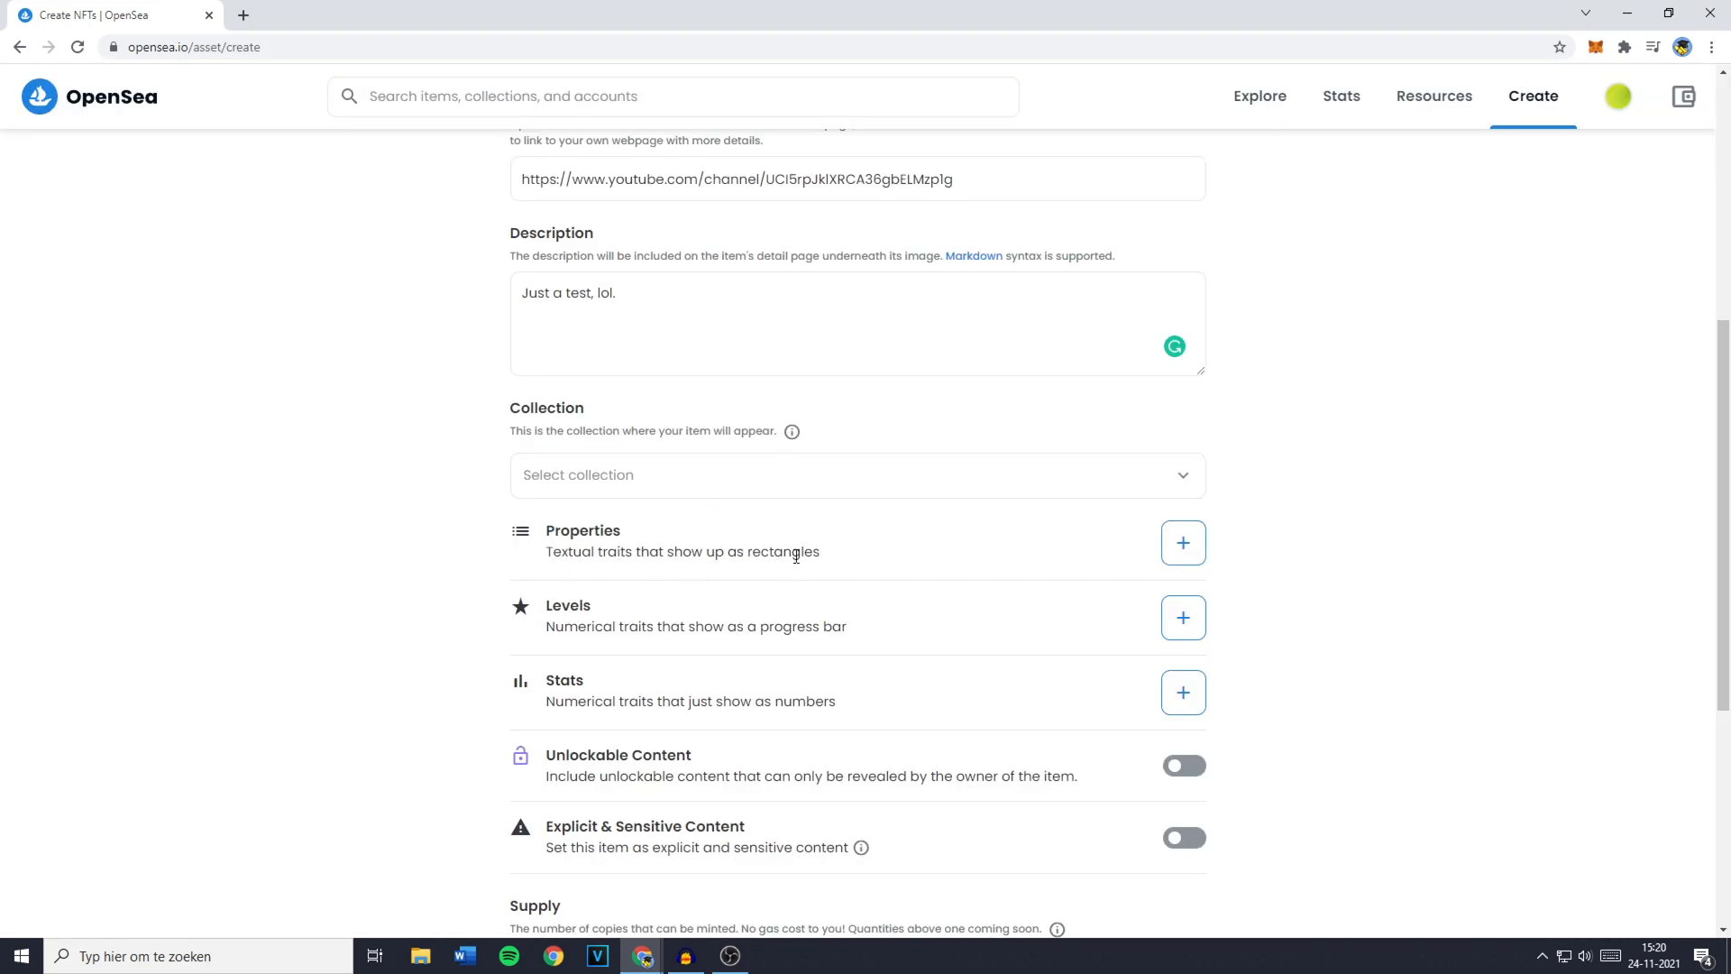
click(1183, 617)
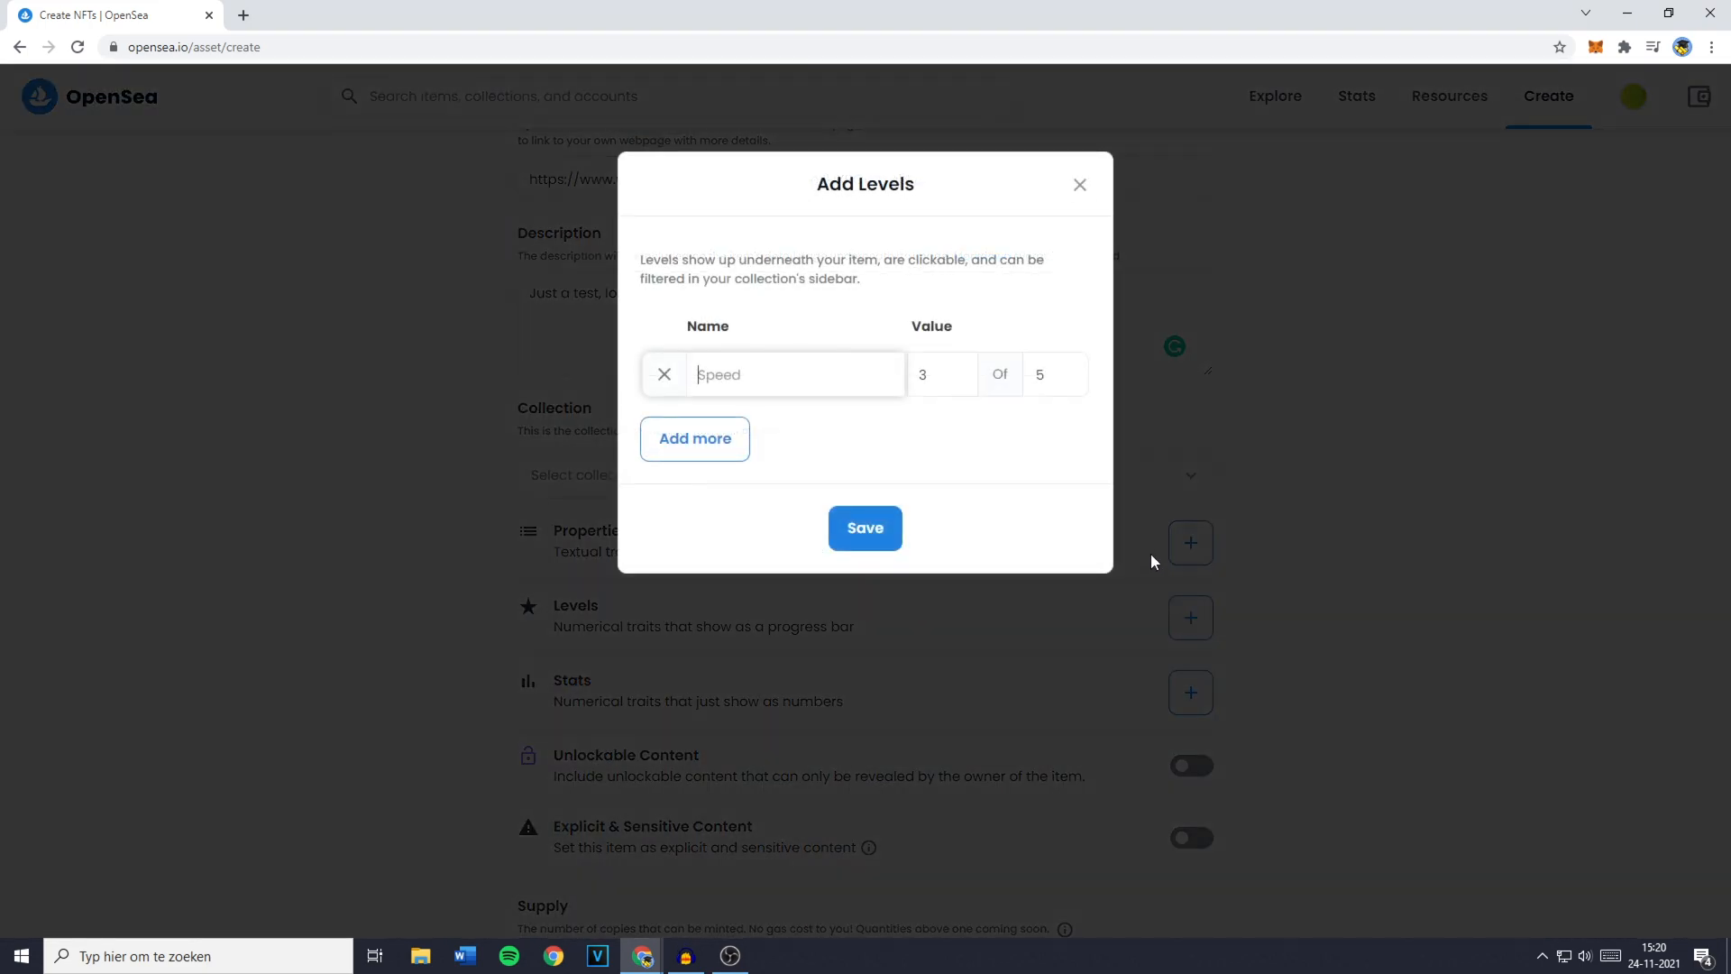
click(866, 528)
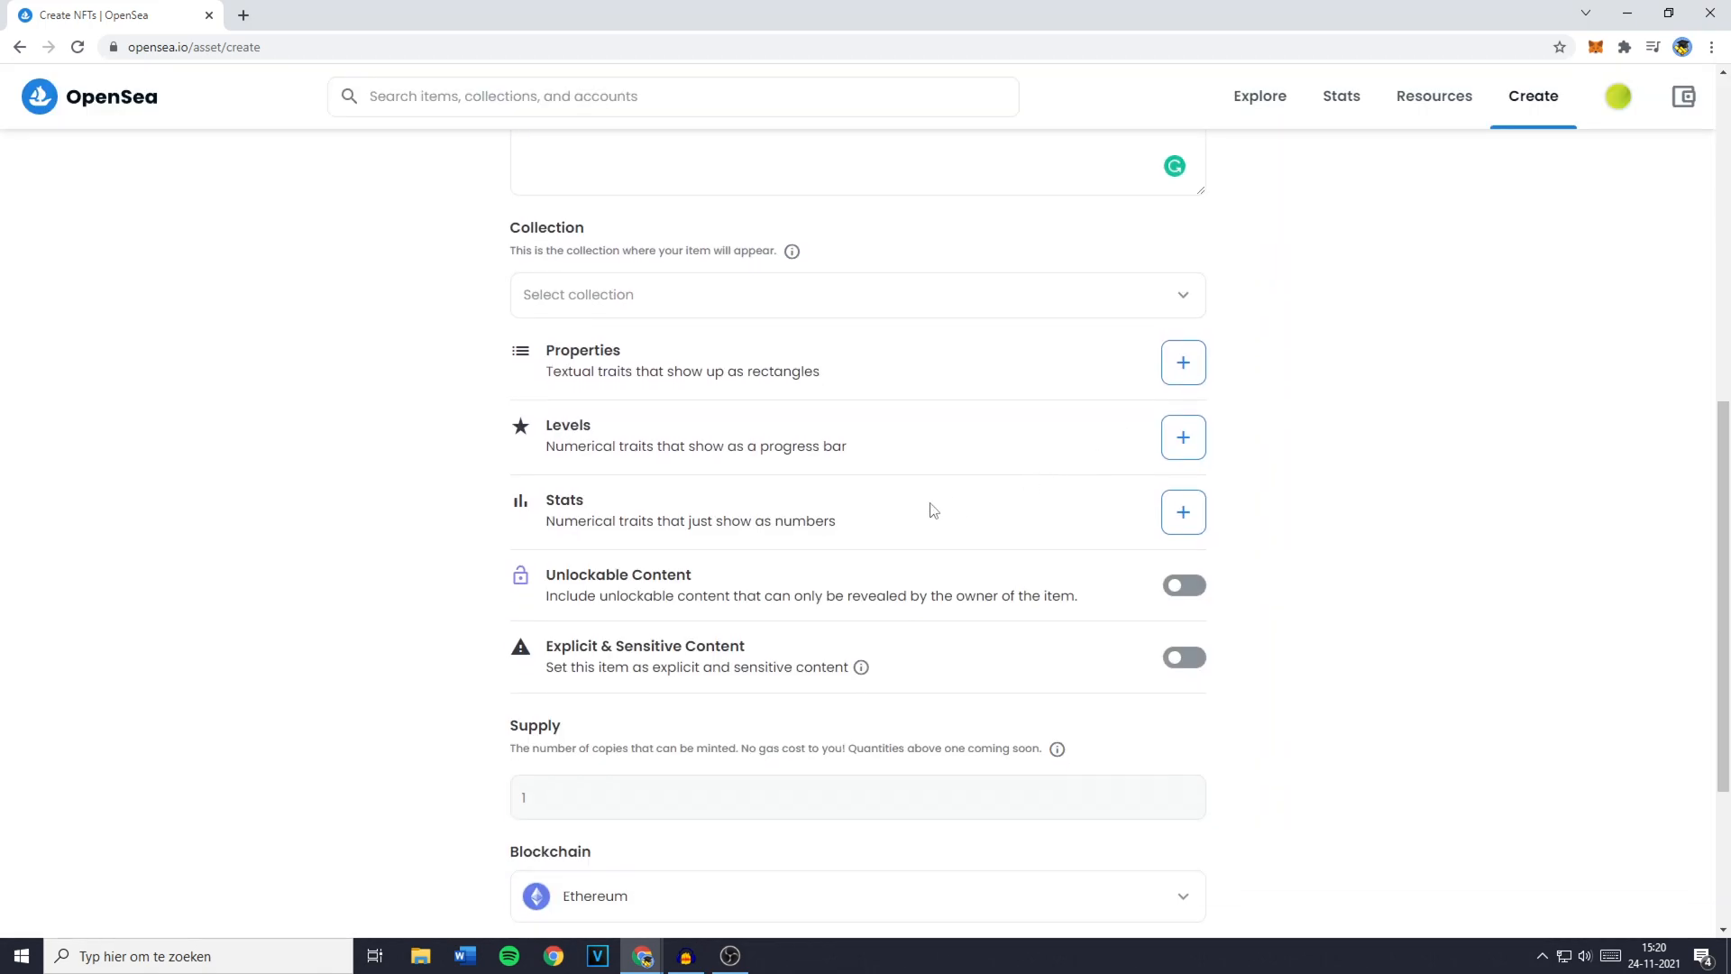
click(1183, 586)
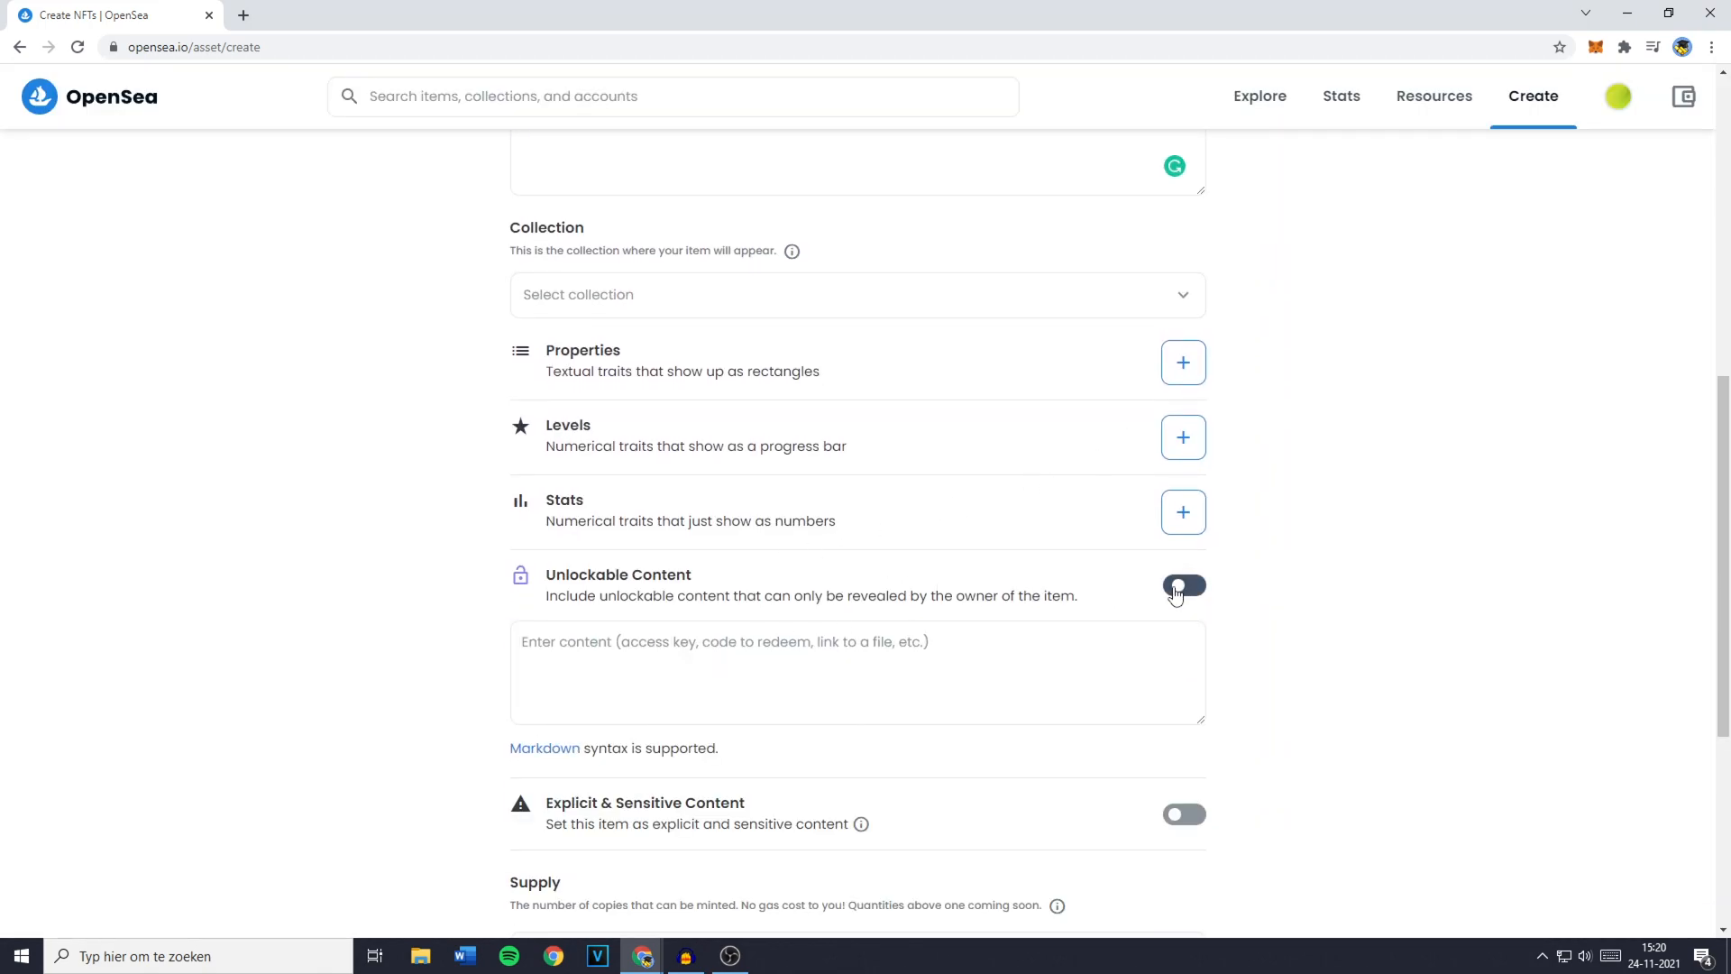
click(1183, 584)
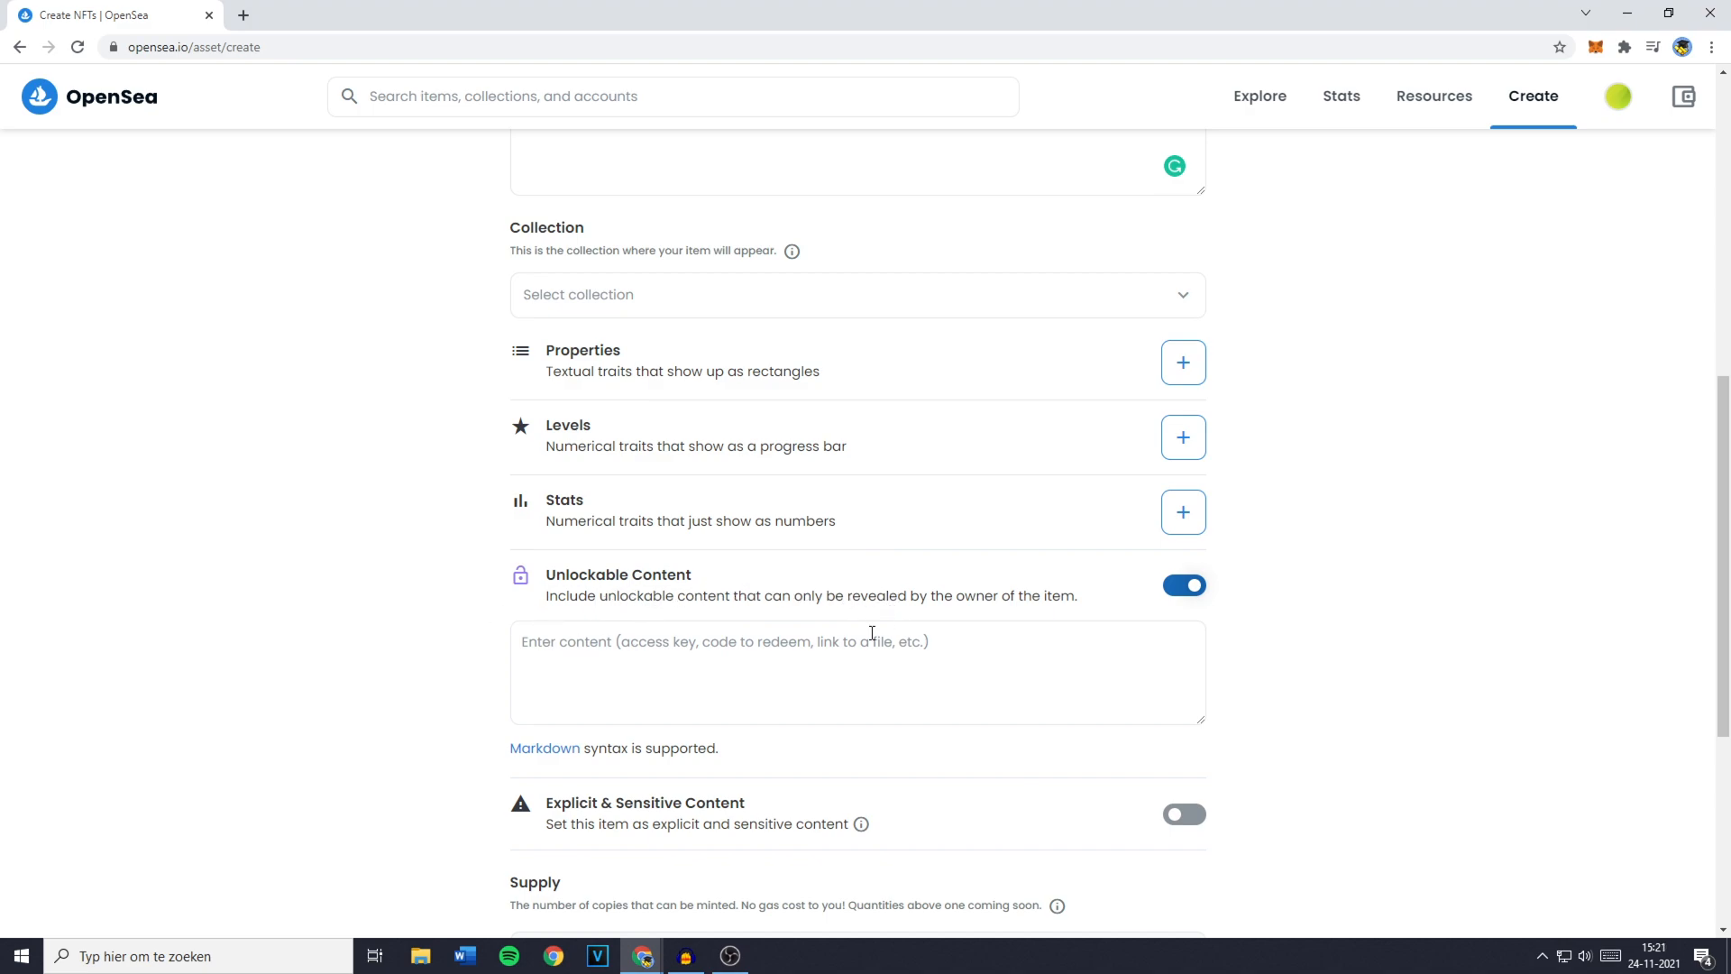
click(836, 654)
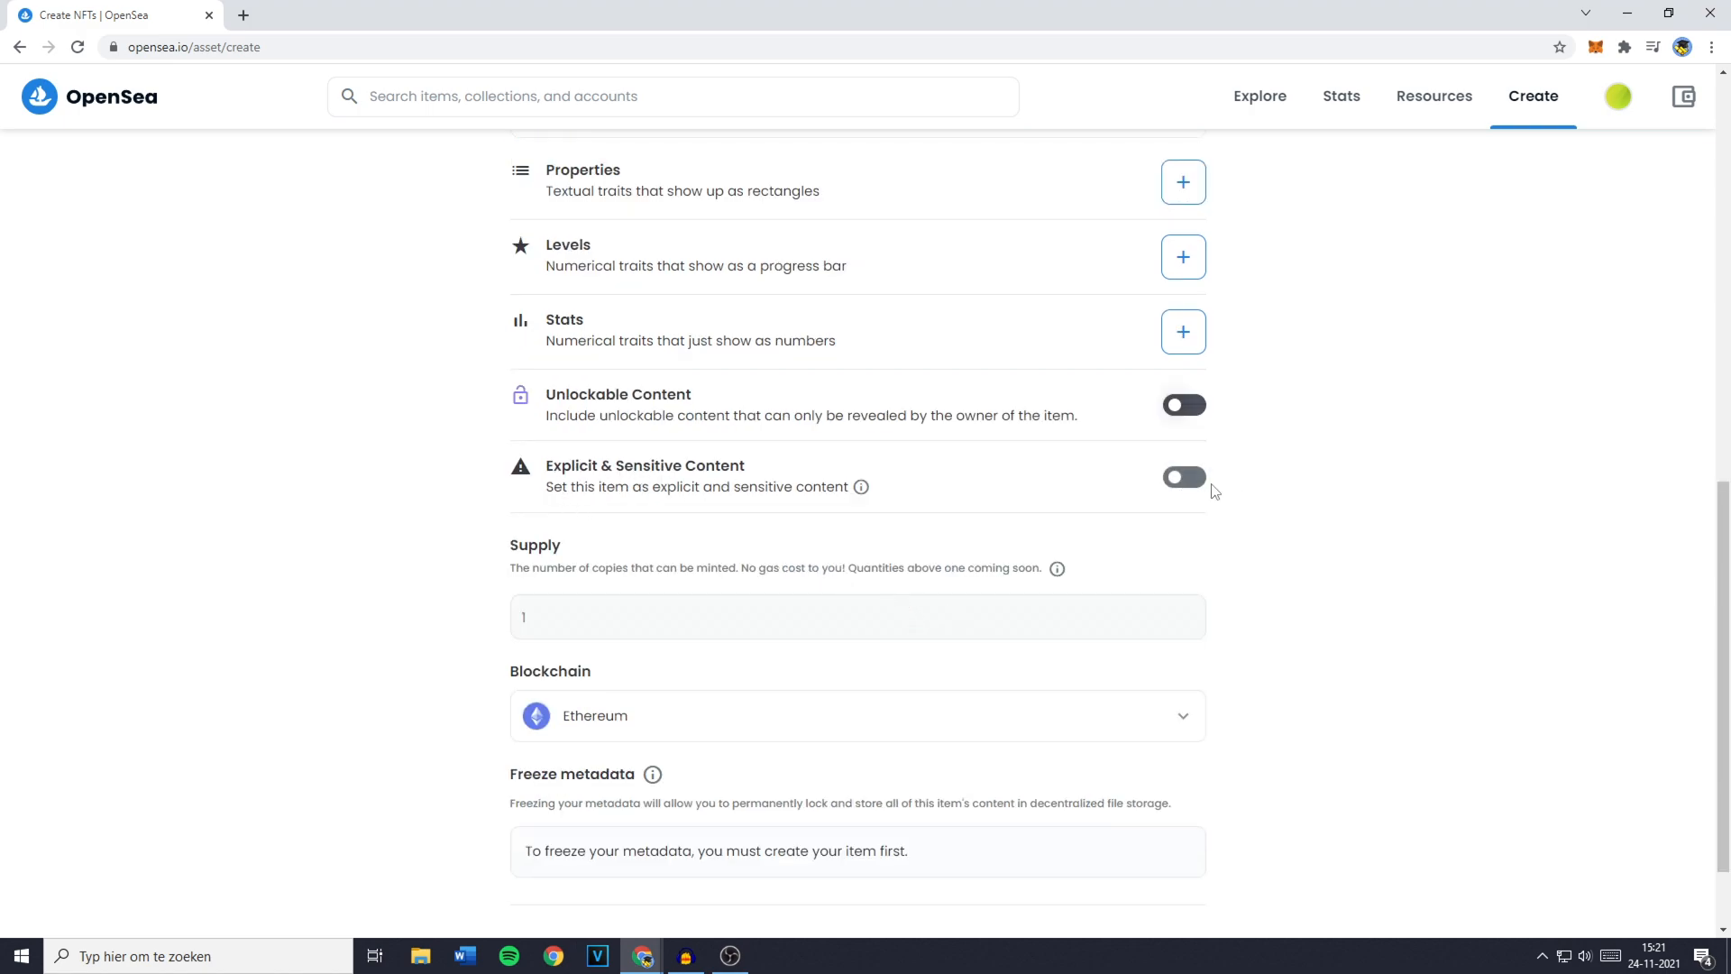
click(1183, 478)
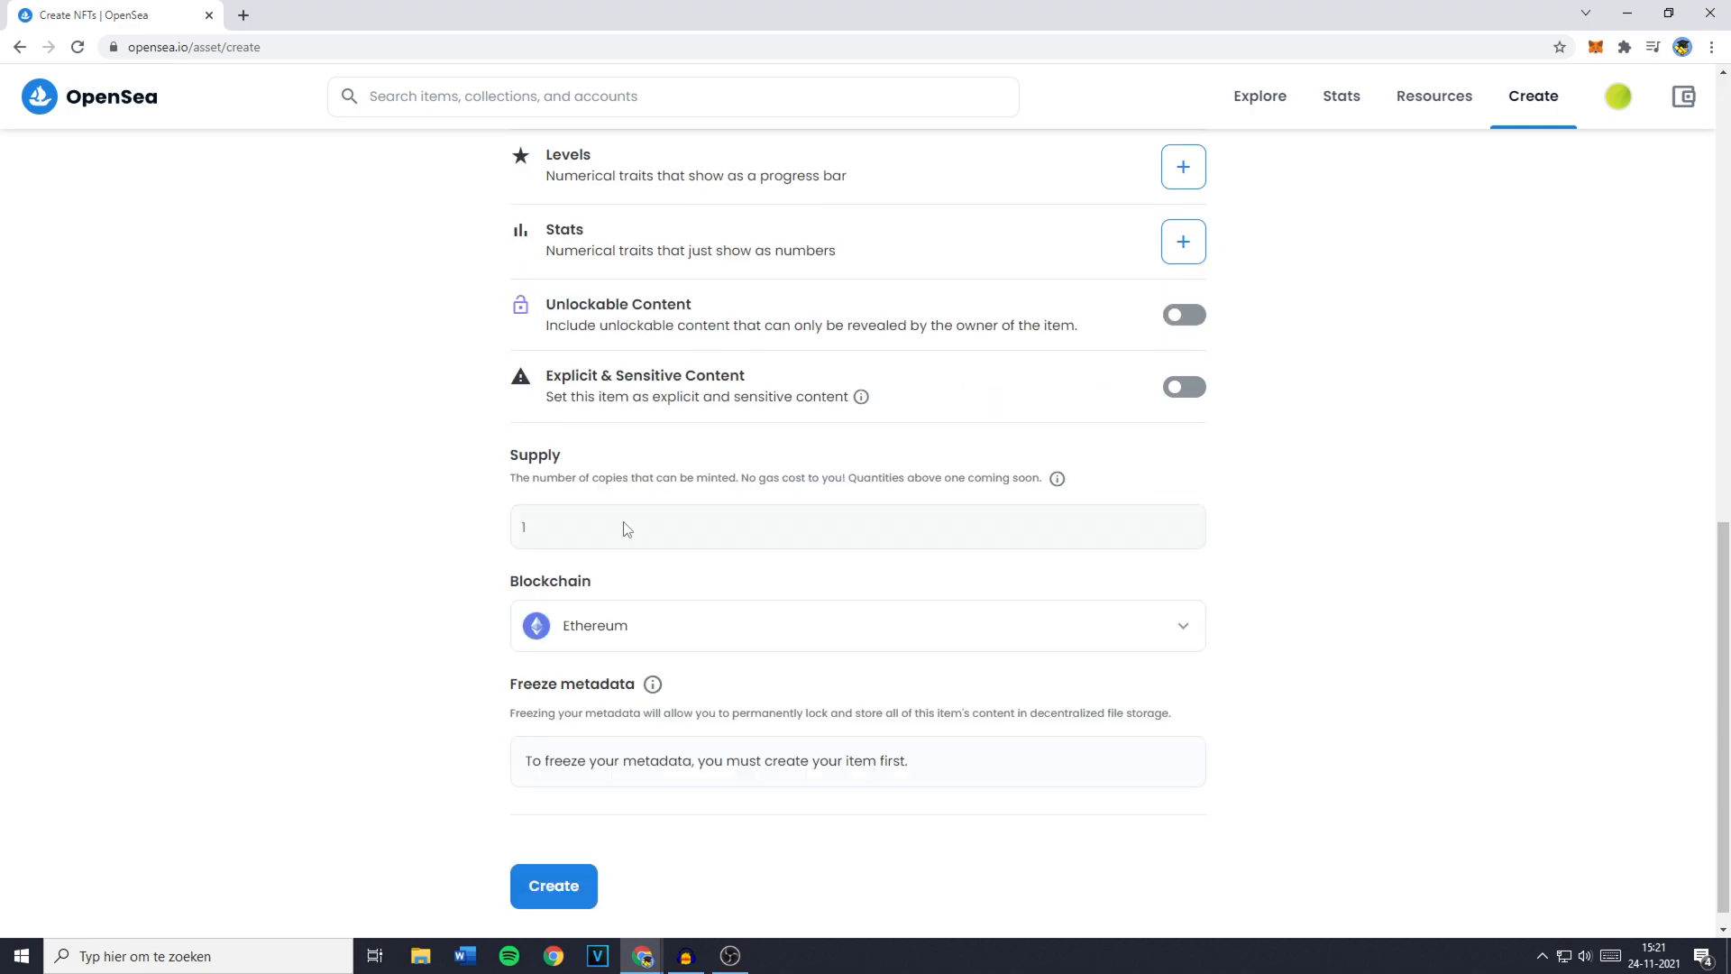
mouse_move(653, 538)
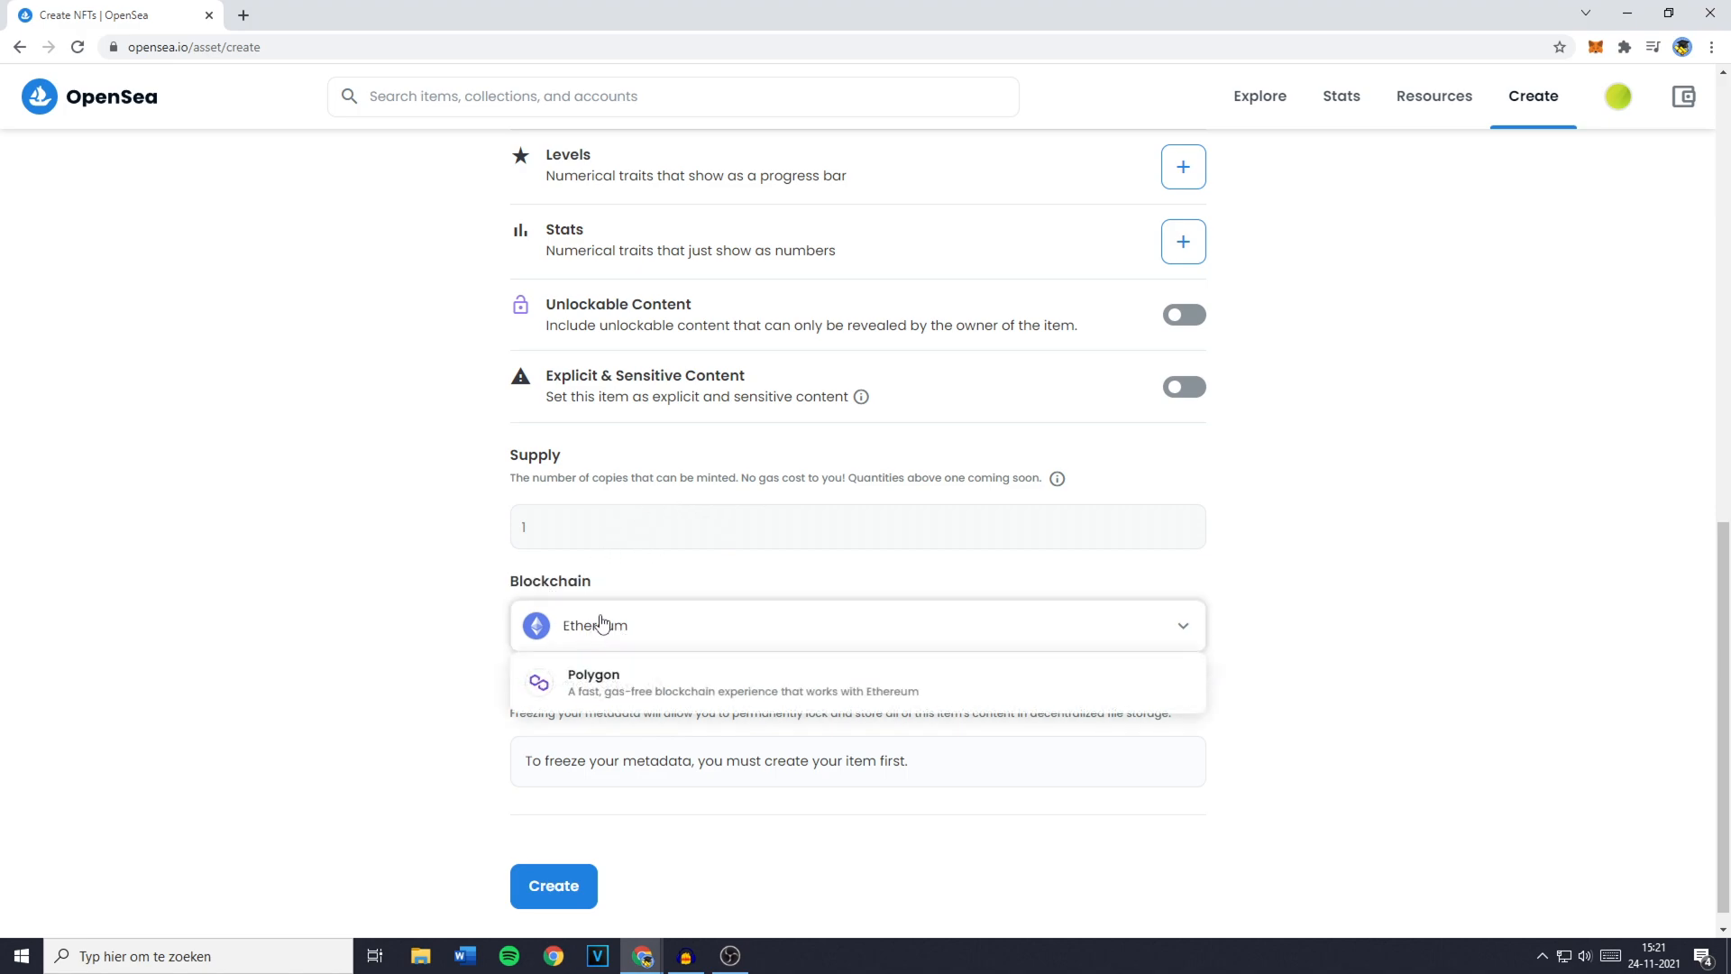
mouse_move(620, 700)
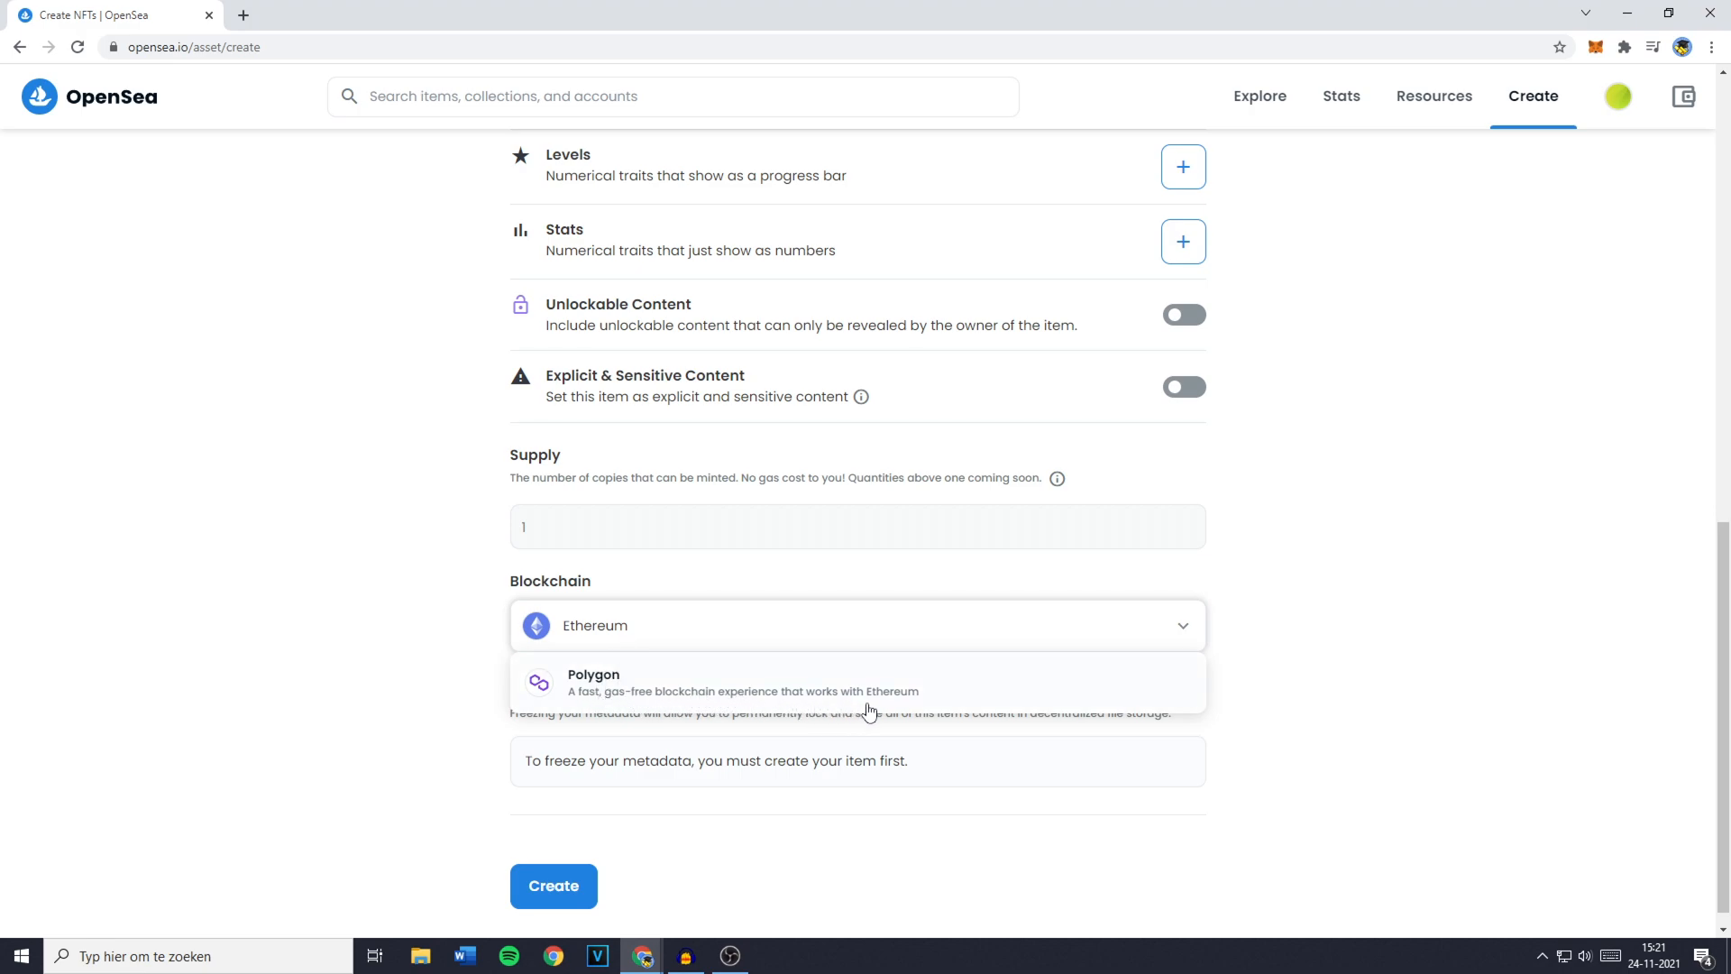
Select Polygon as the item's blockchain.
click(628, 681)
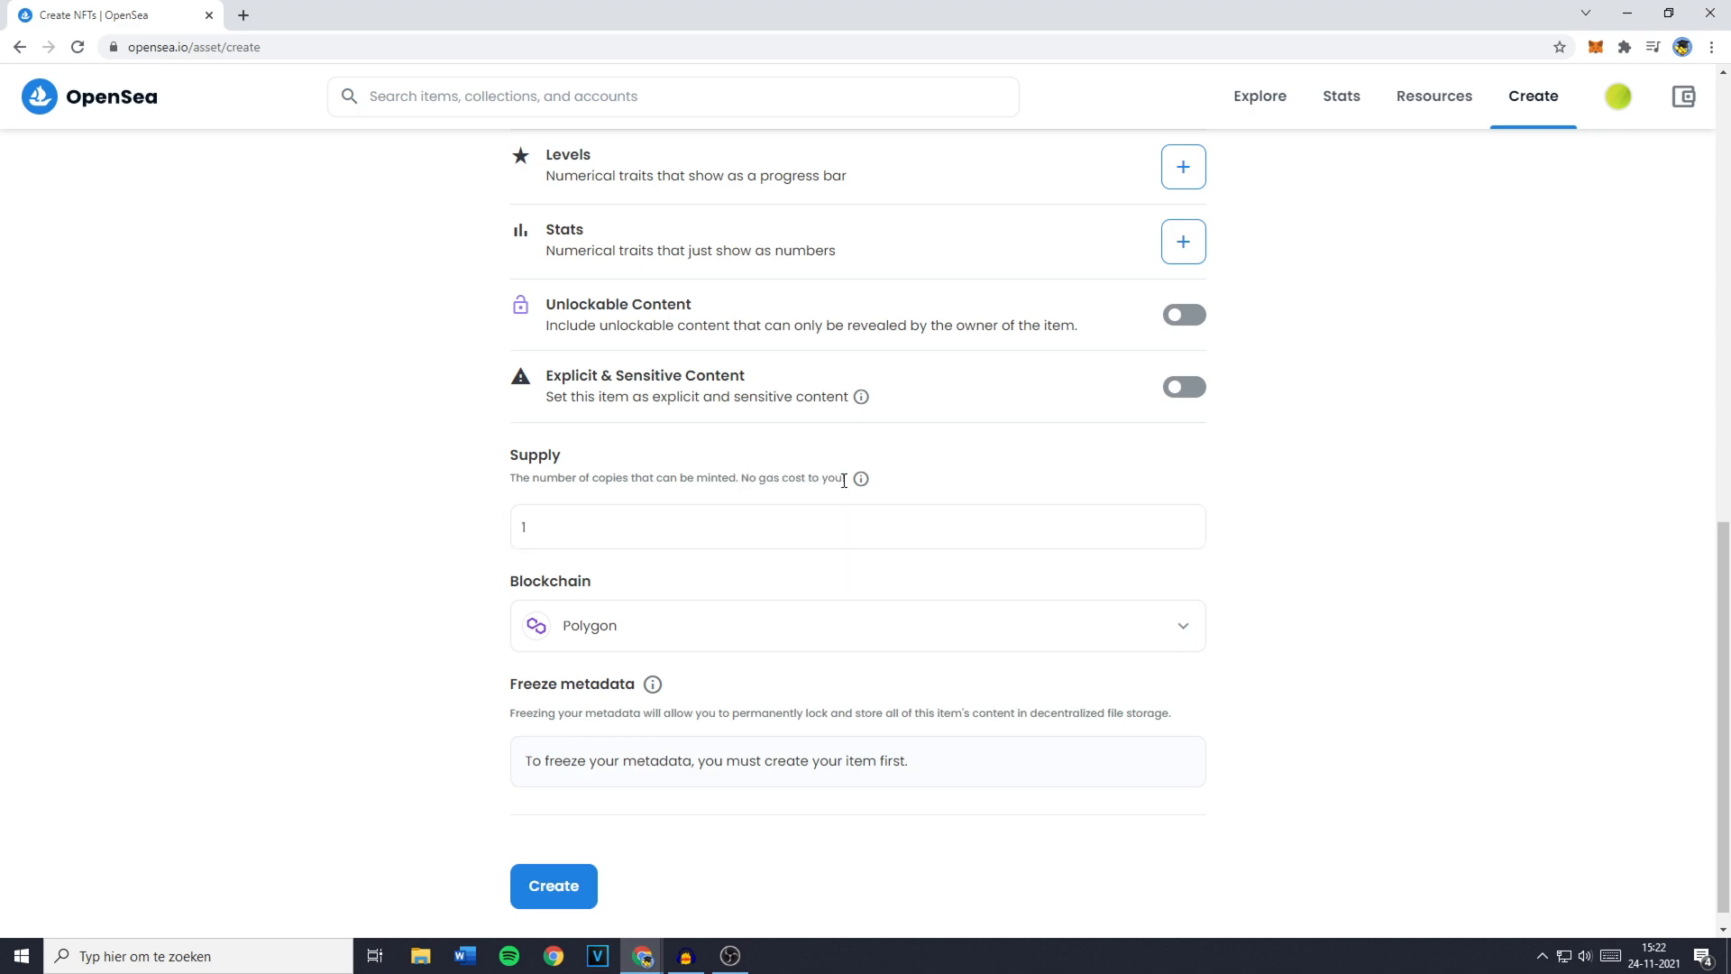
Show the 'How does token supply work?' explanation via the Supply info icon.
click(858, 478)
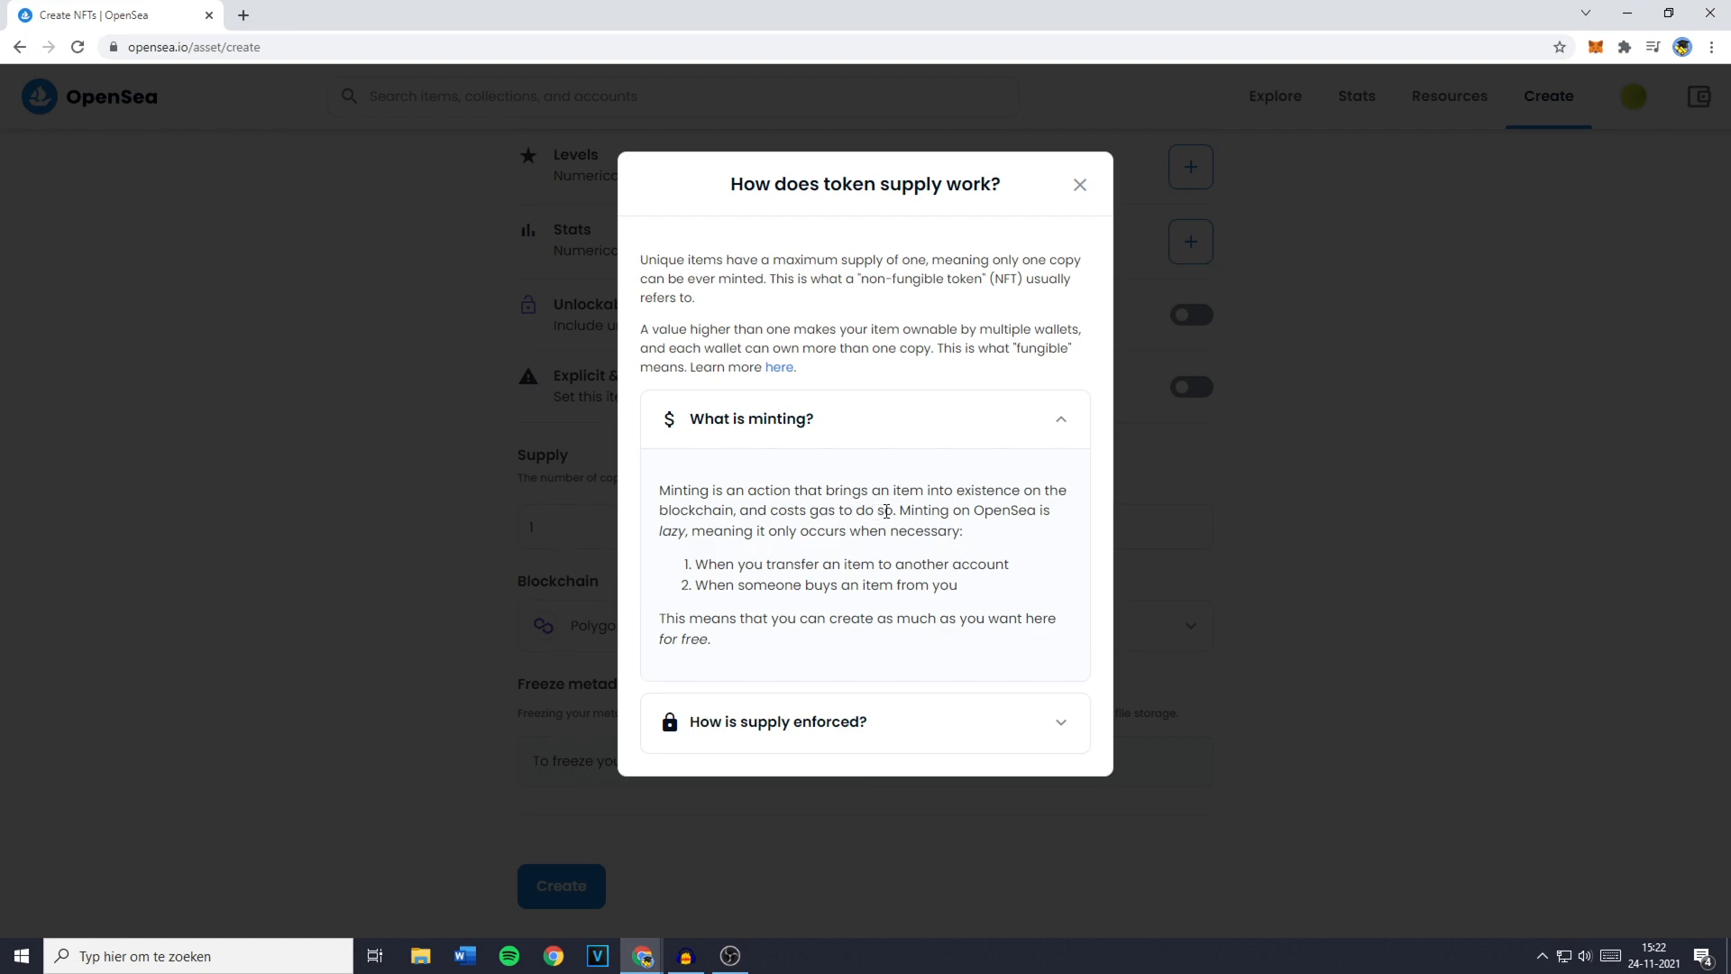
mouse_move(721, 525)
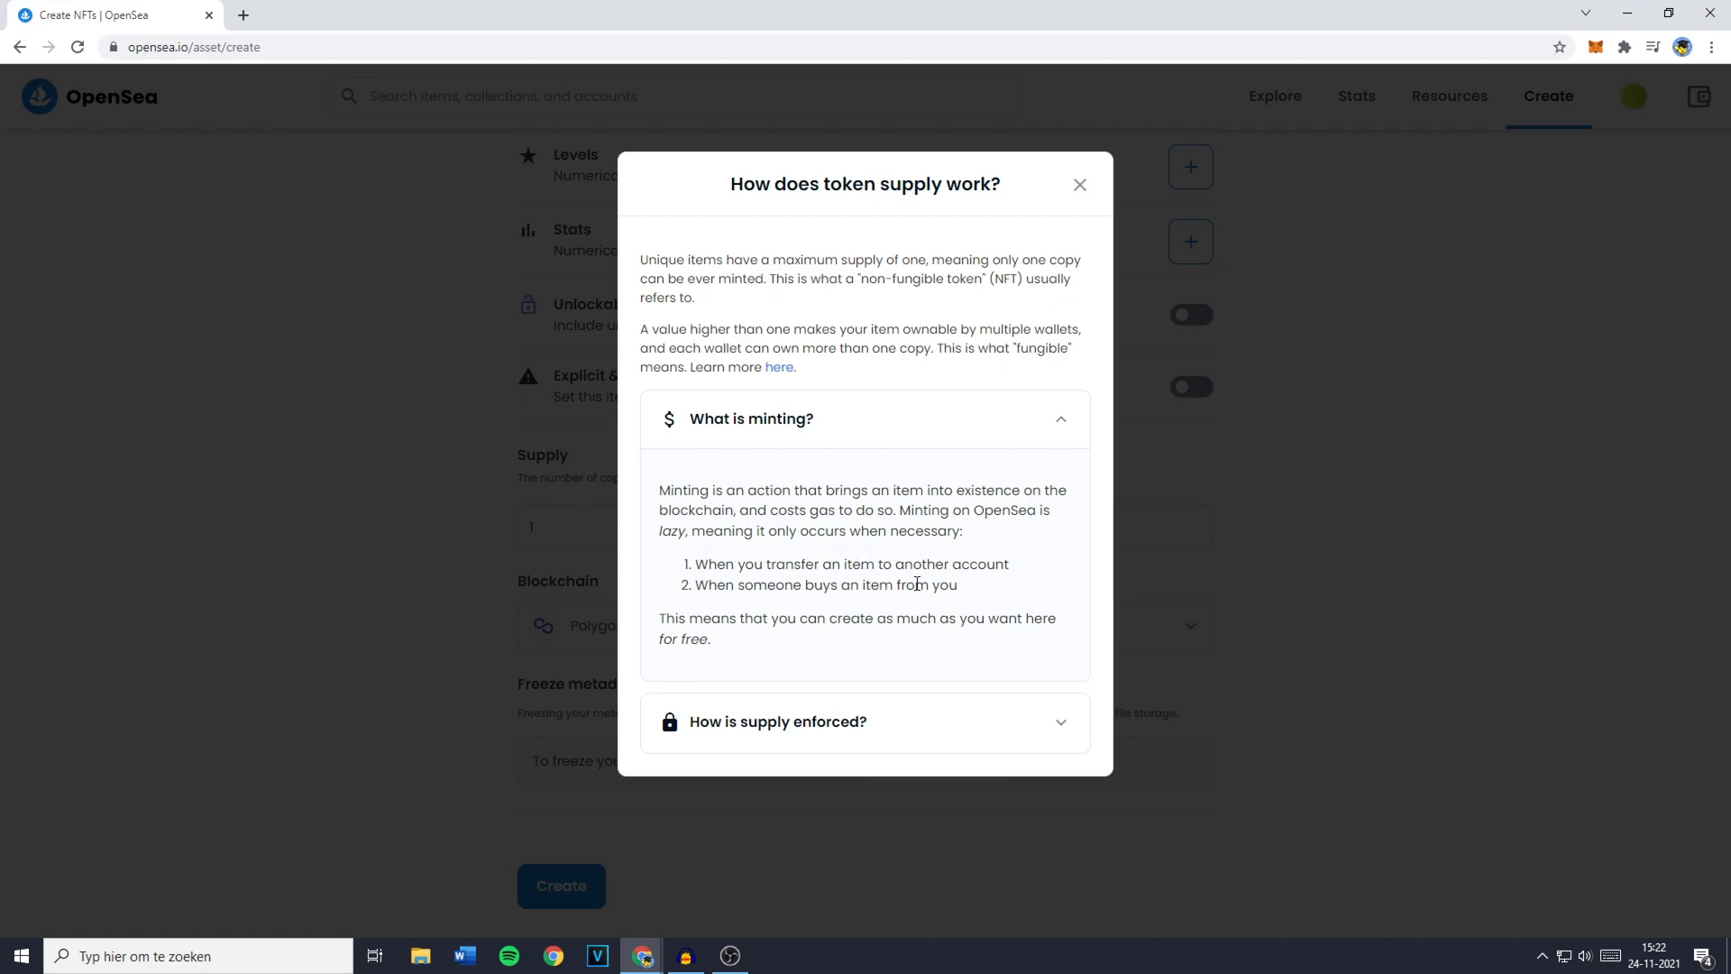
mouse_move(894, 618)
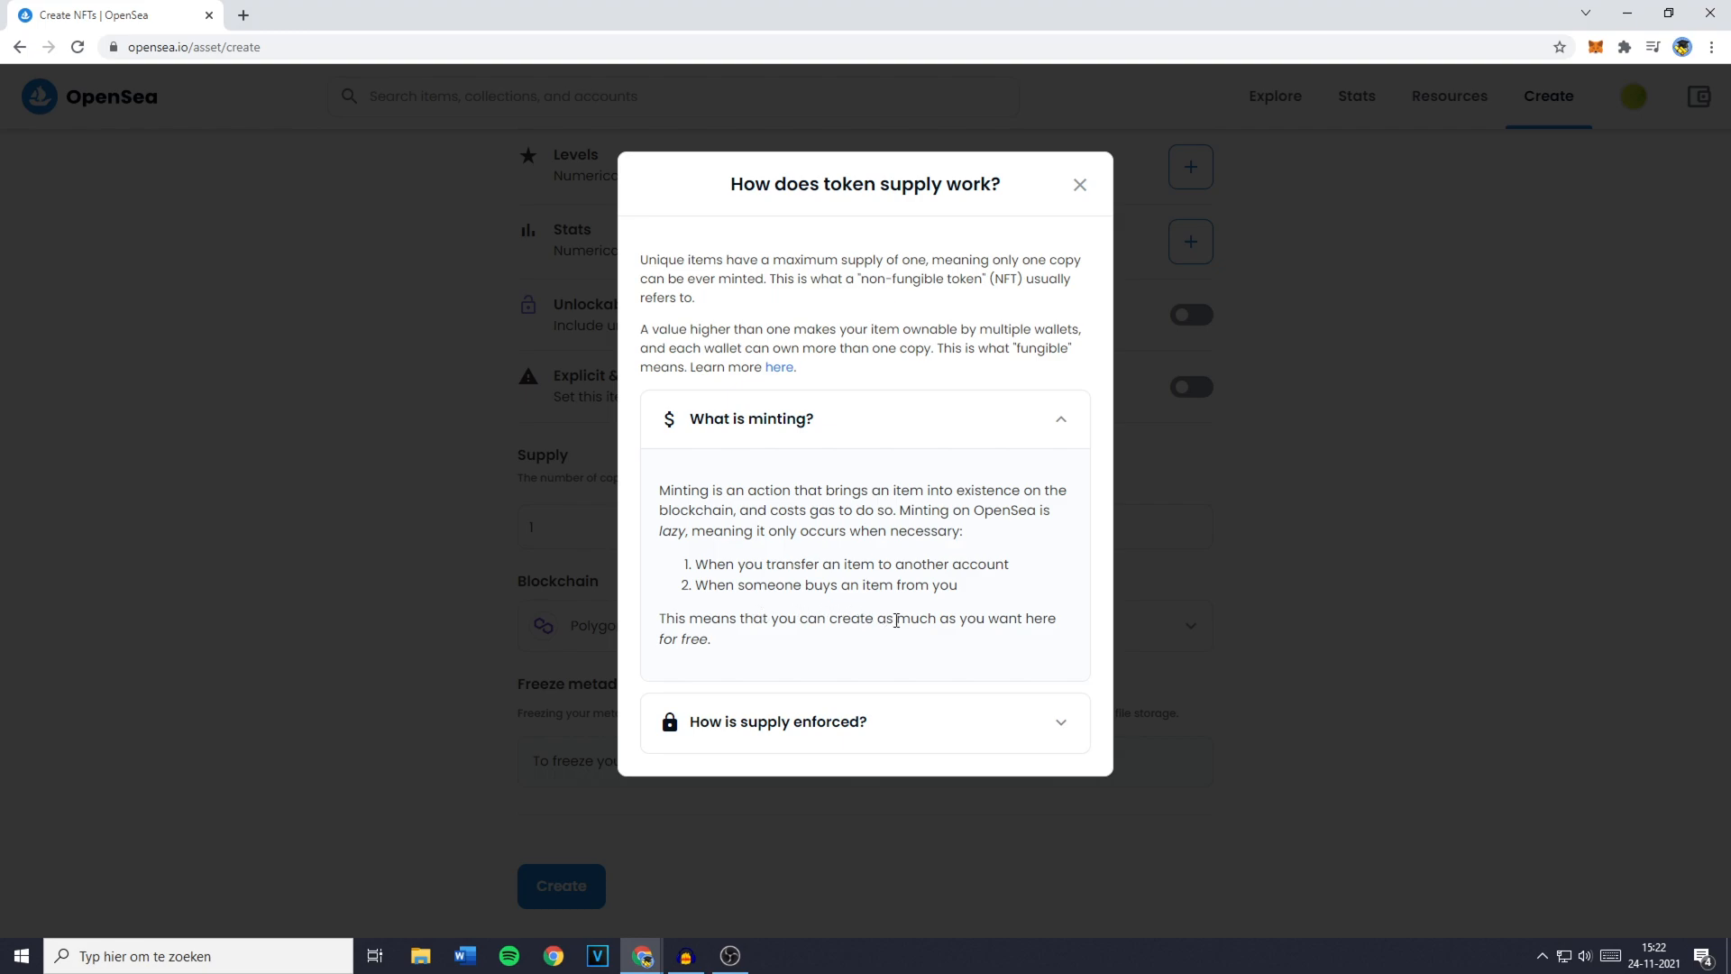
Set Supply to 3 and create the NFT on Polygon.
click(1078, 184)
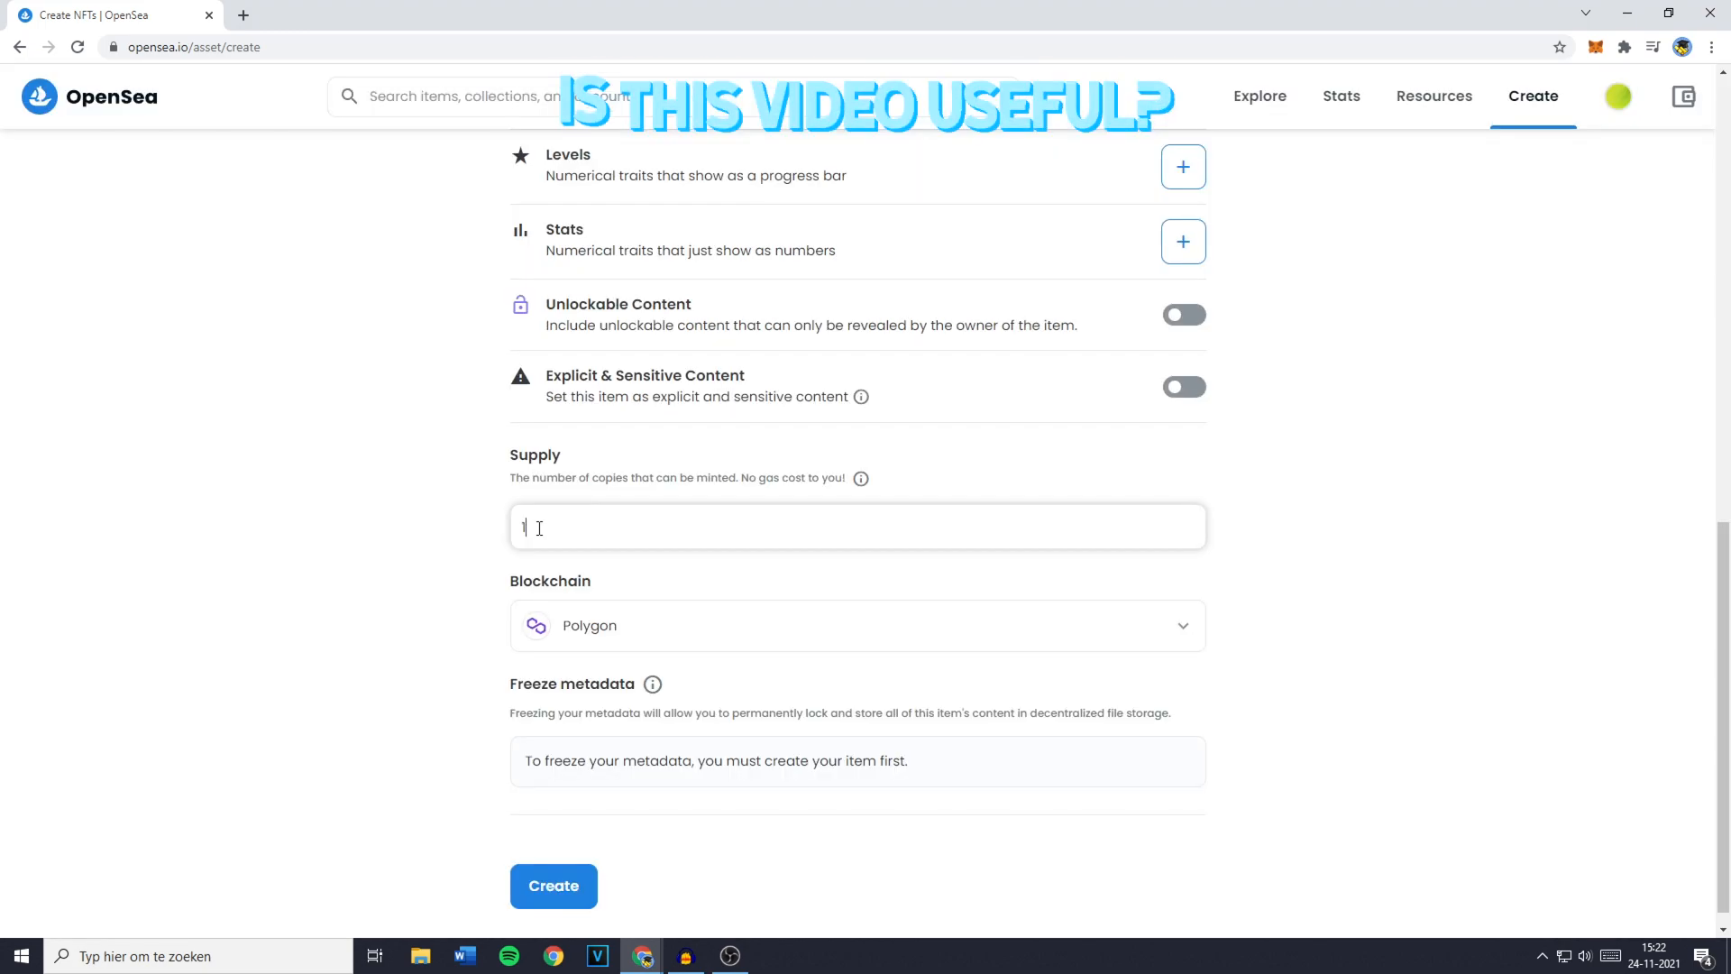
key(Backspace)
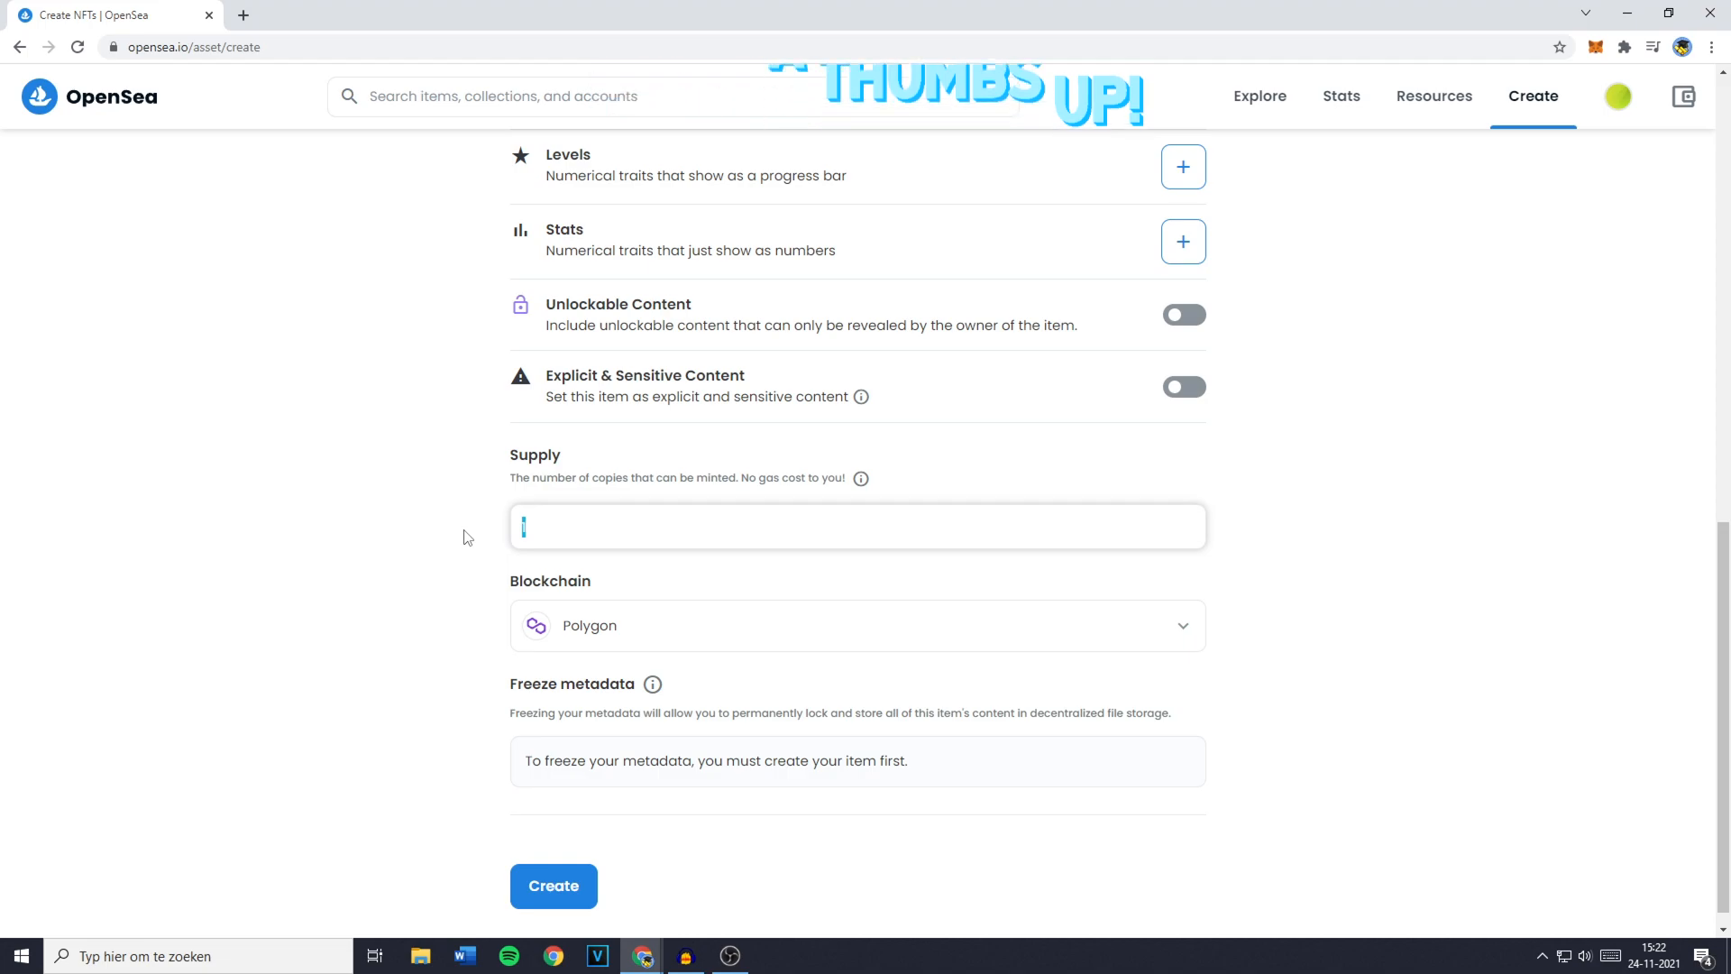
text(3)
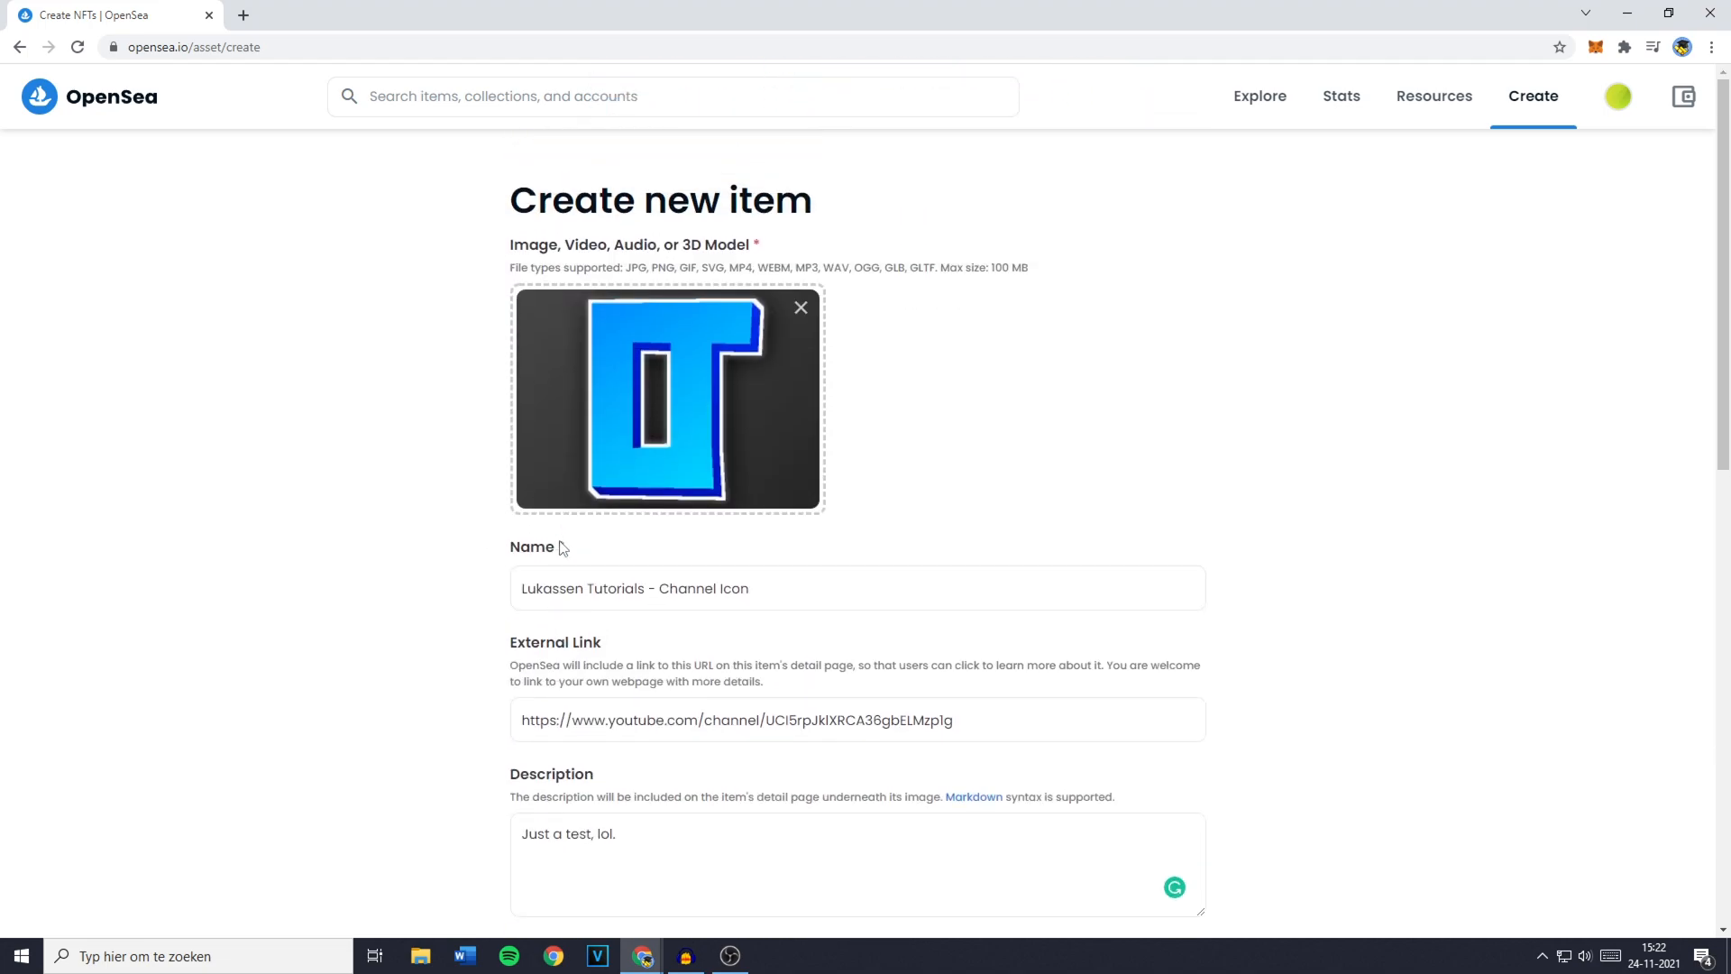
scroll(down, 3)
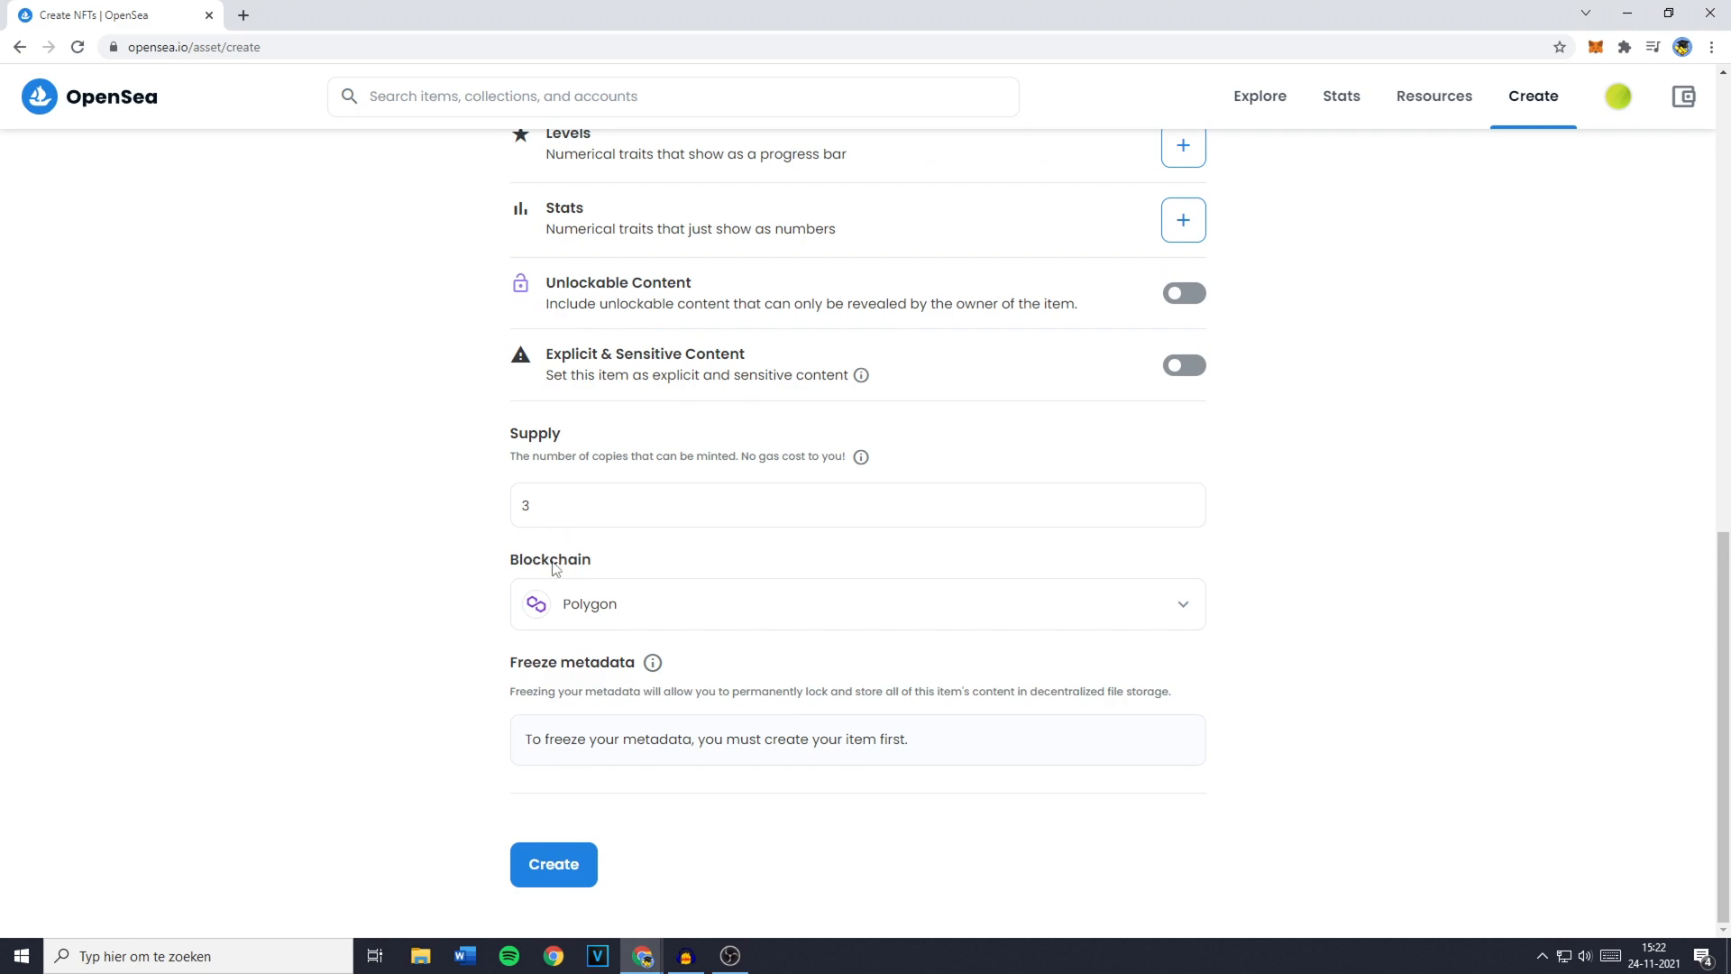
double_click(548, 559)
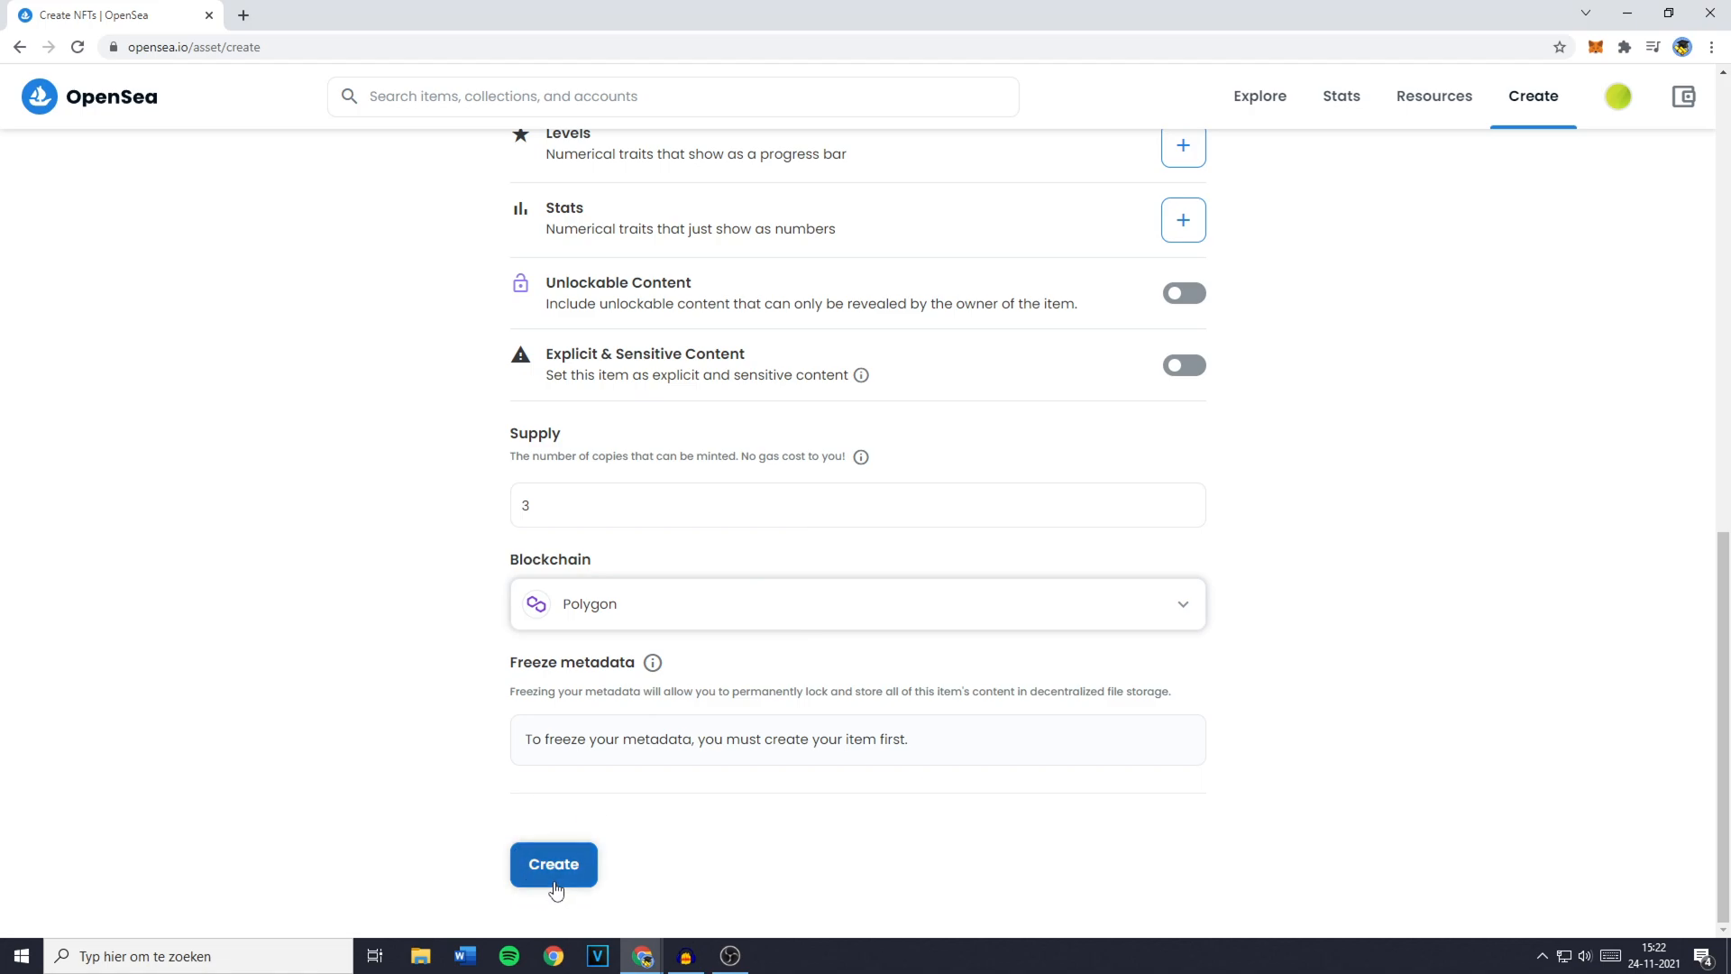
click(552, 864)
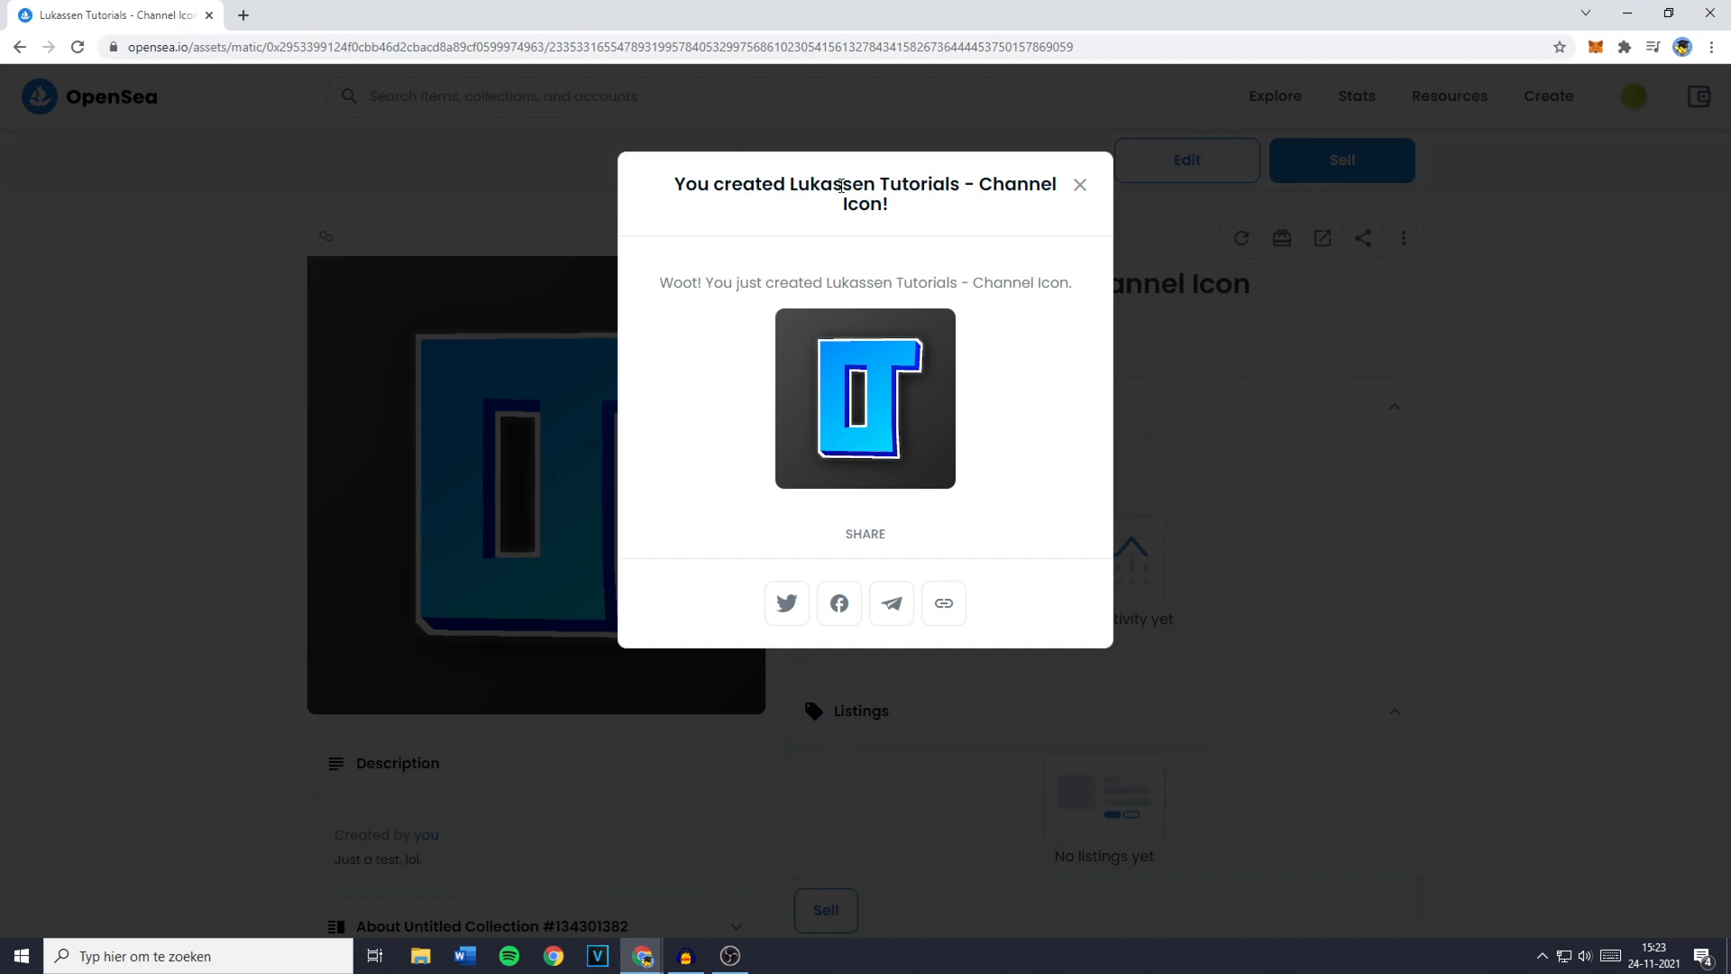
Dismiss the creation confirmation and start a Sell listing for the NFT.
click(1078, 184)
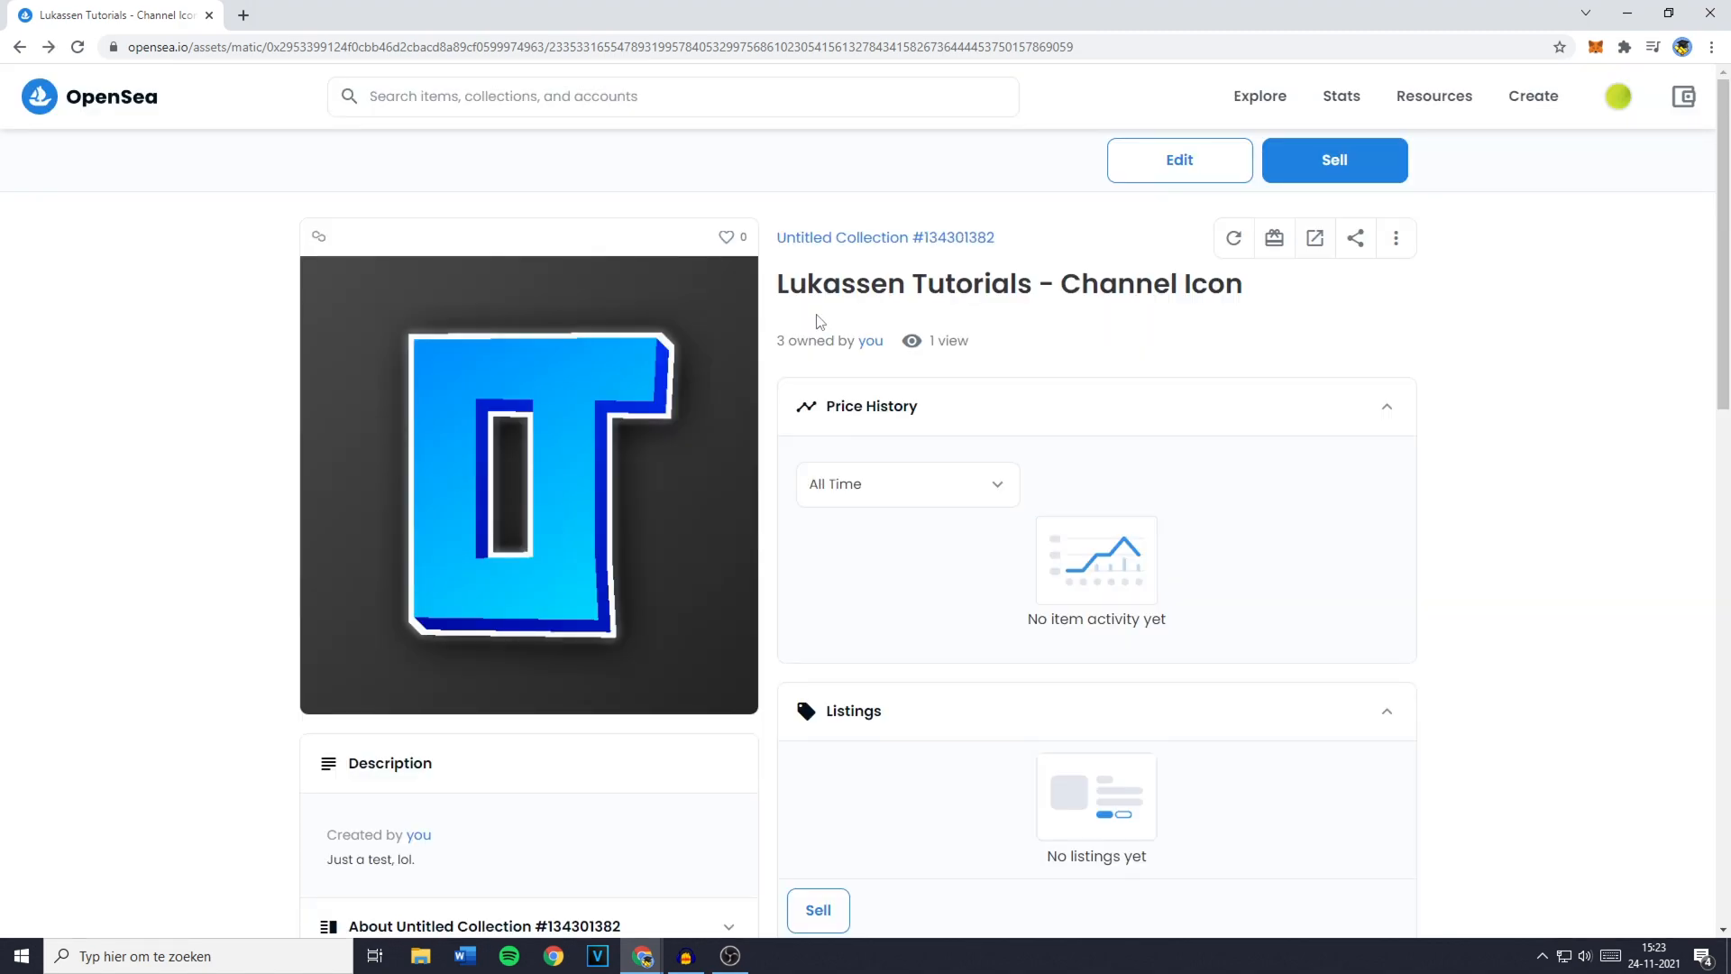
click(1334, 161)
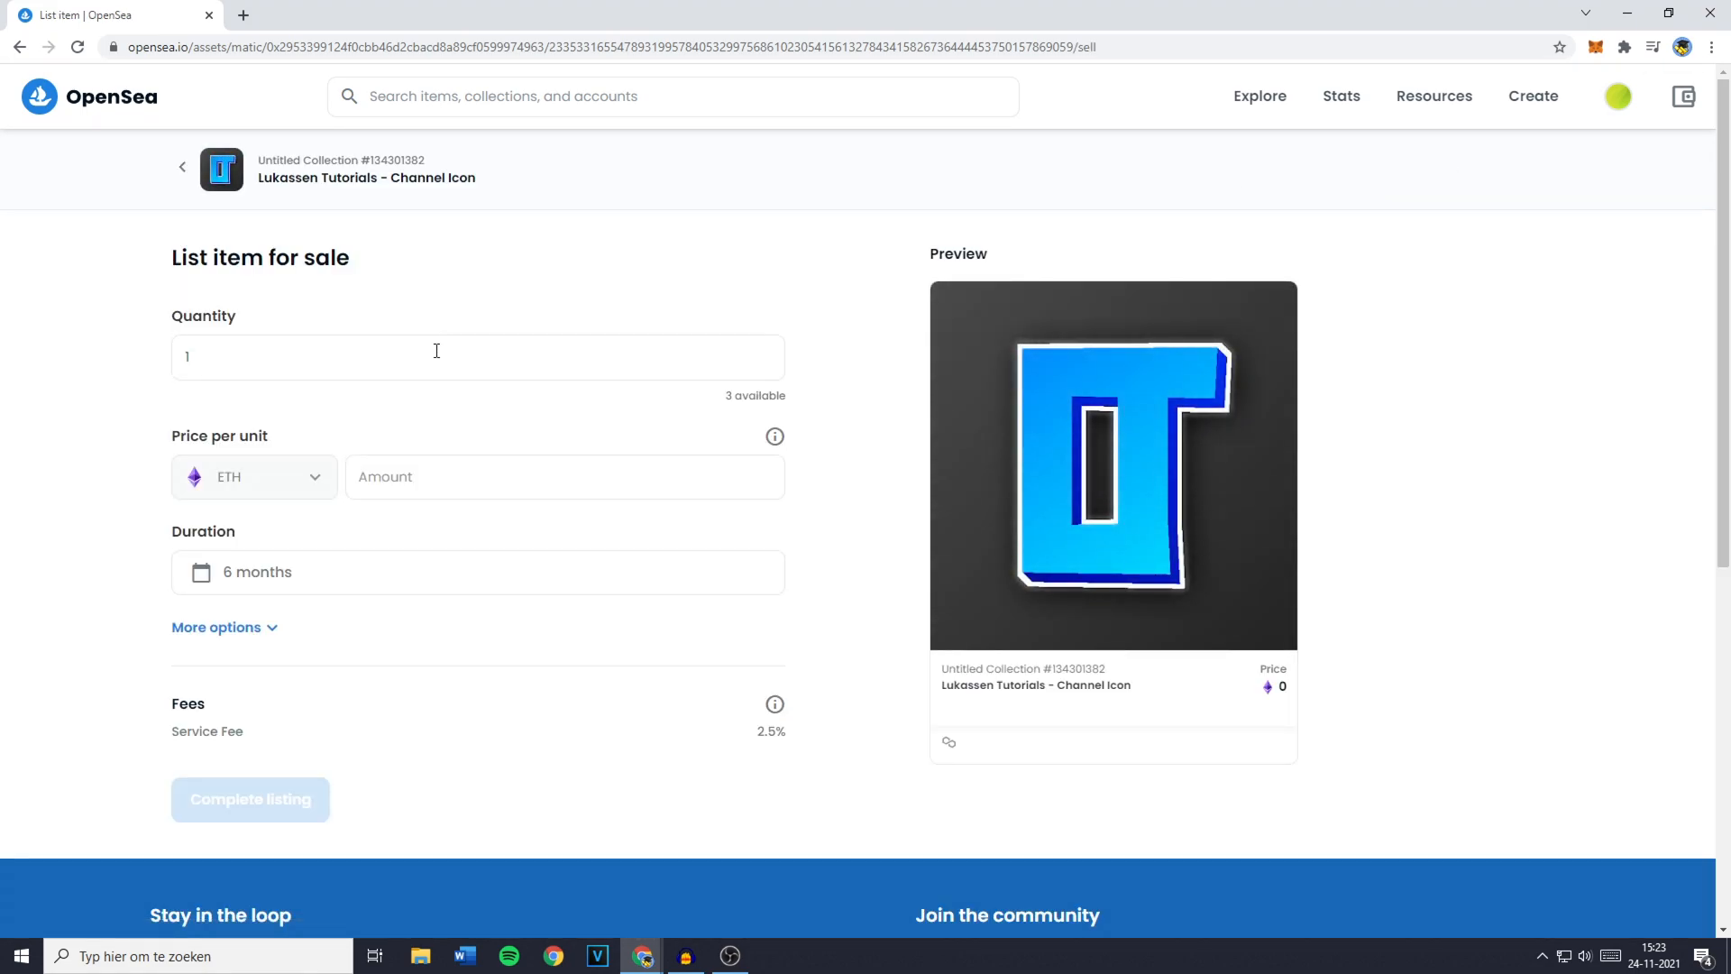
Set listing quantity 3 and price 0.08 ETH per unit.
click(434, 357)
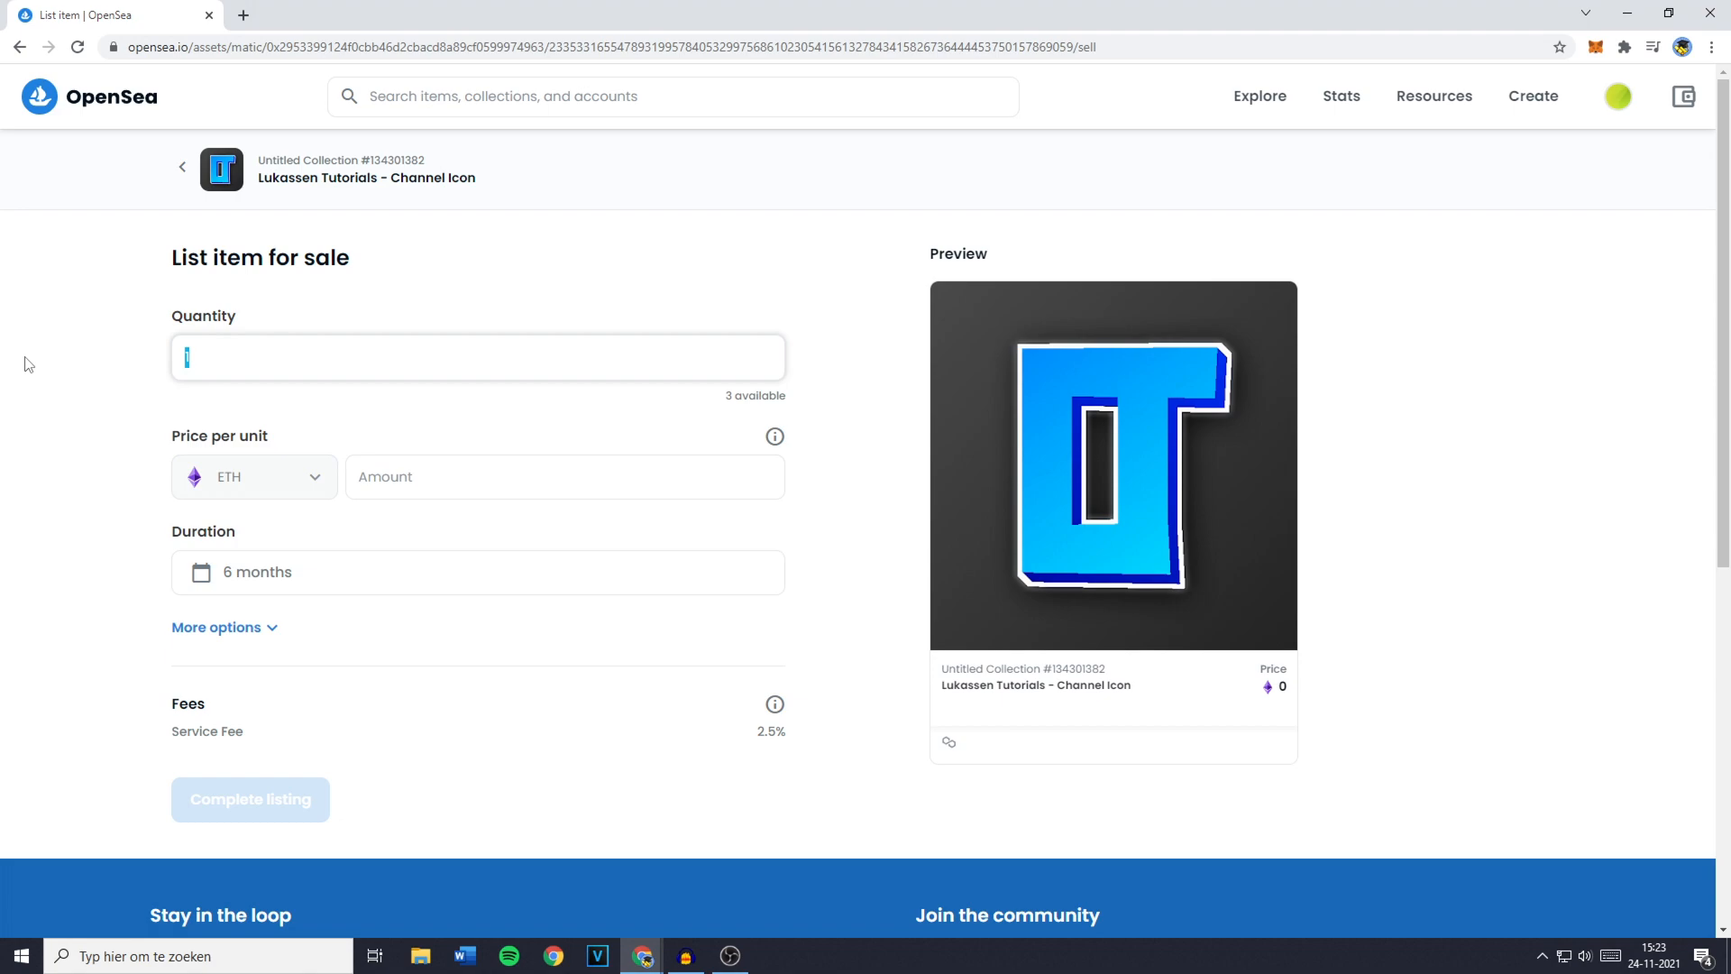
text(3)
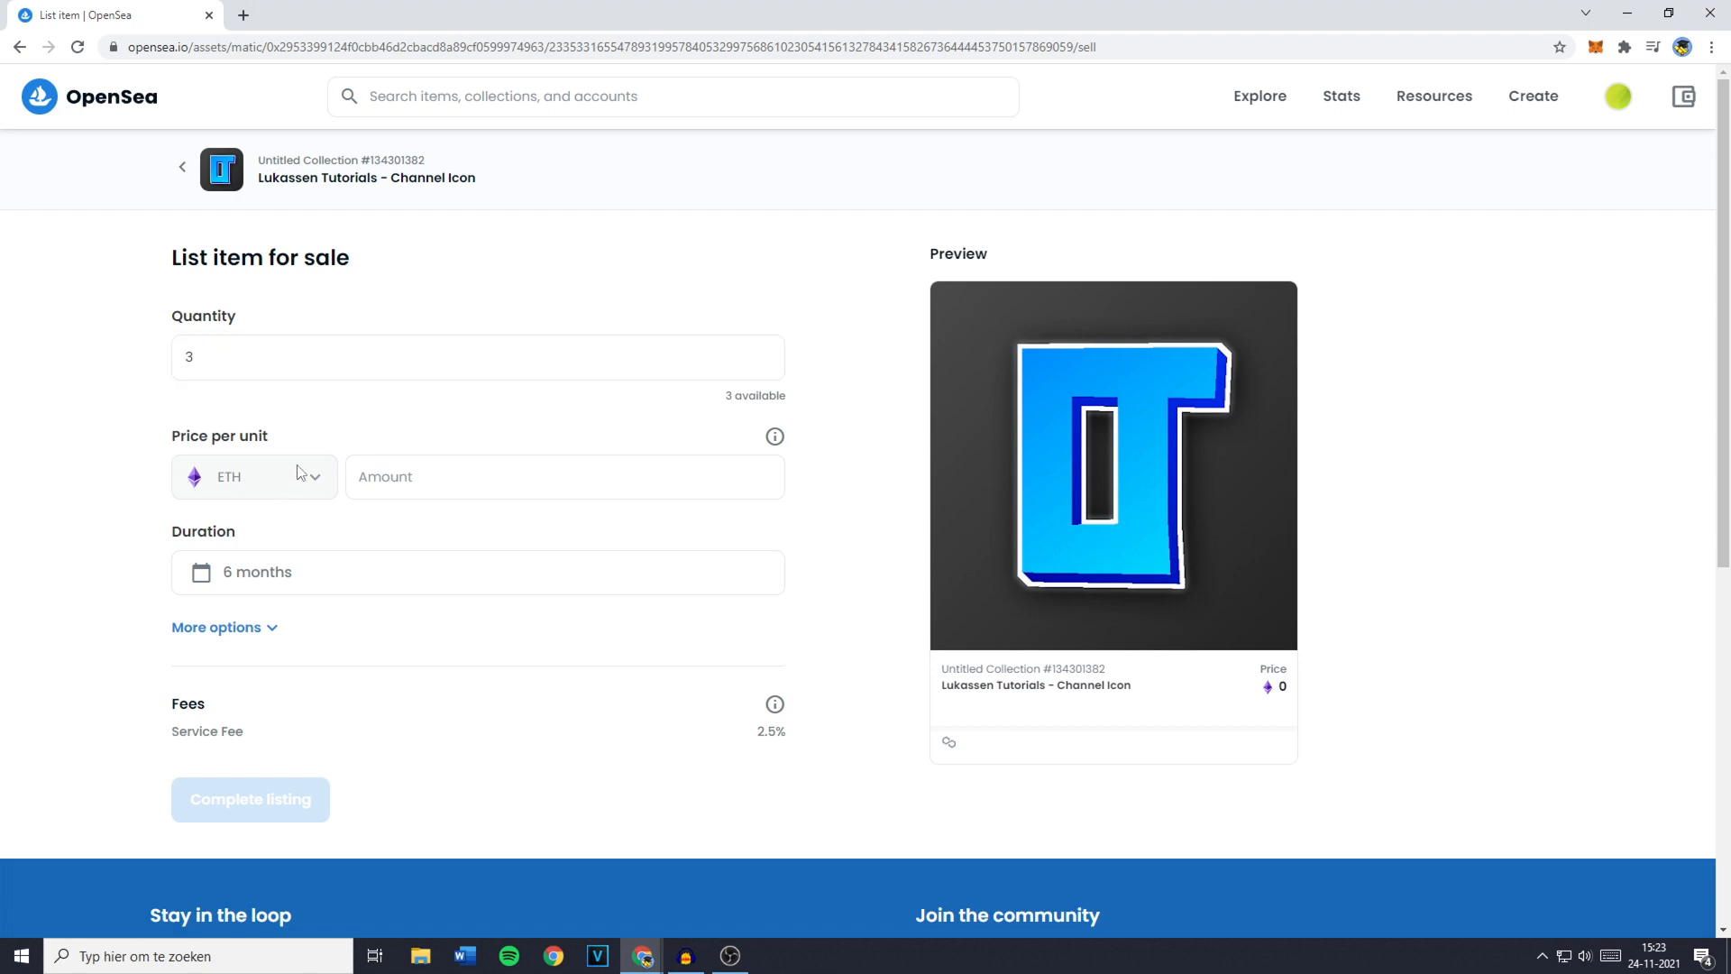
click(566, 476)
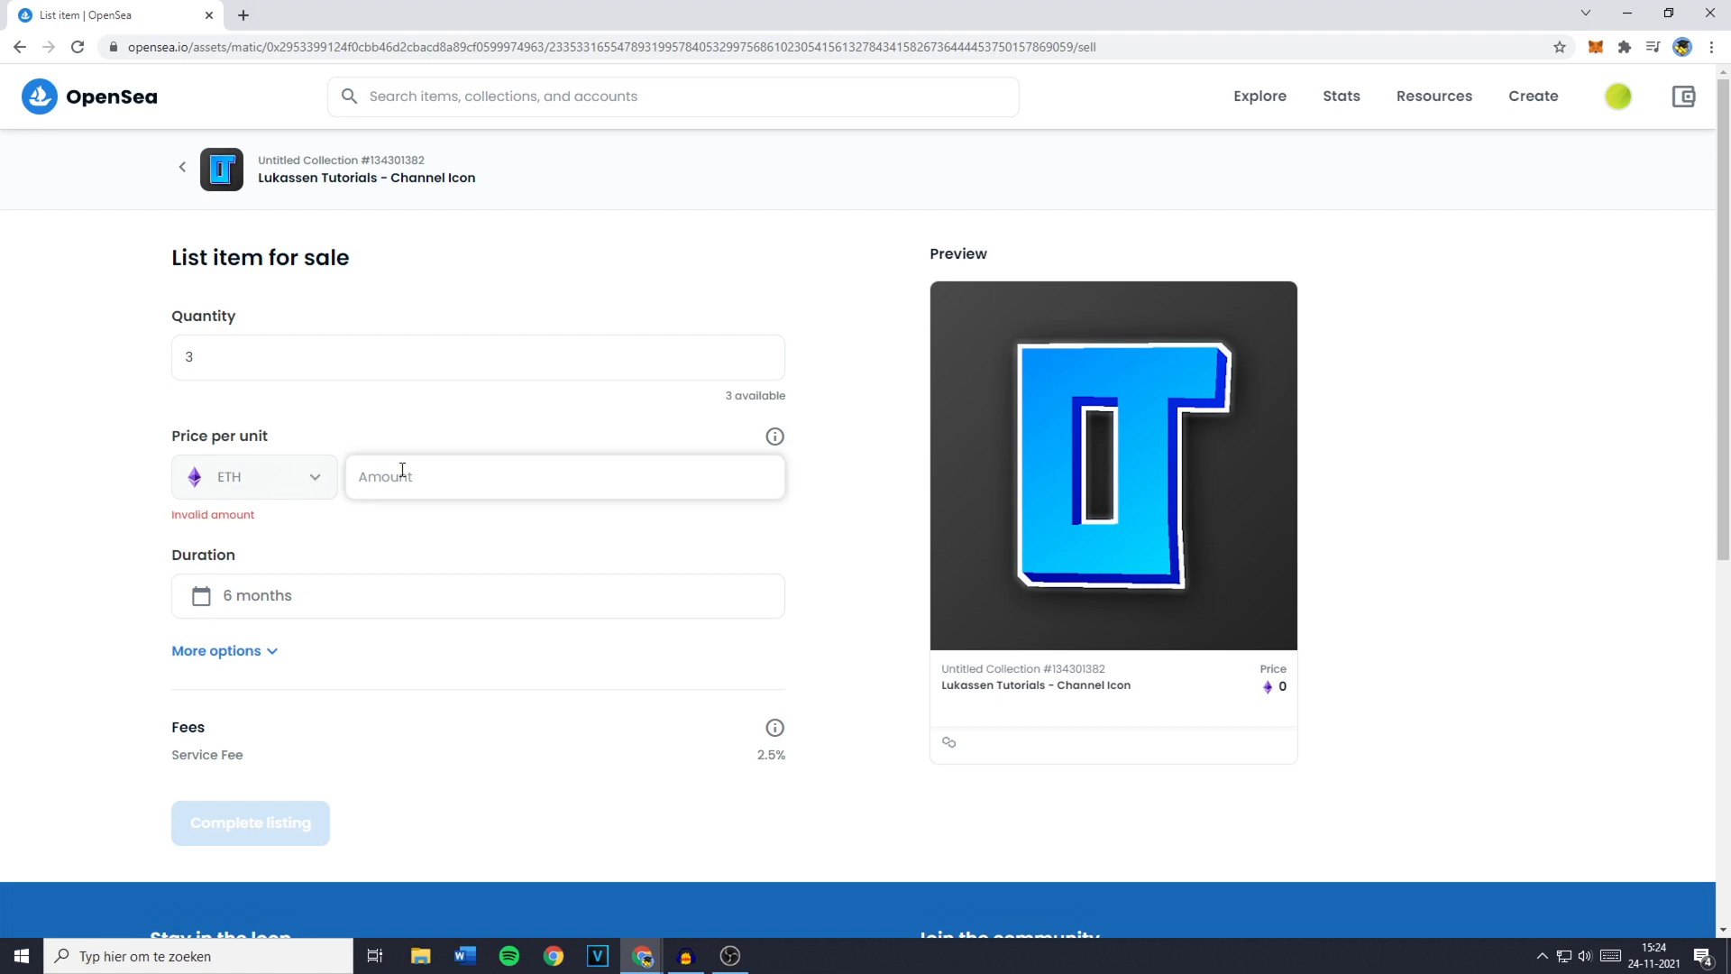
text(0.08)
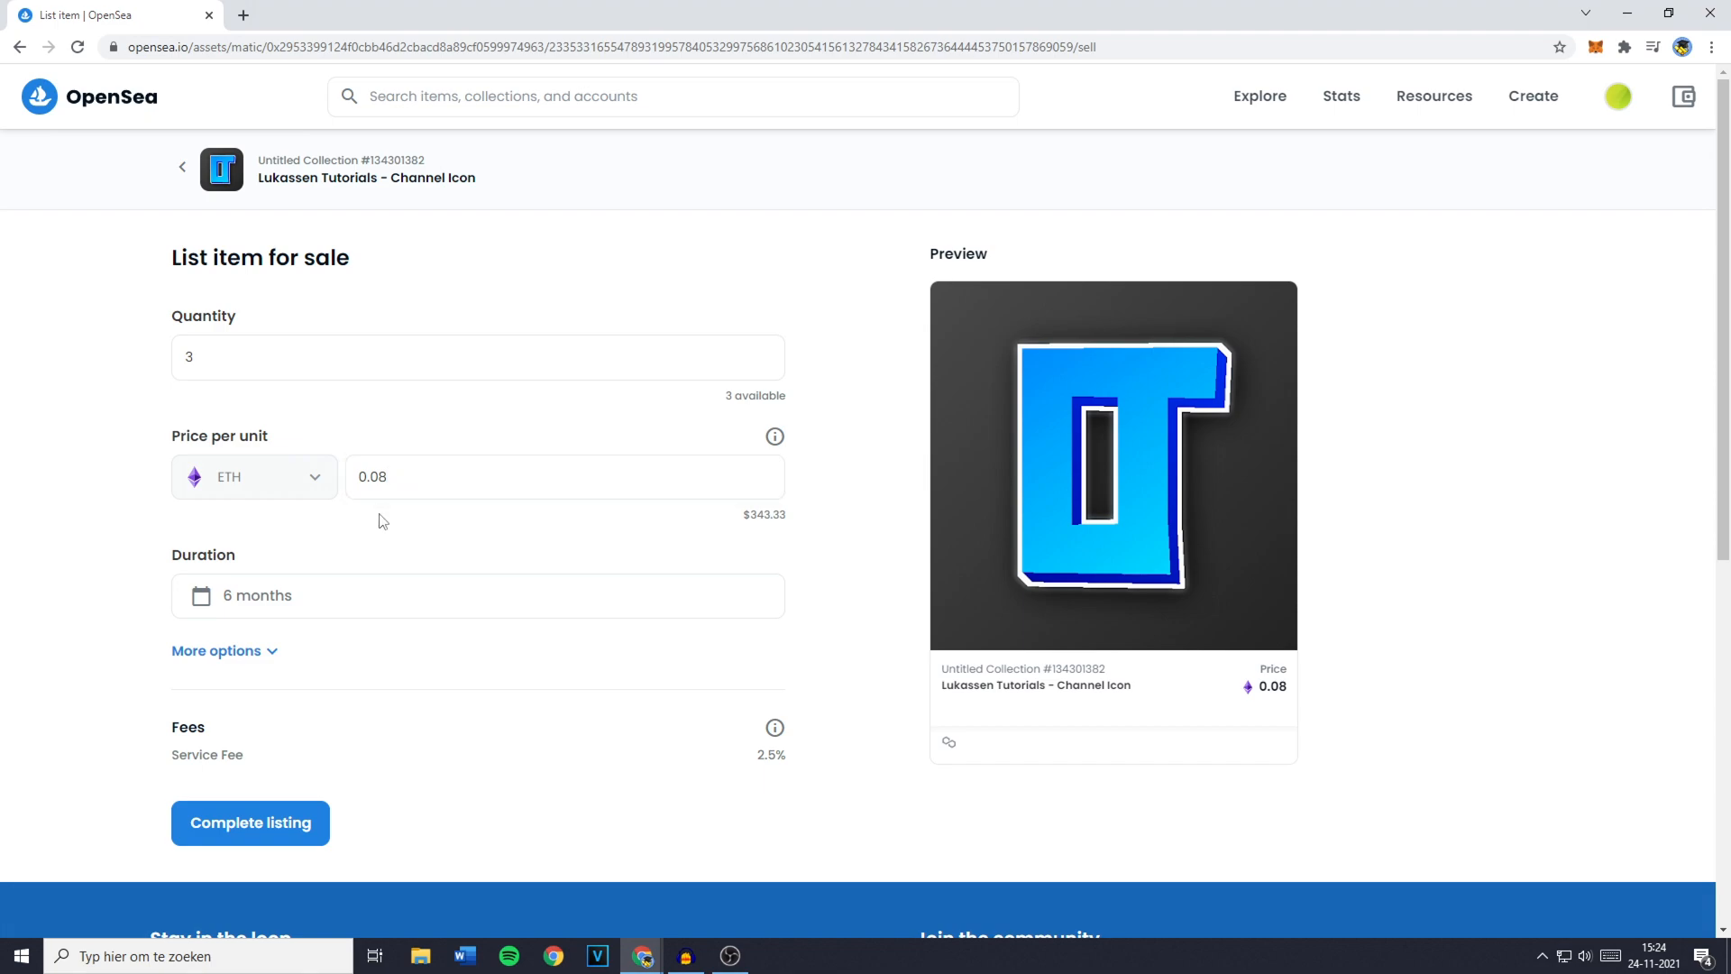
mouse_move(746, 527)
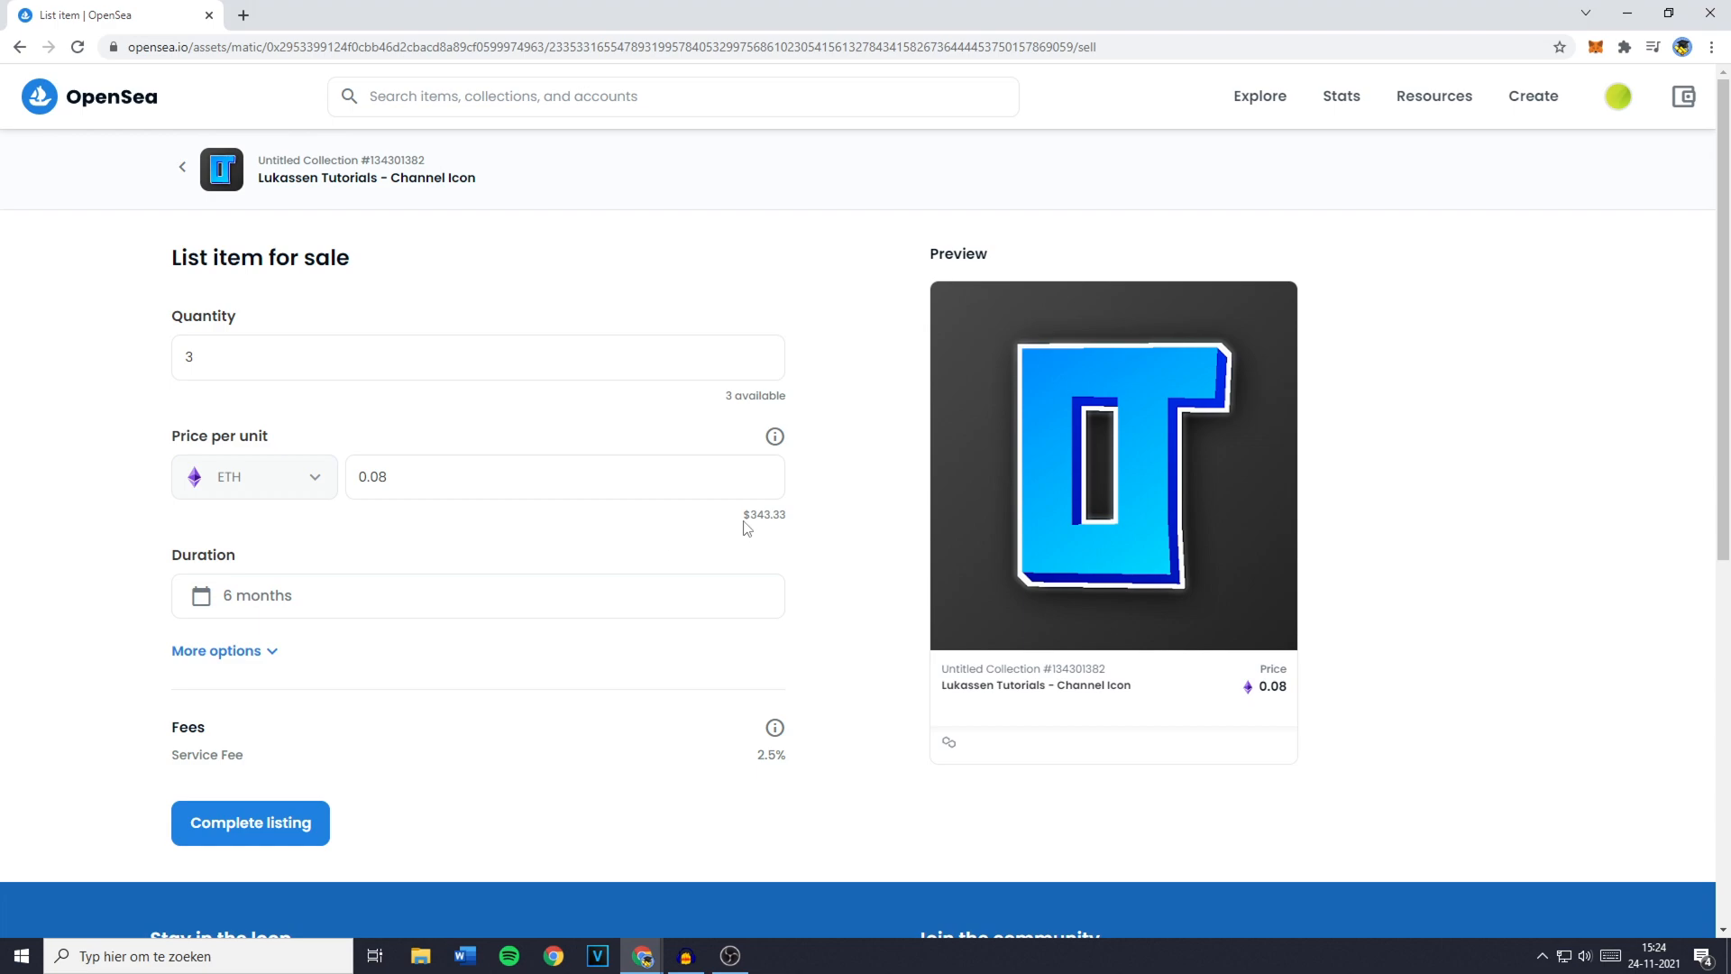
mouse_move(720, 548)
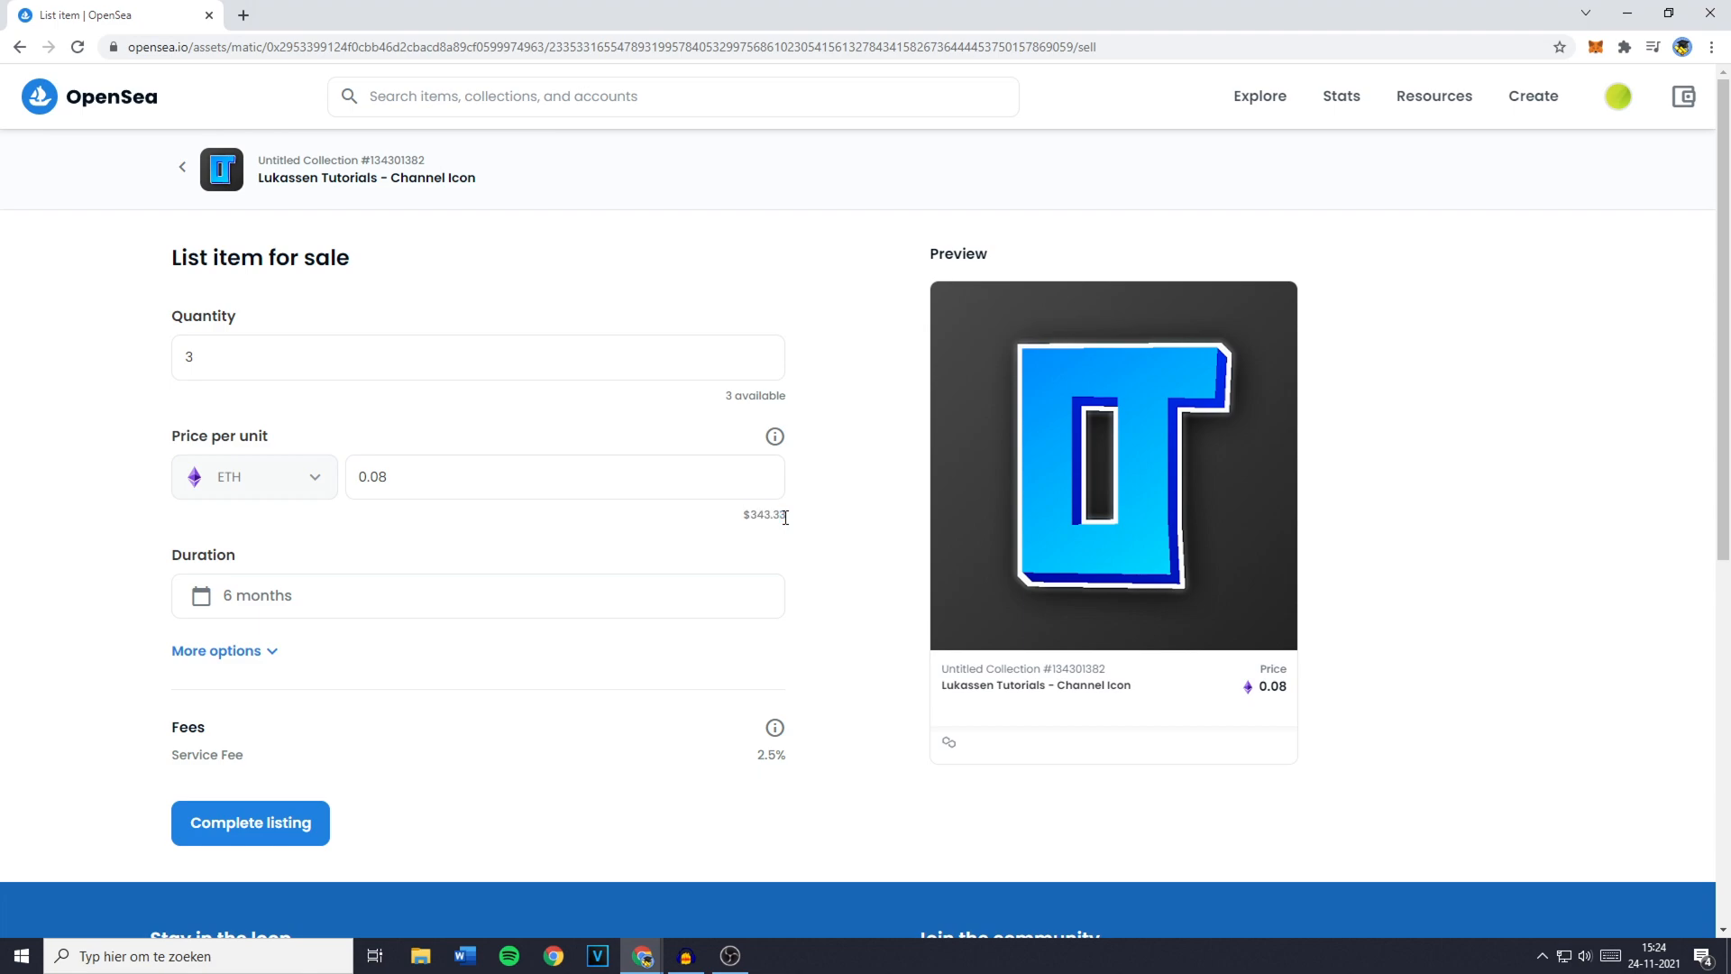
mouse_move(323, 606)
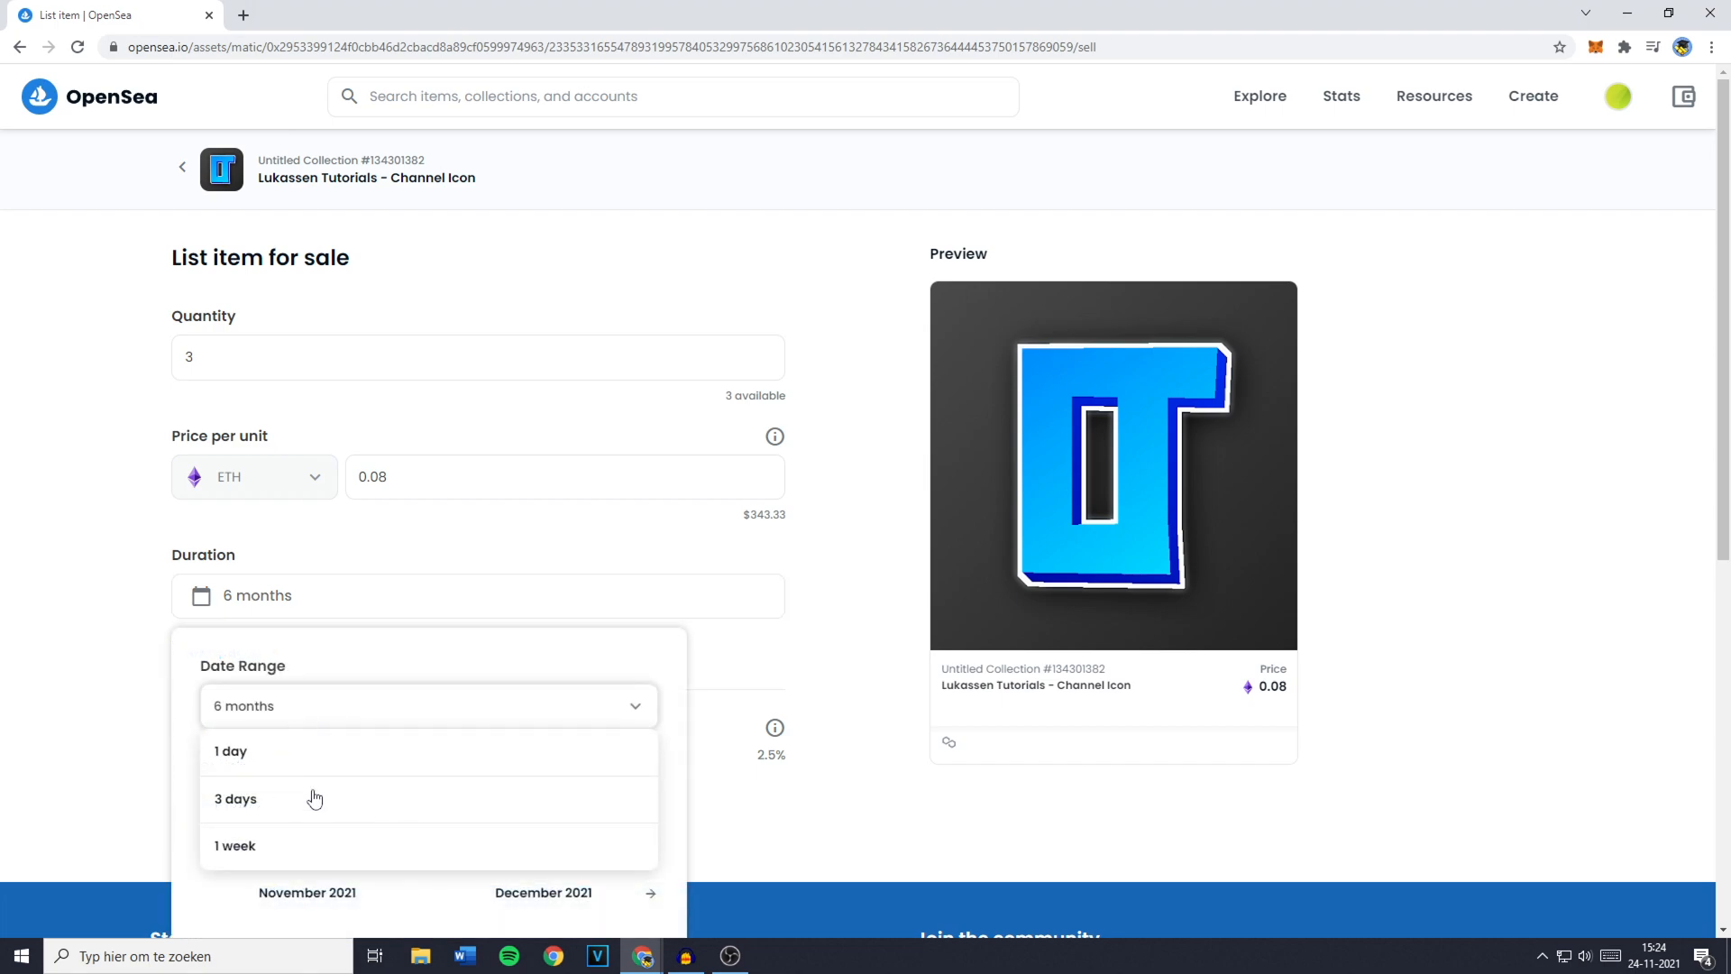
click(429, 707)
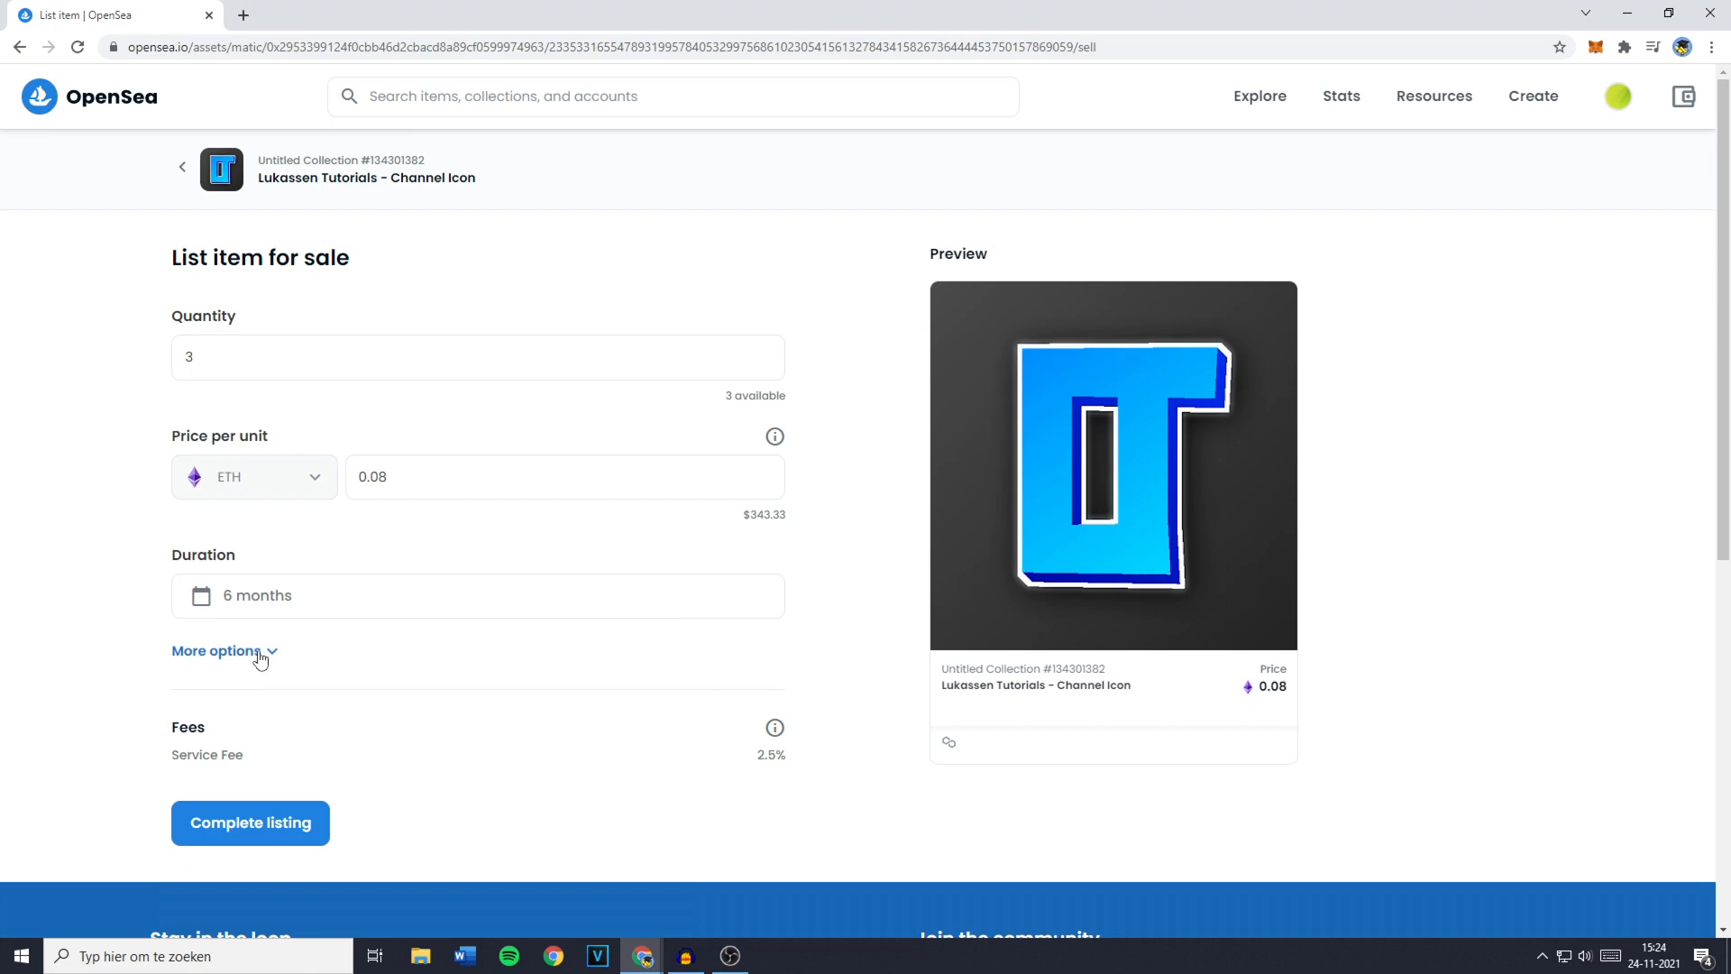
click(217, 651)
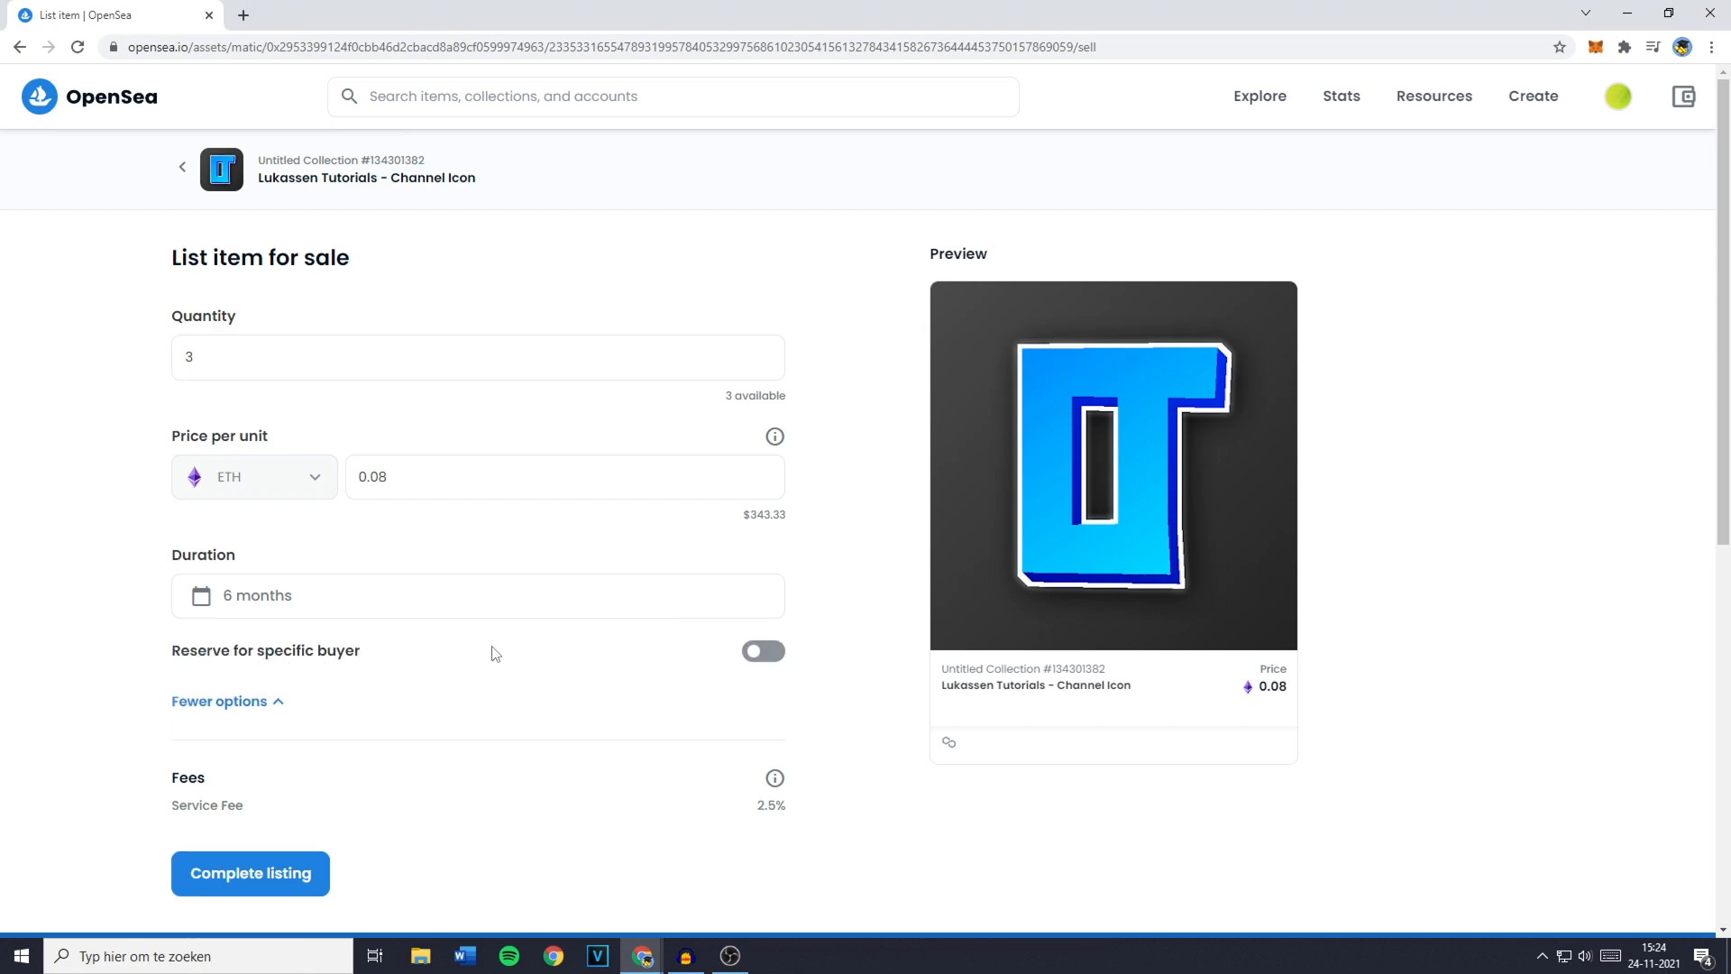
click(763, 651)
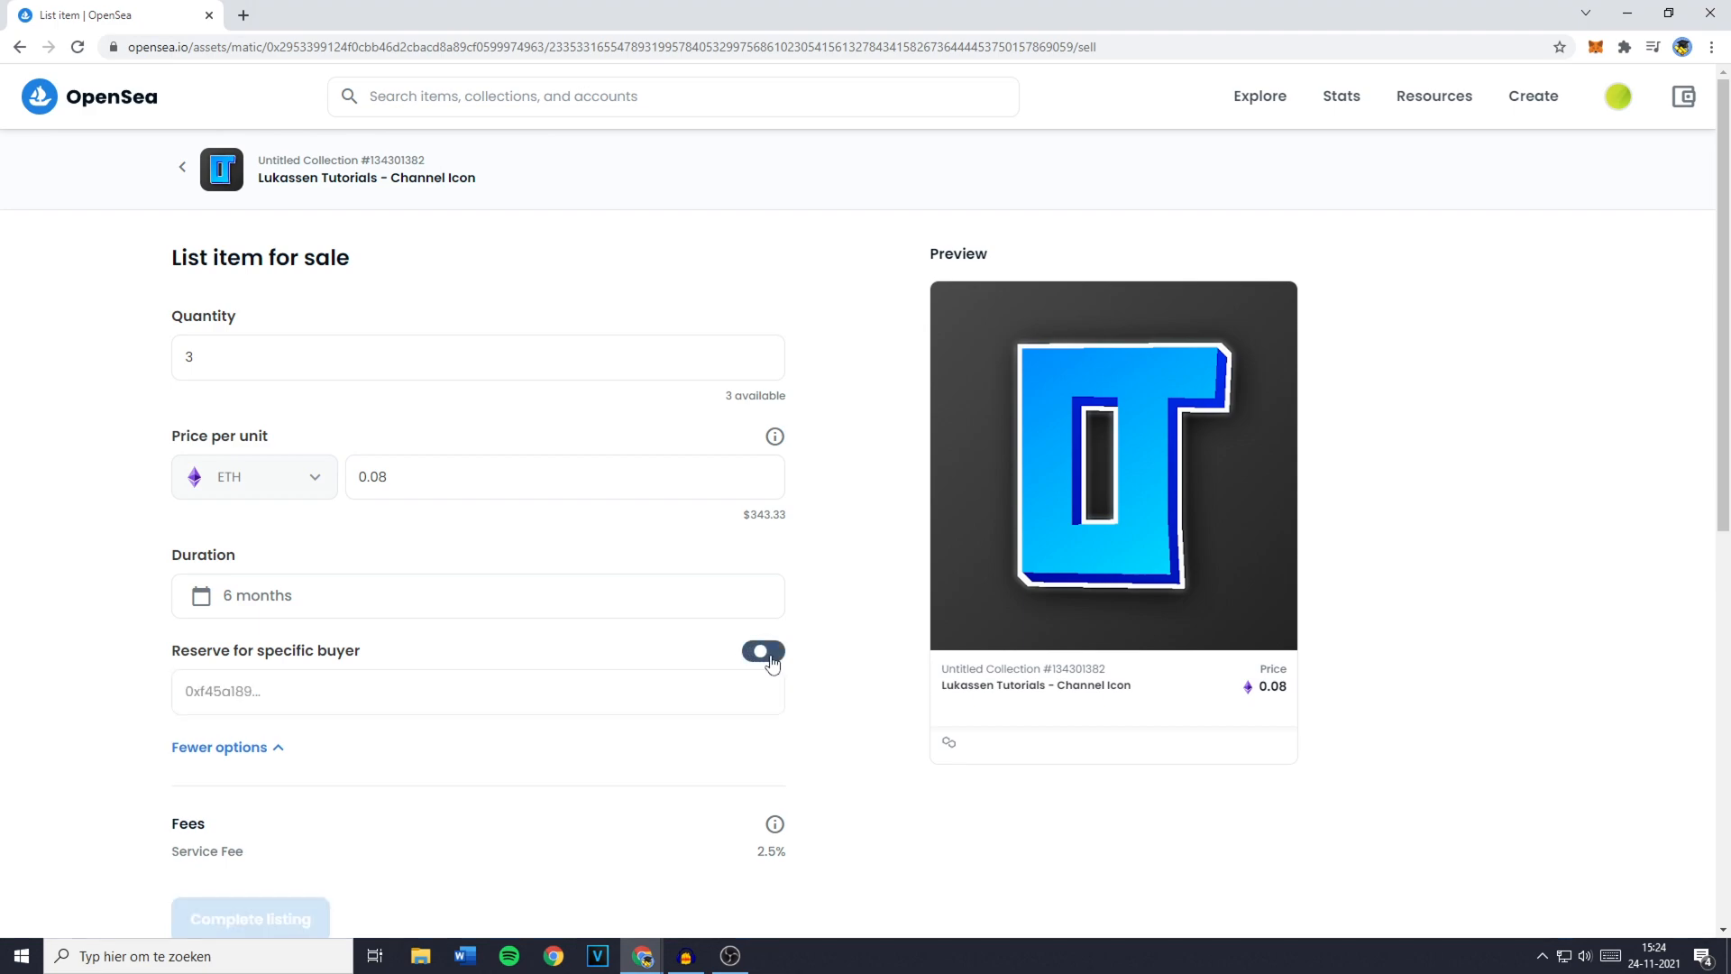
click(763, 651)
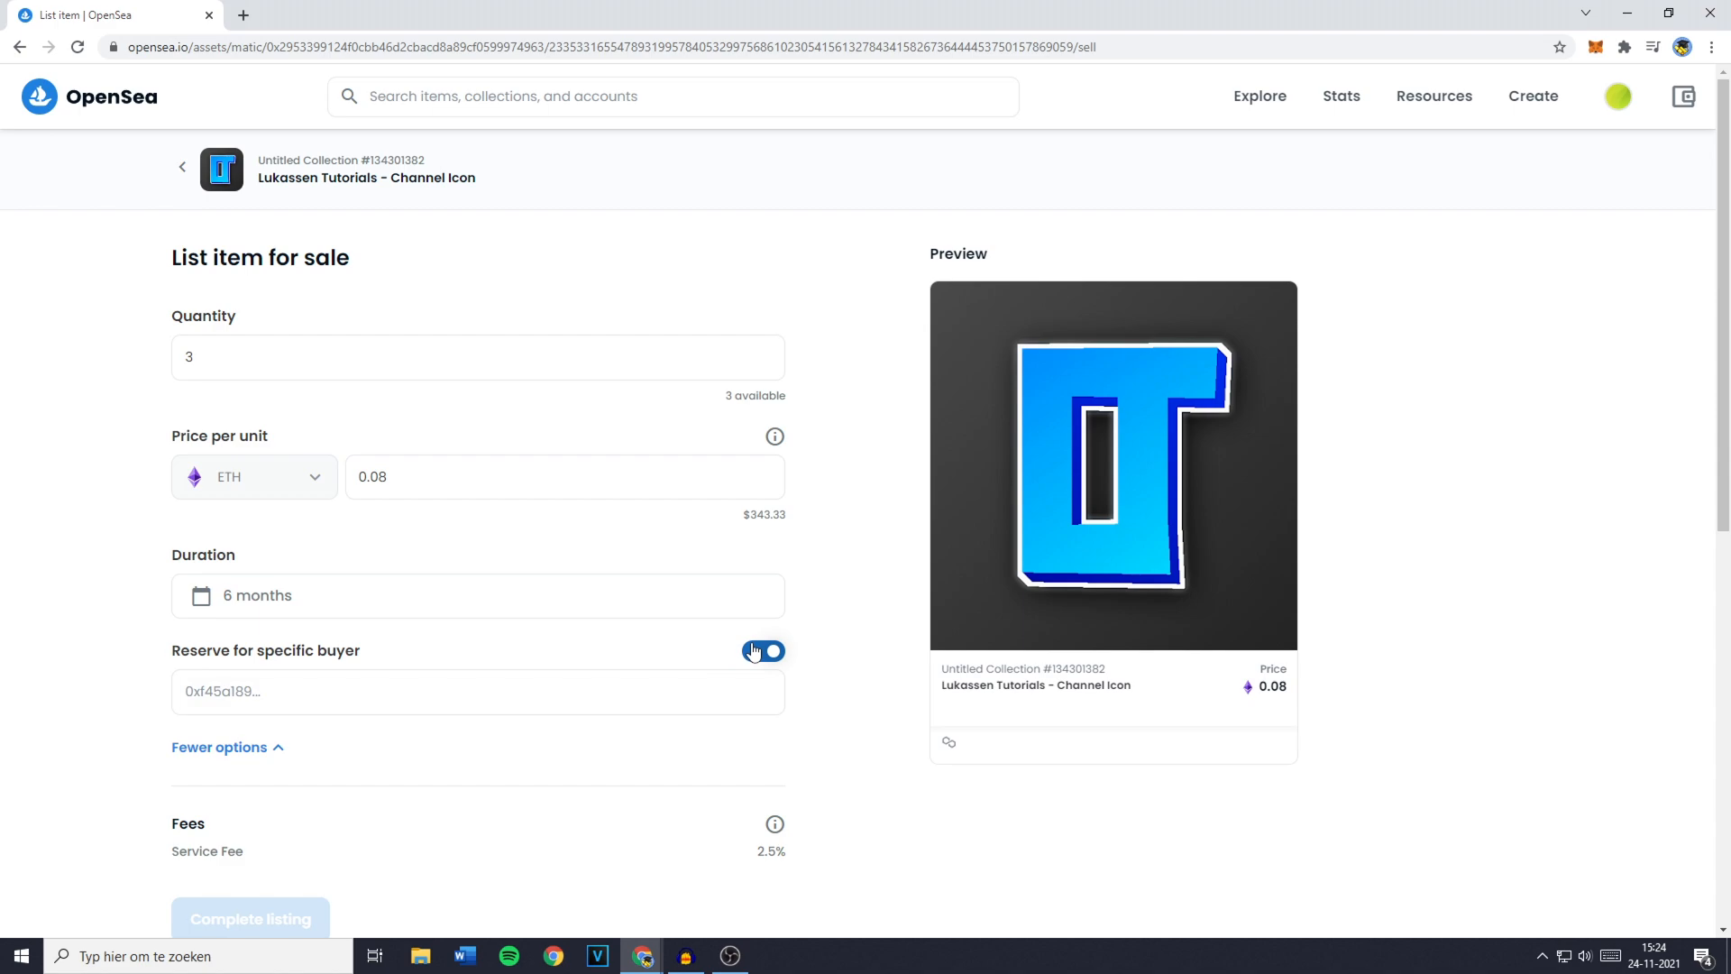
click(761, 651)
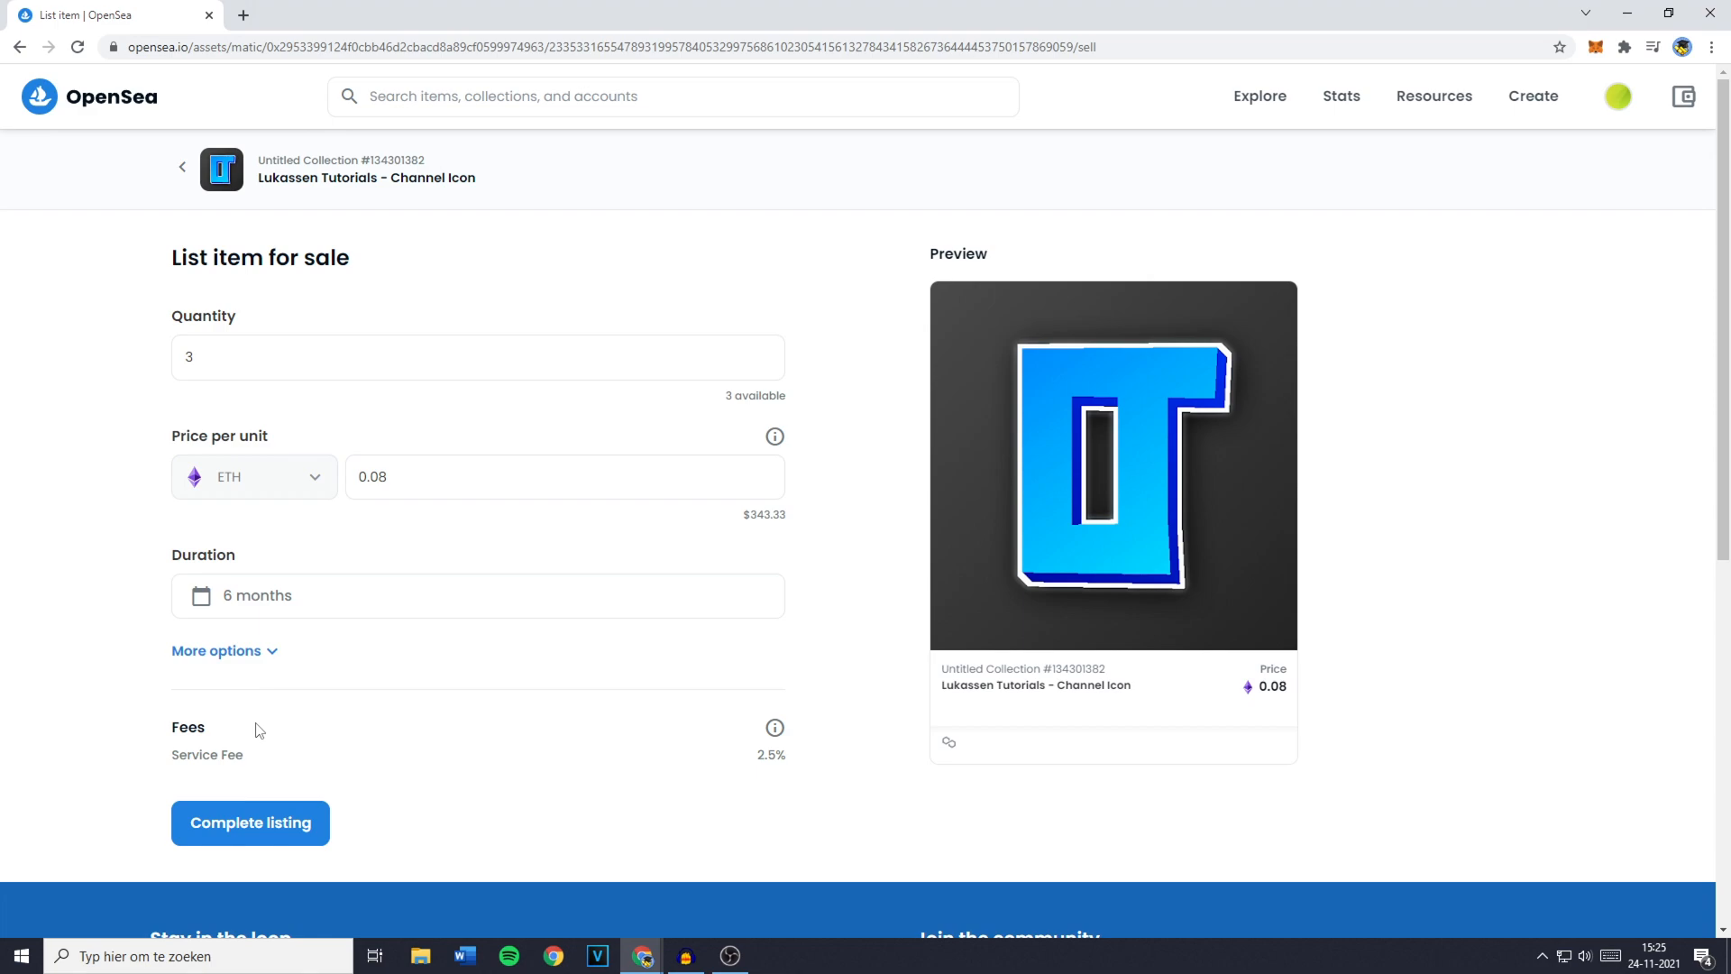
mouse_move(274, 736)
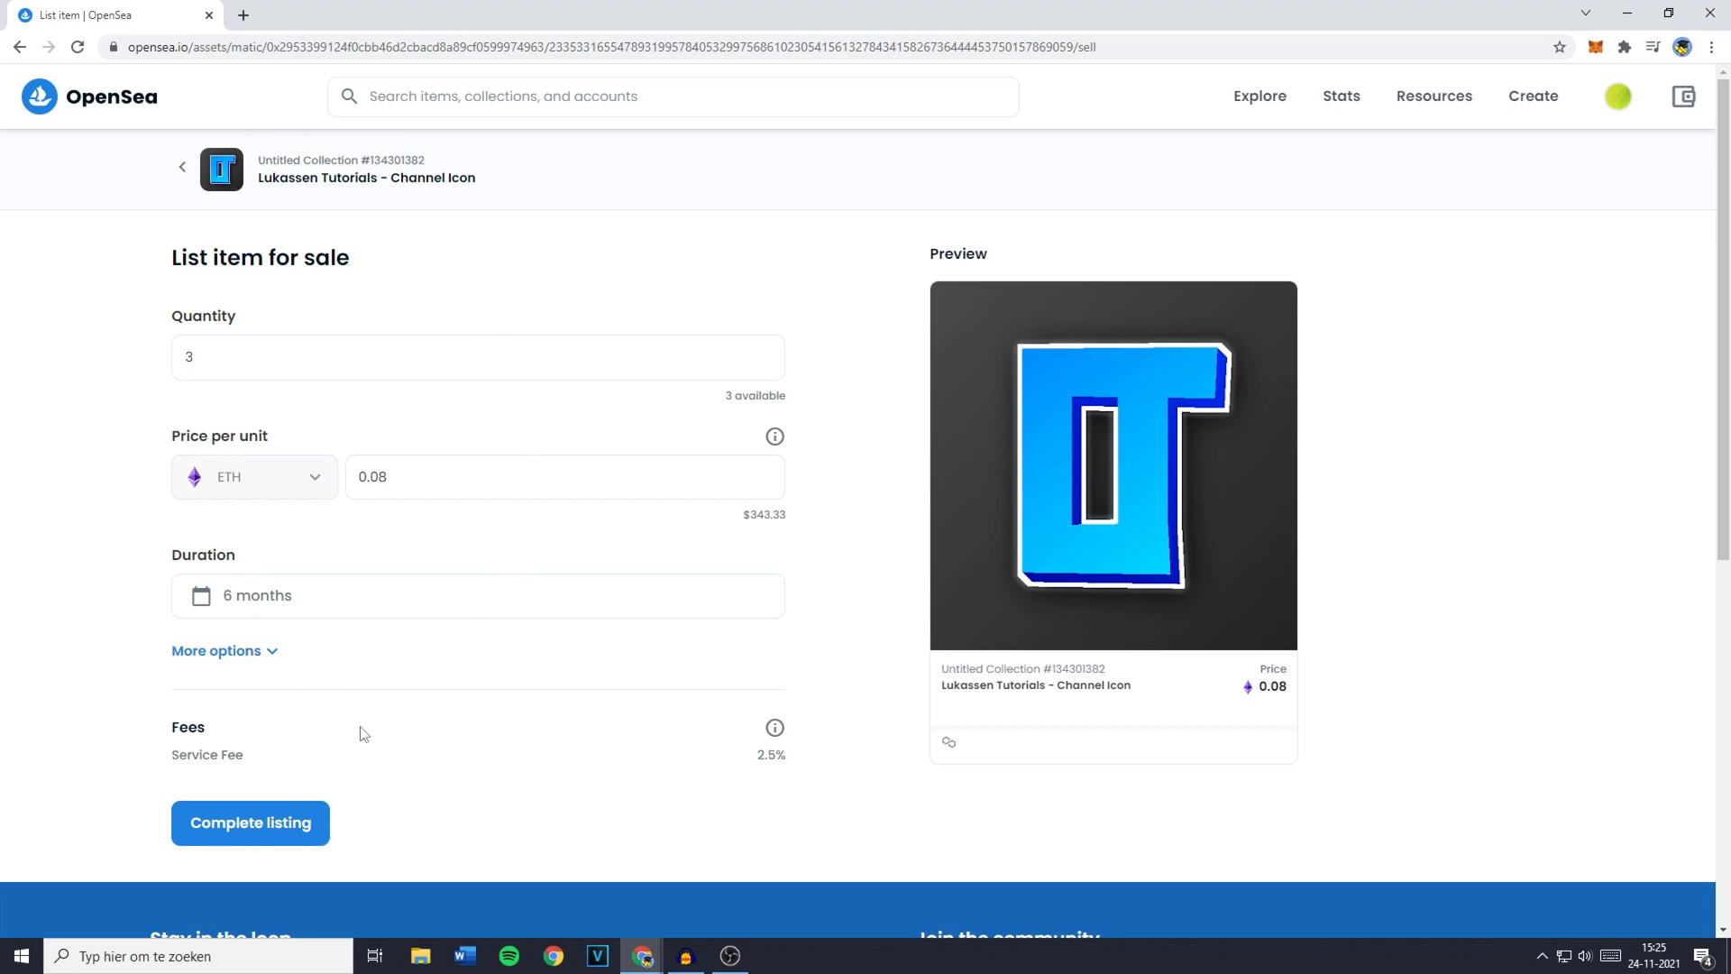
mouse_move(230, 781)
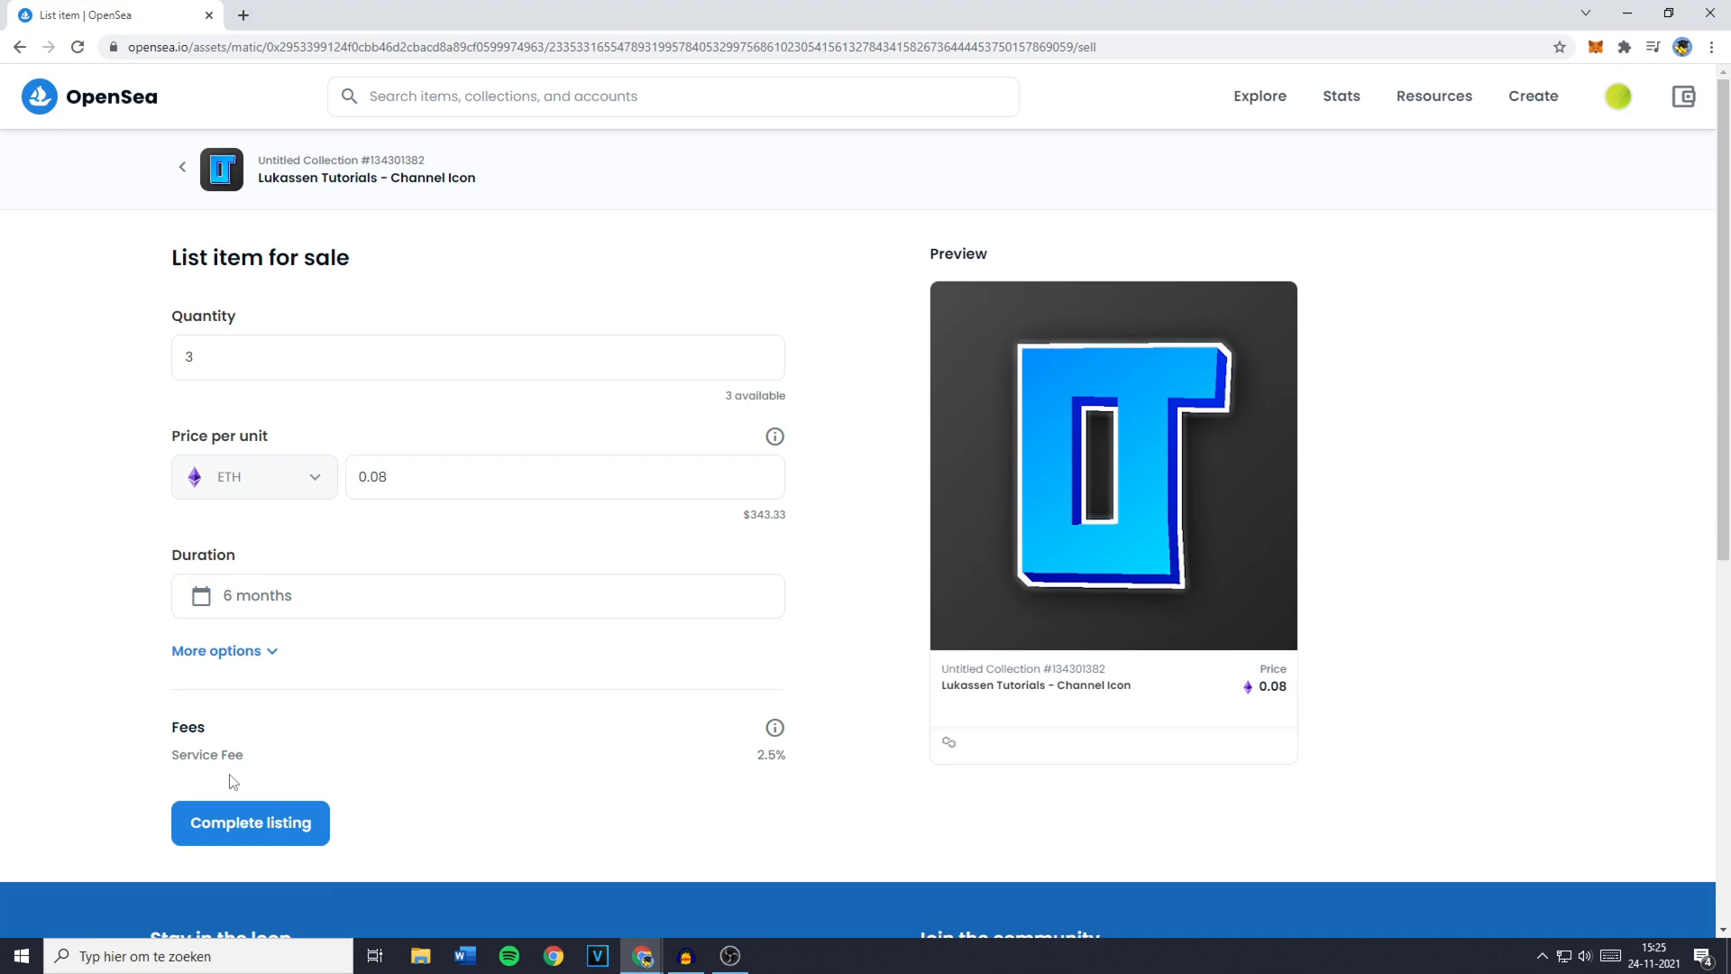
Complete the listing and unlock ETH as the sale currency, approving the unlock in MetaMask.
click(251, 822)
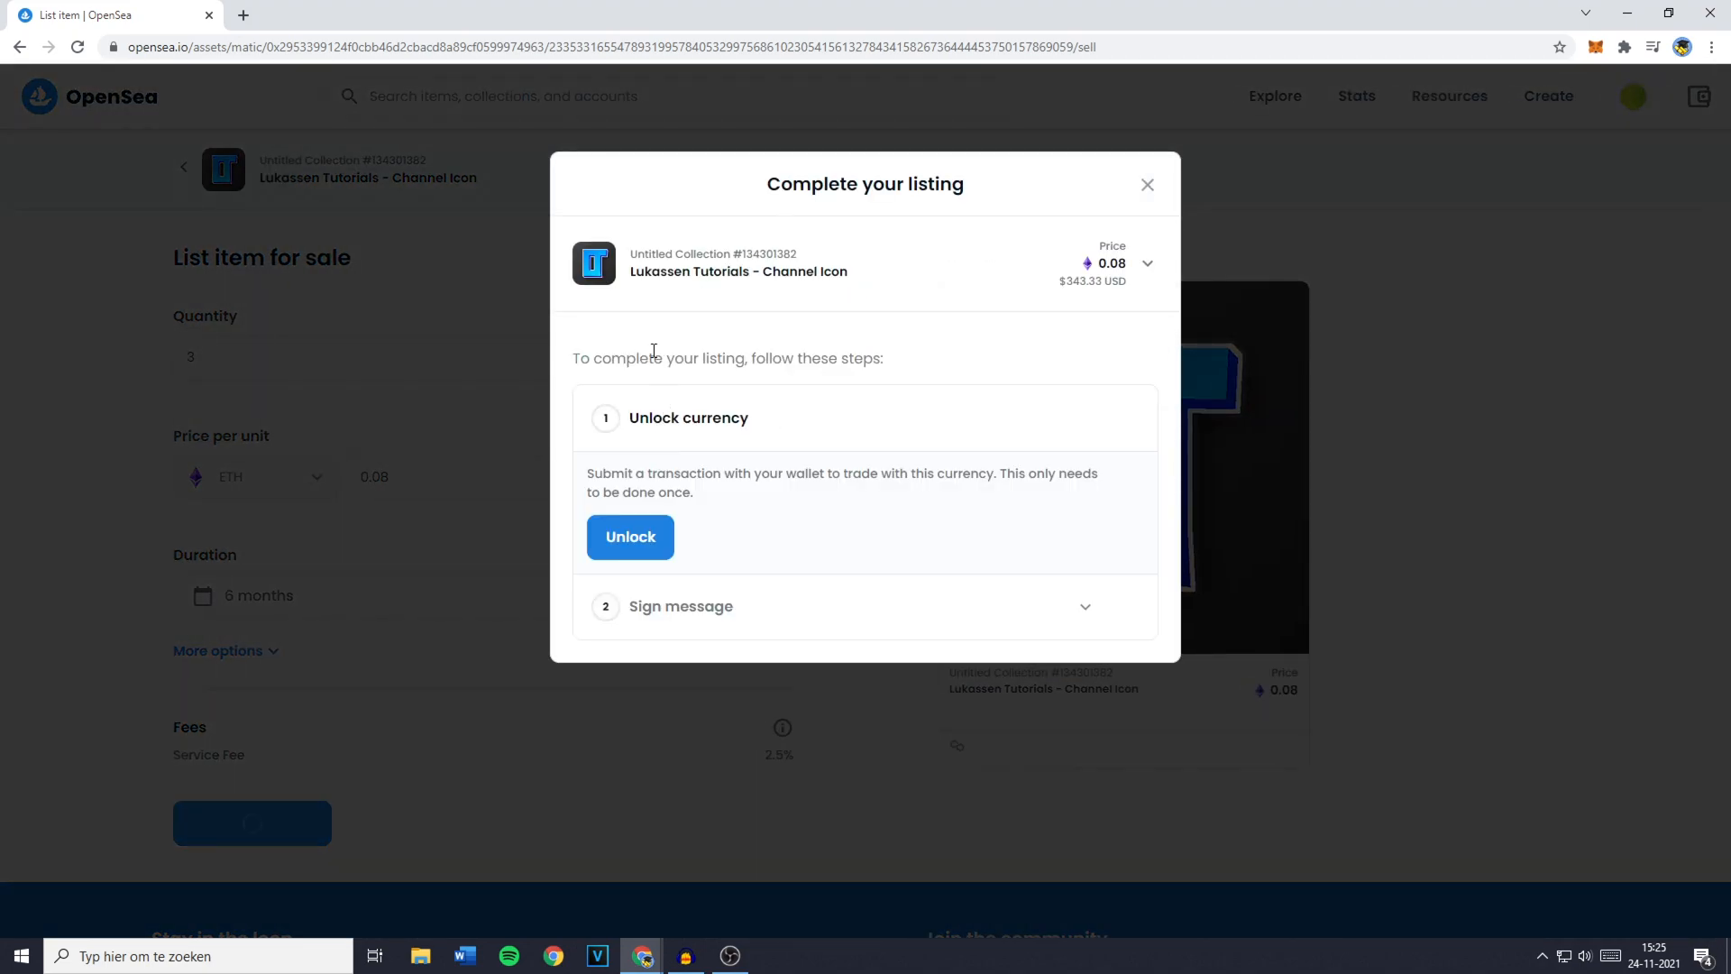
mouse_move(709, 508)
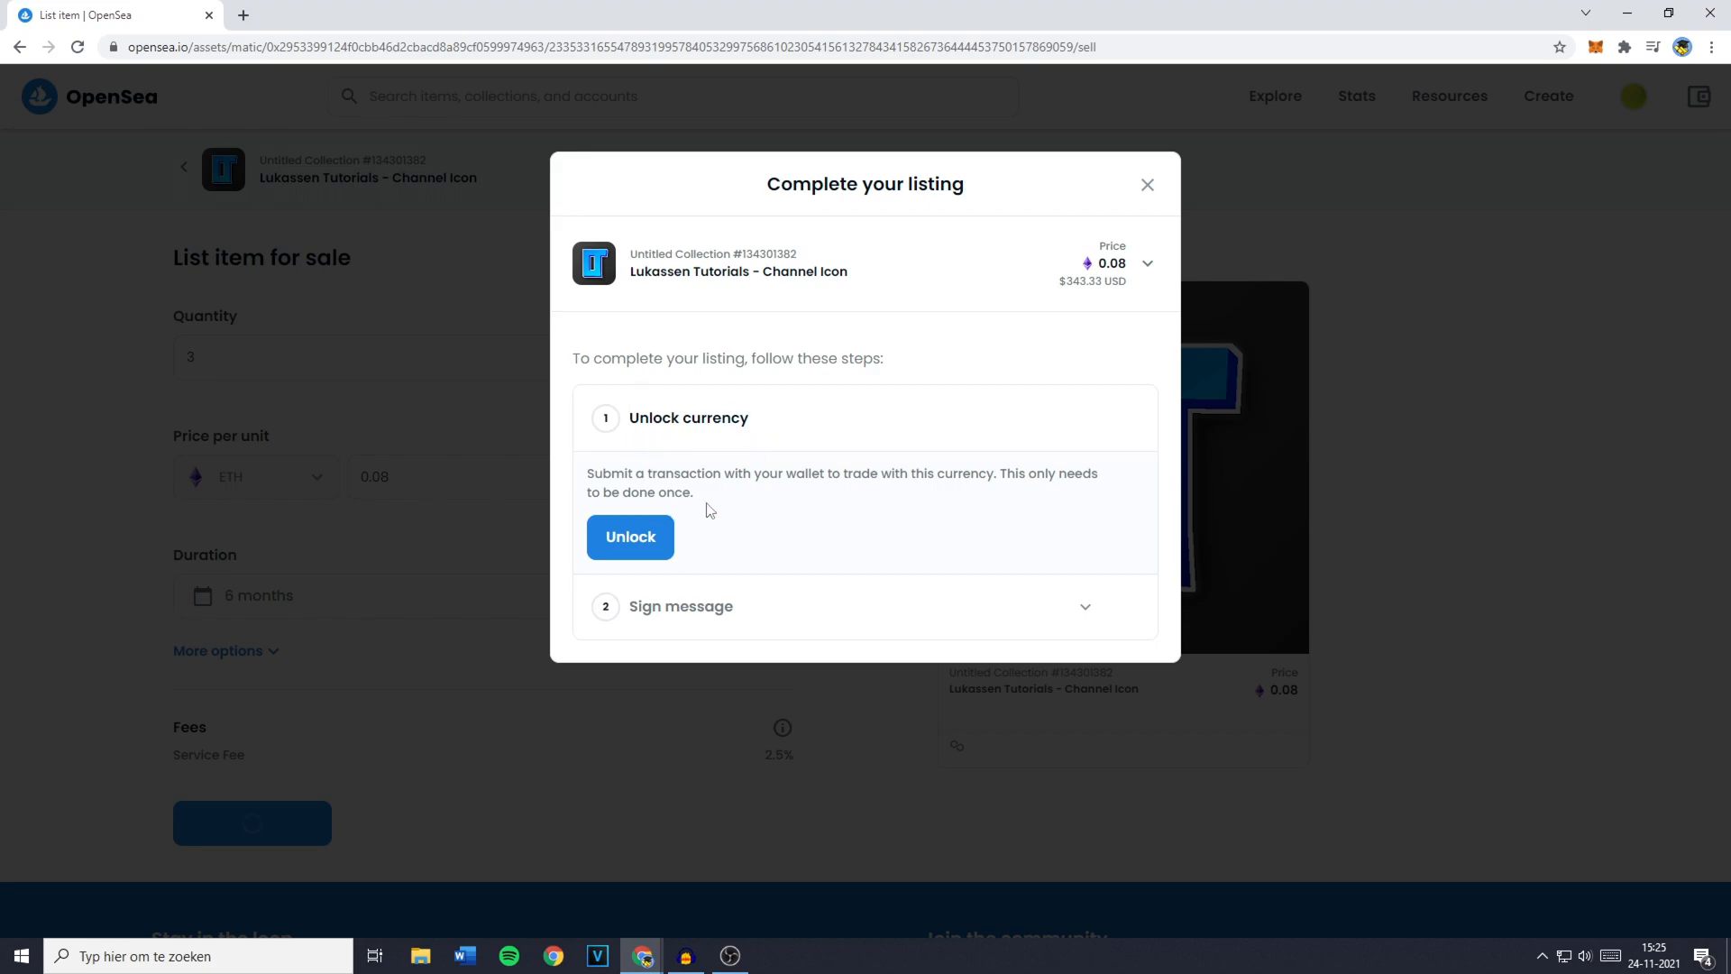
click(631, 538)
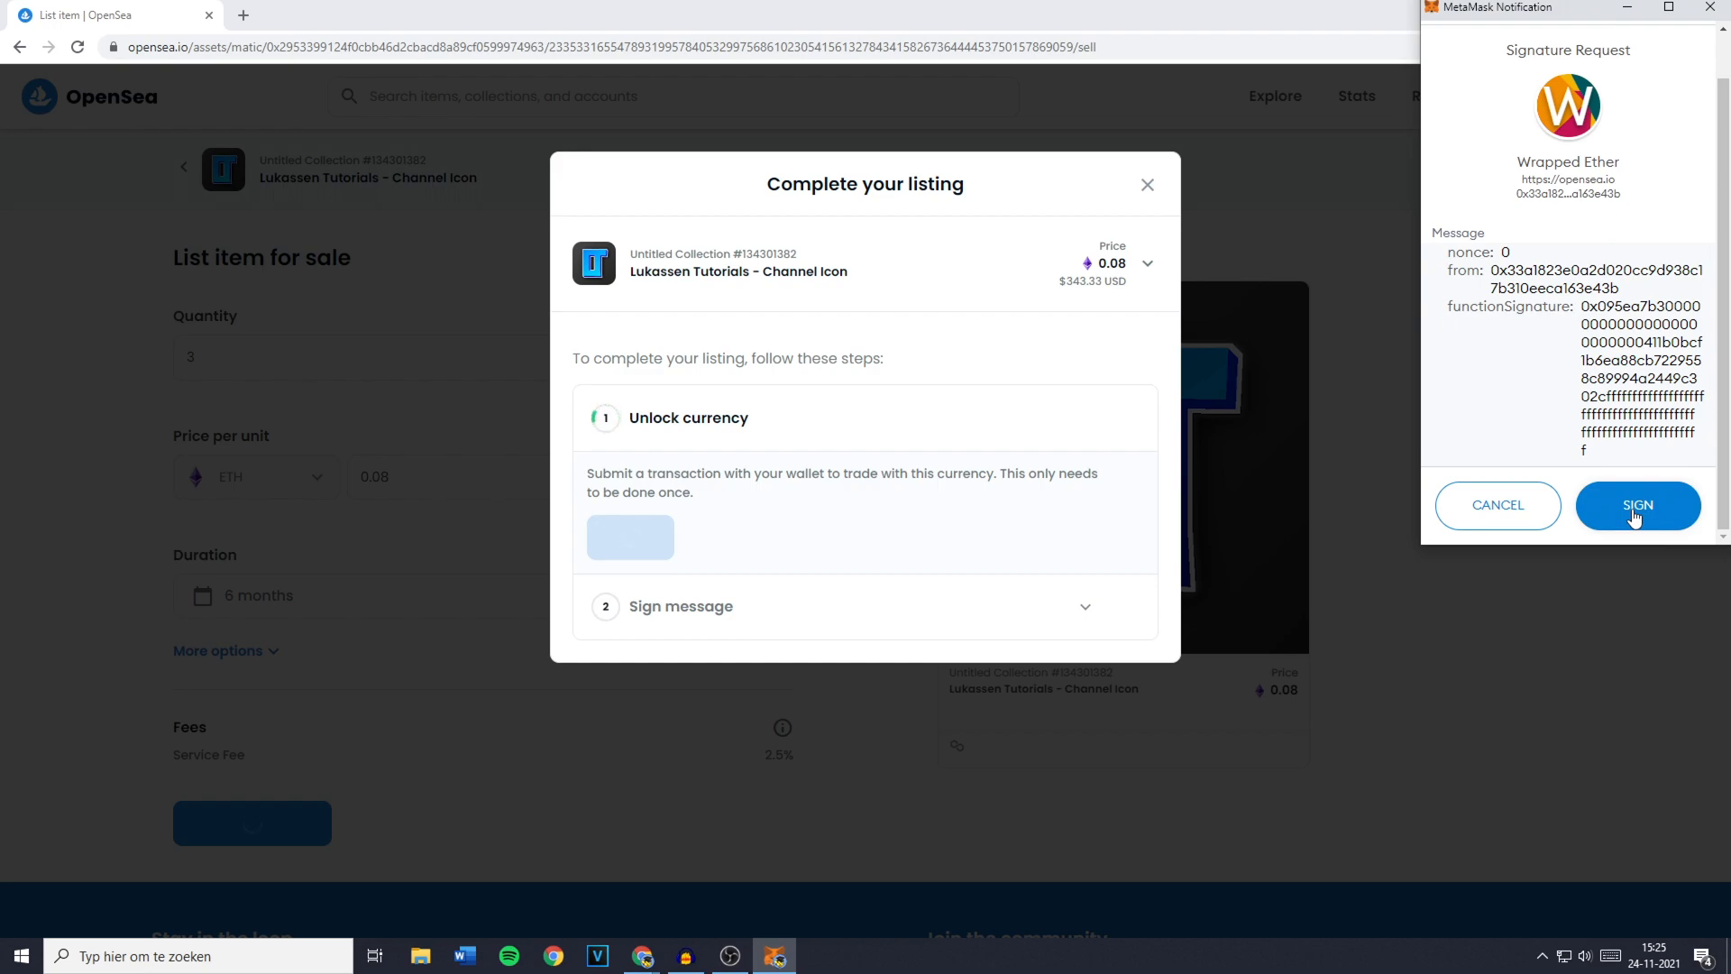
click(1638, 505)
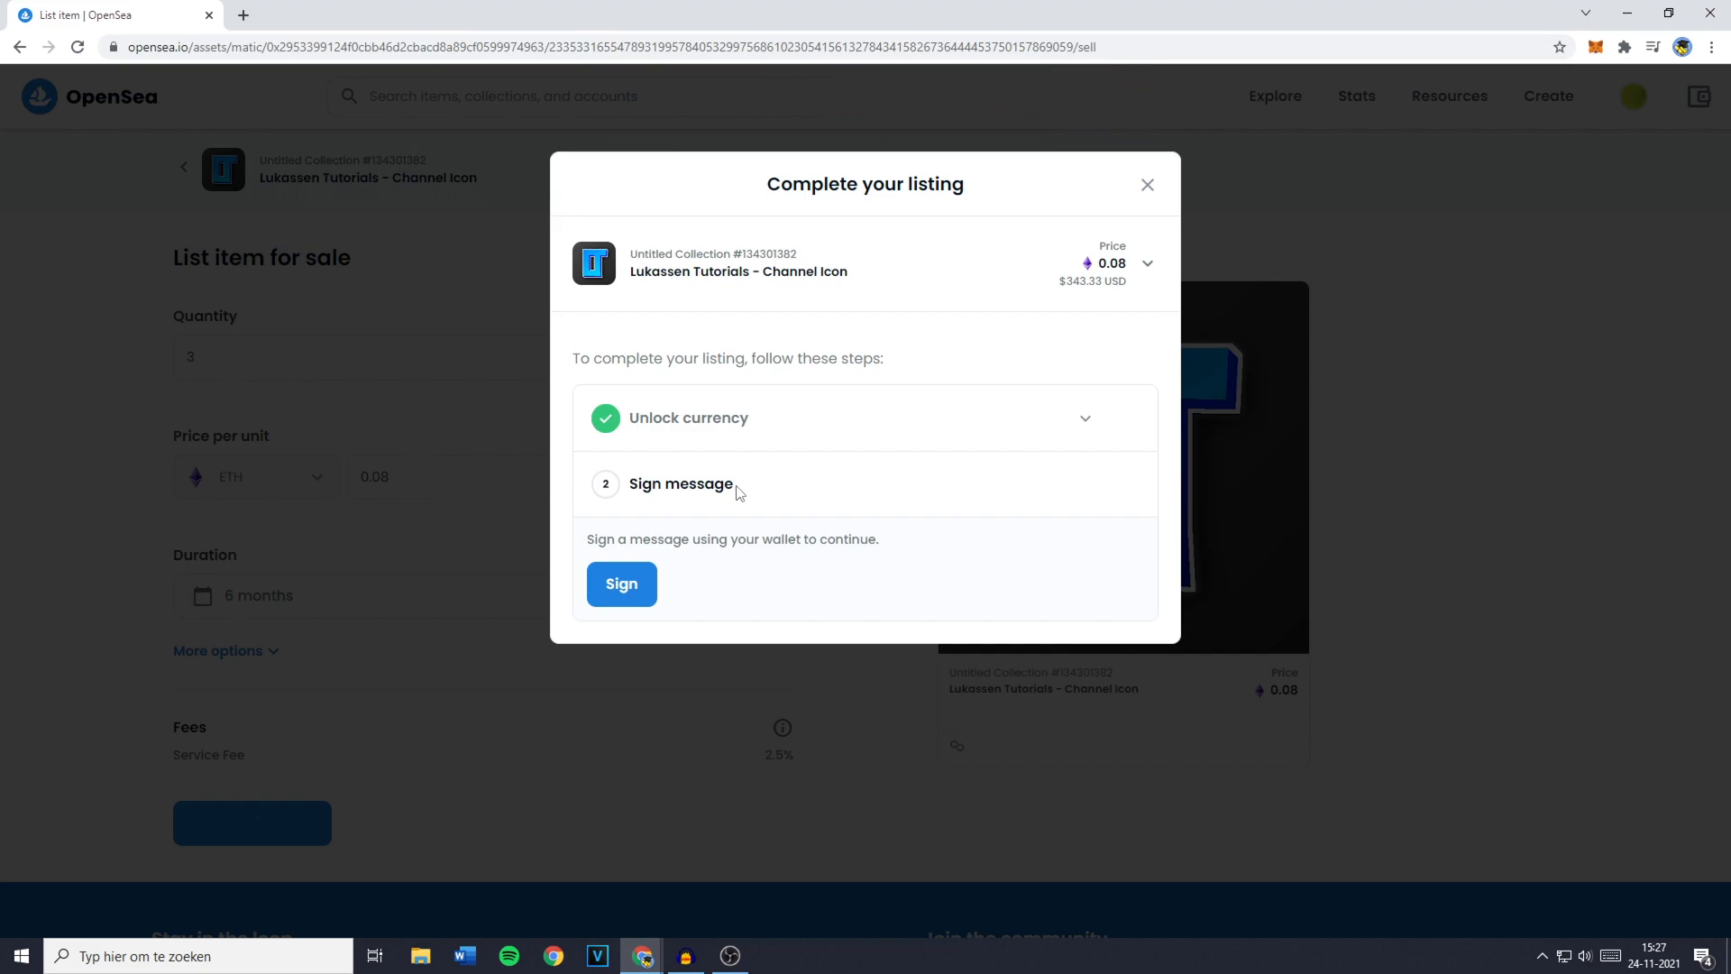
mouse_move(757, 435)
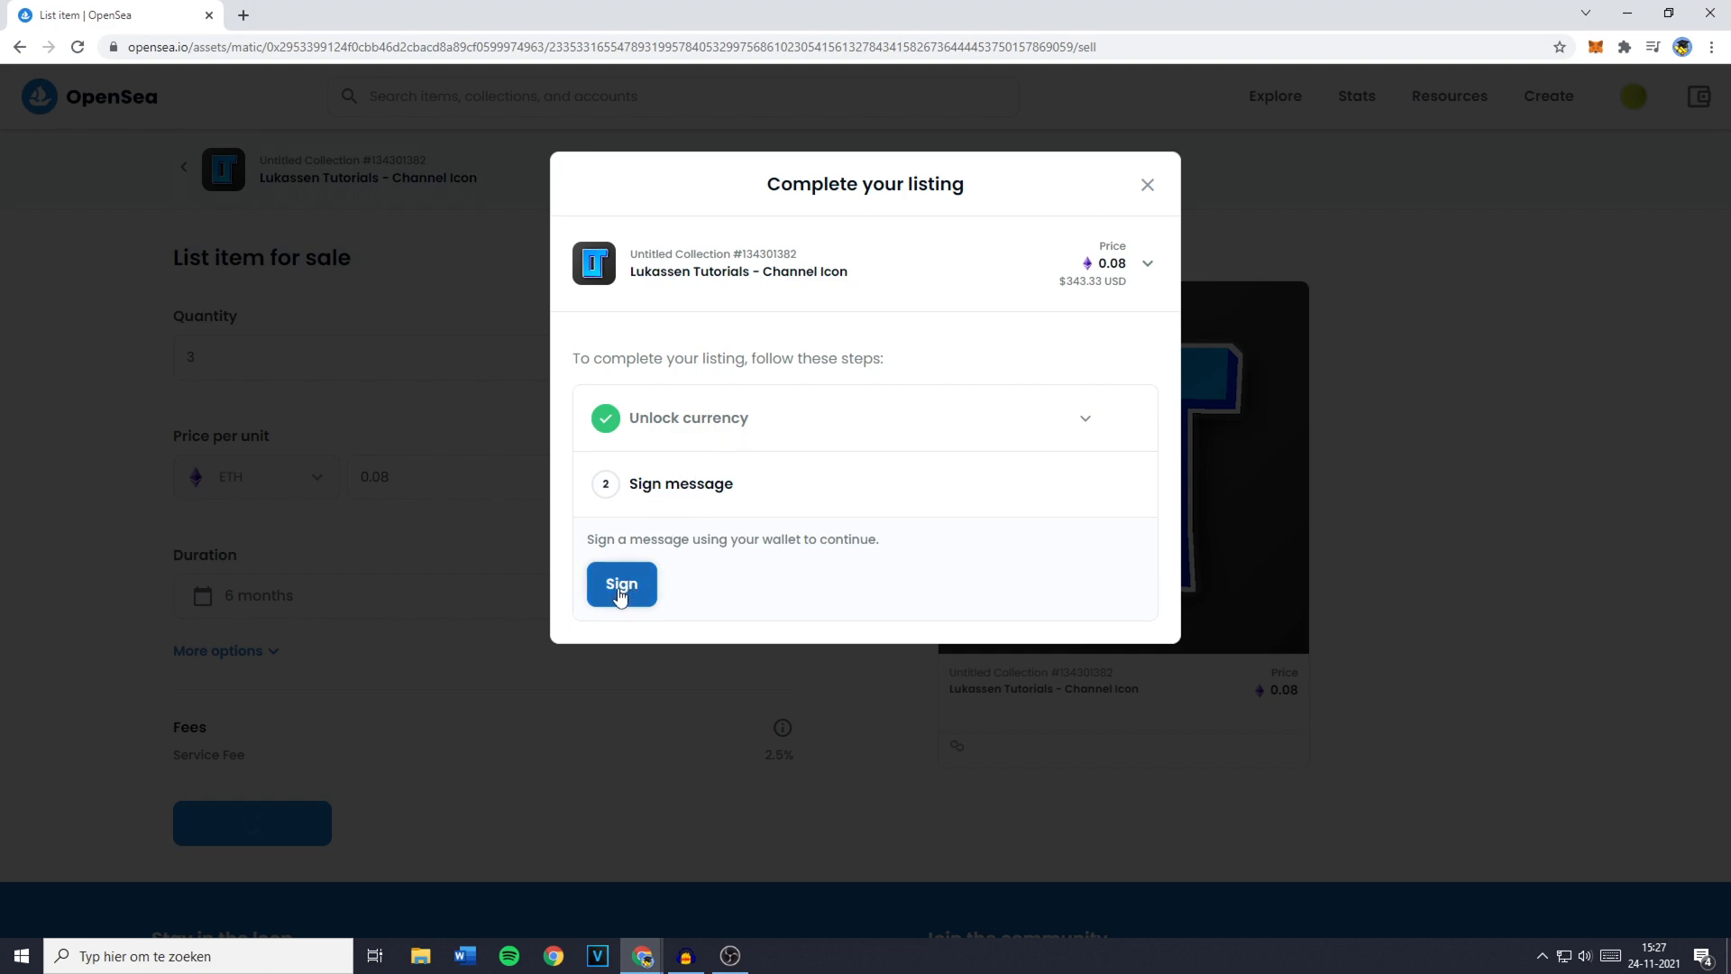
Sign the listing message and approve it in MetaMask so the NFT is listed for sale.
click(620, 584)
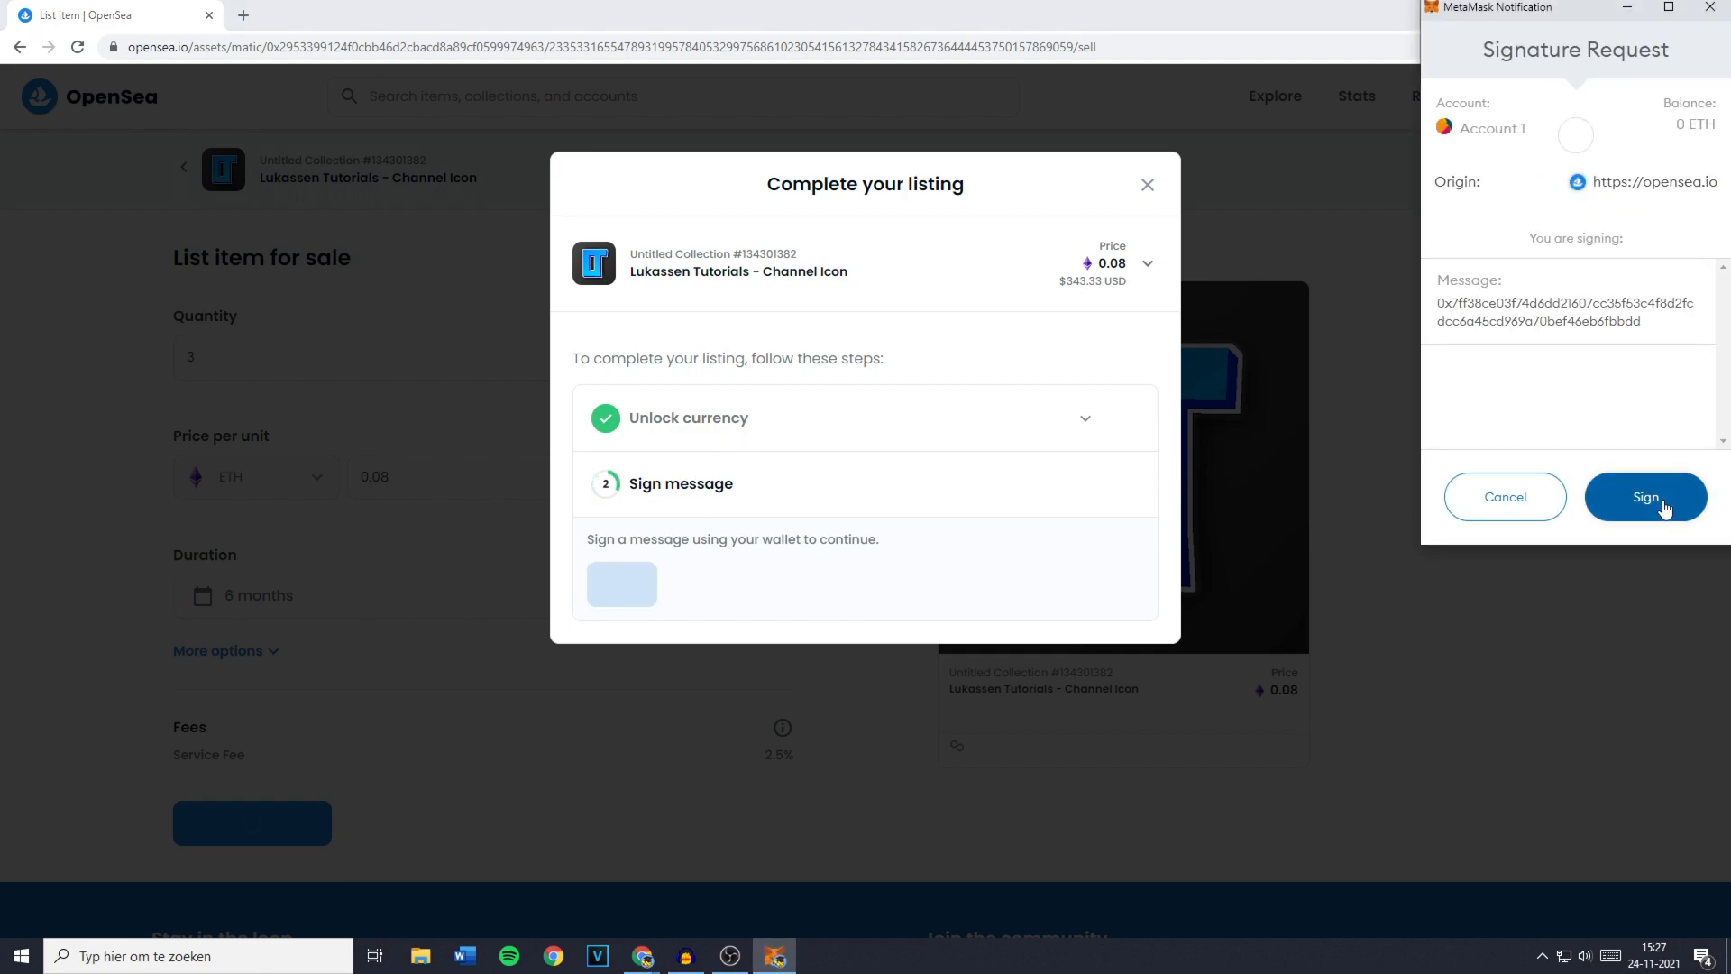
click(1645, 496)
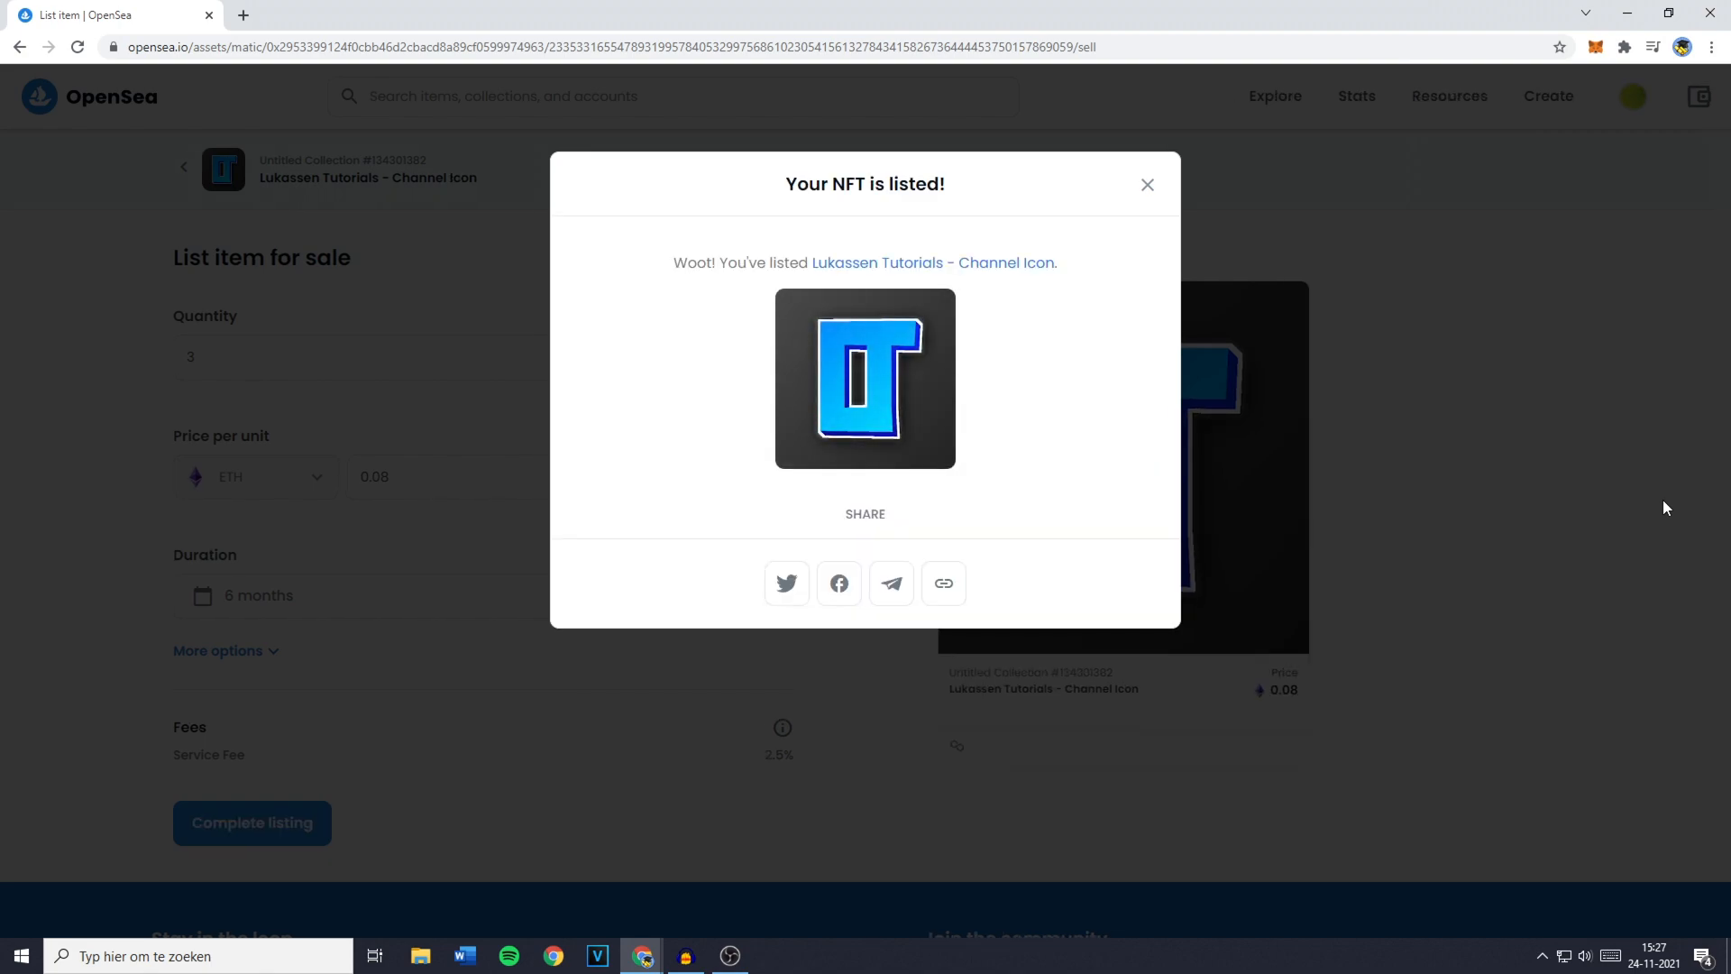